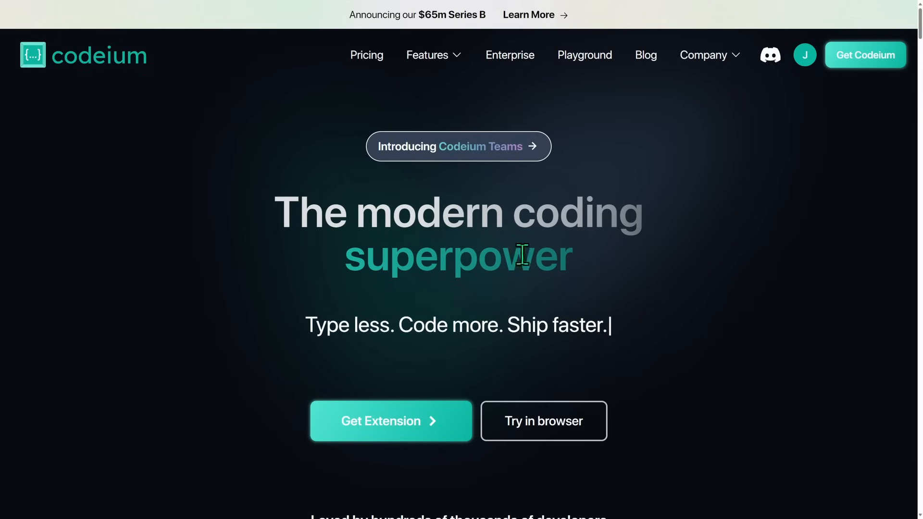
Scroll the Codeium homepage past the hero and toolkit demo to the 'See how Codeium stacks up' section.
scroll("down", 3)
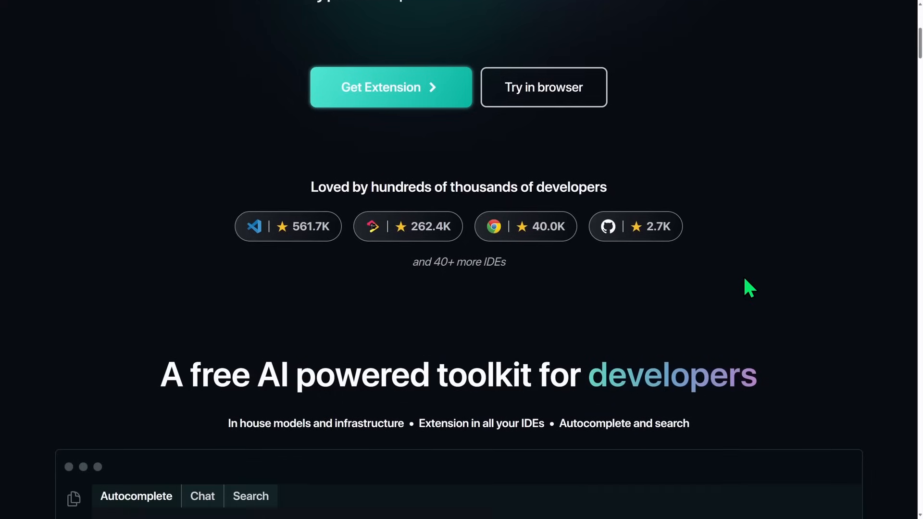
scroll("down", 3)
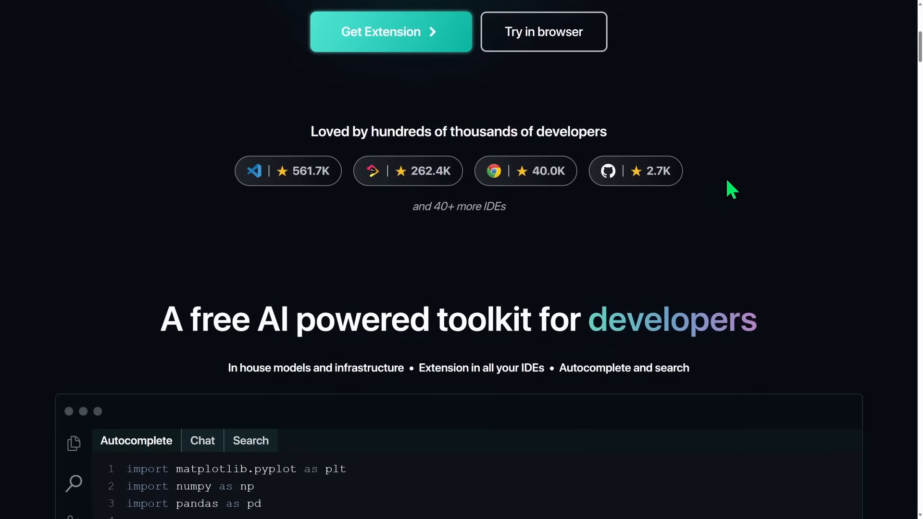
mouse_move(731, 204)
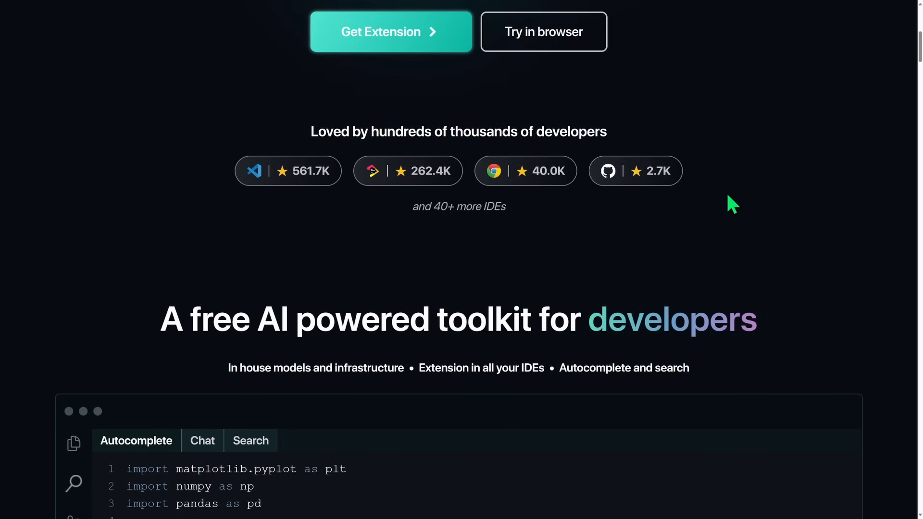
mouse_move(459, 206)
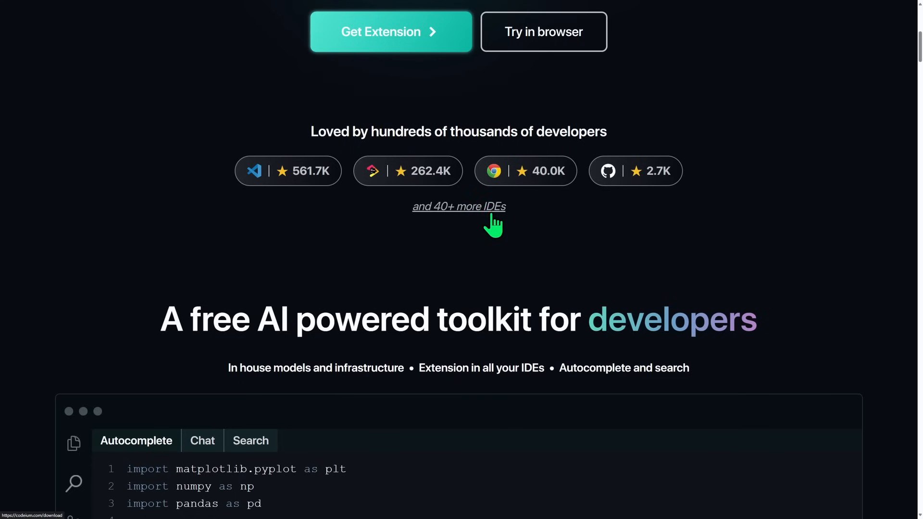
scroll("down", 3)
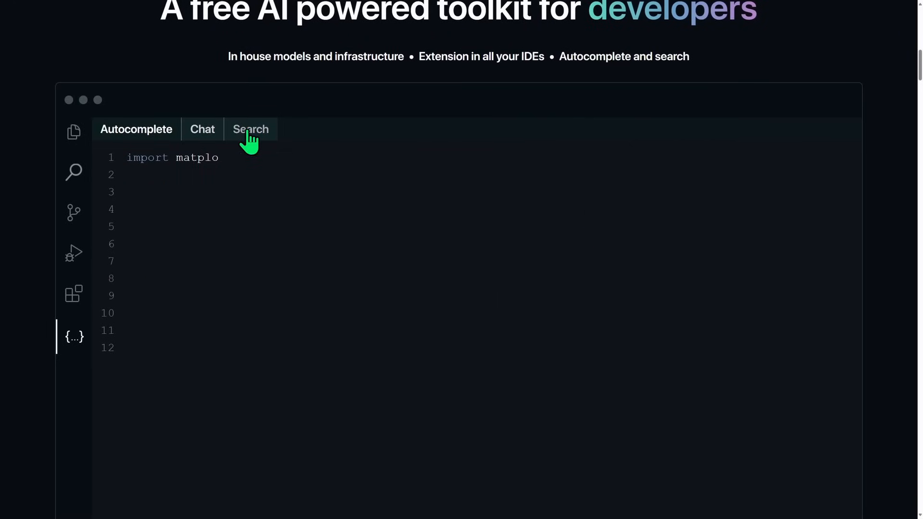
scroll("down", 3)
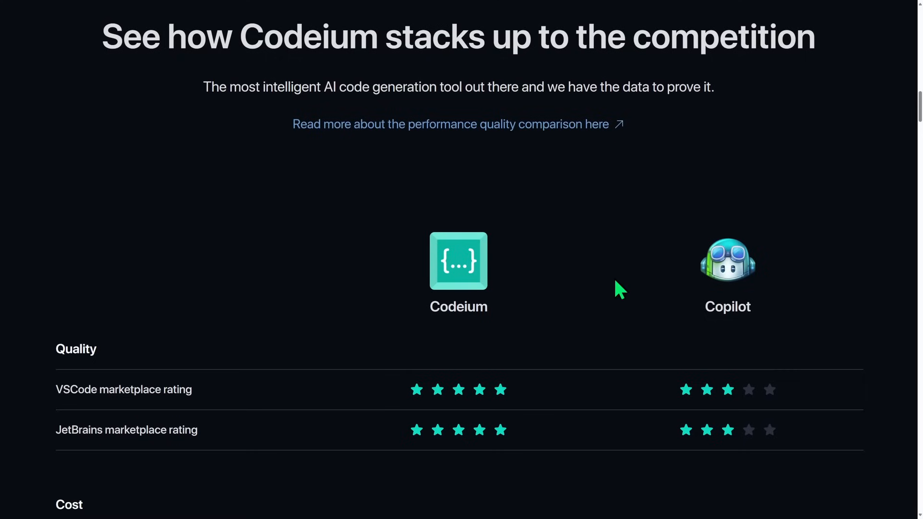
Scroll through the comparison table's cost, availability, capabilities and deployment rows to the 'Level up your coding' banner.
scroll("down", 3)
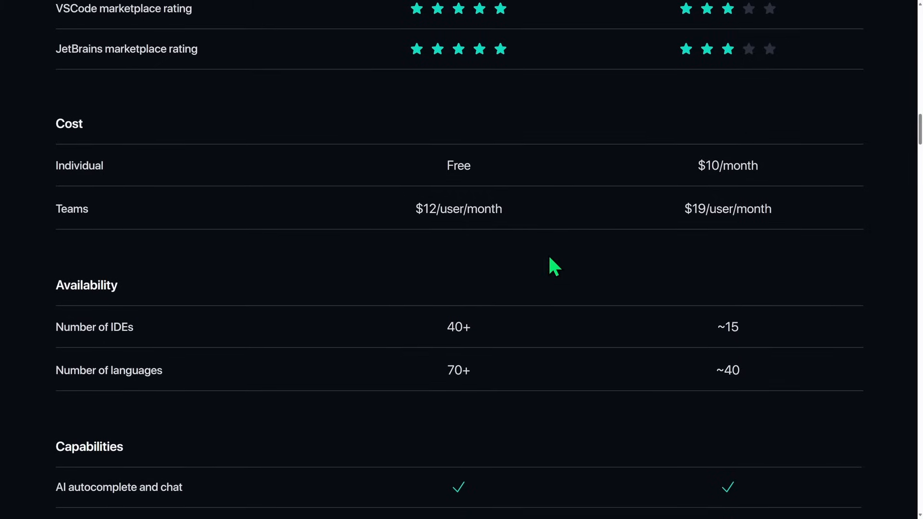
scroll("down", 3)
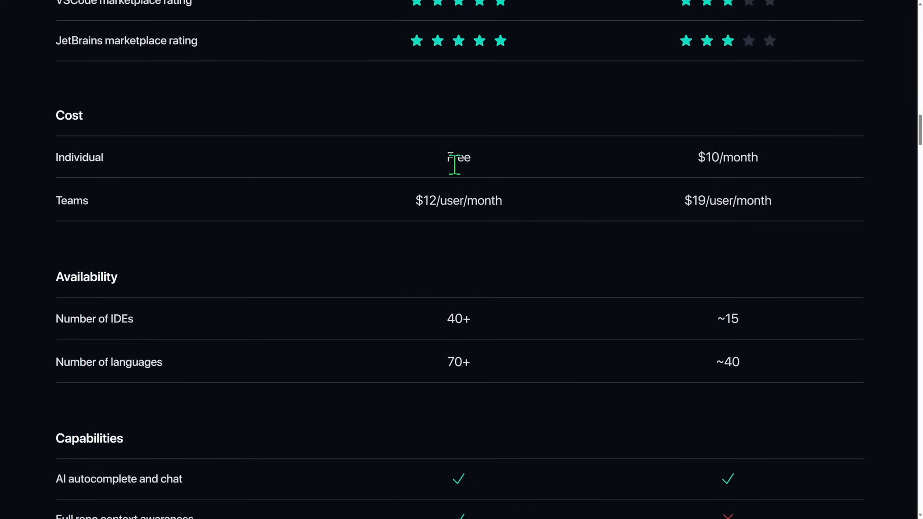
mouse_move(115, 168)
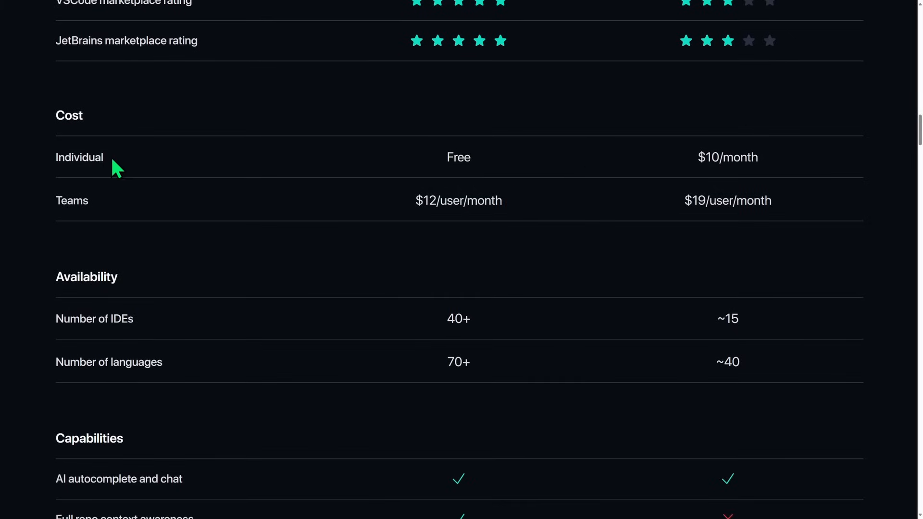
scroll("down", 3)
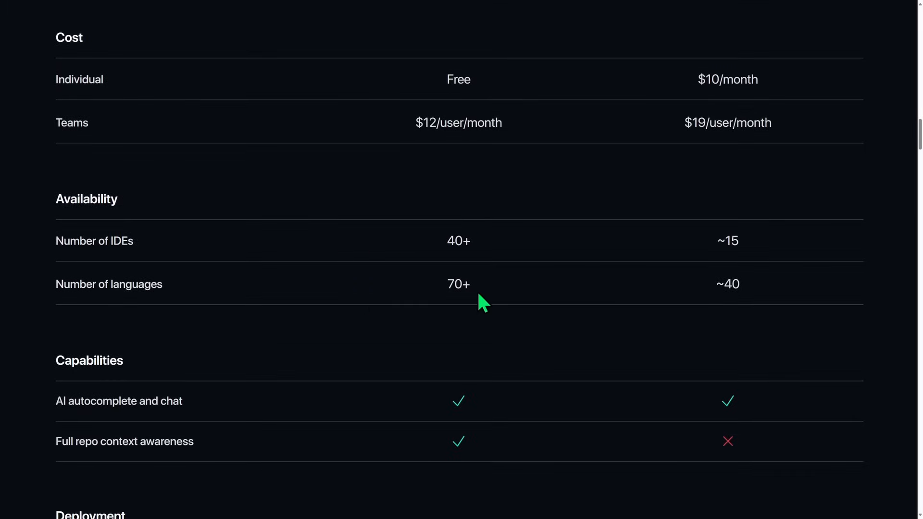
mouse_move(499, 308)
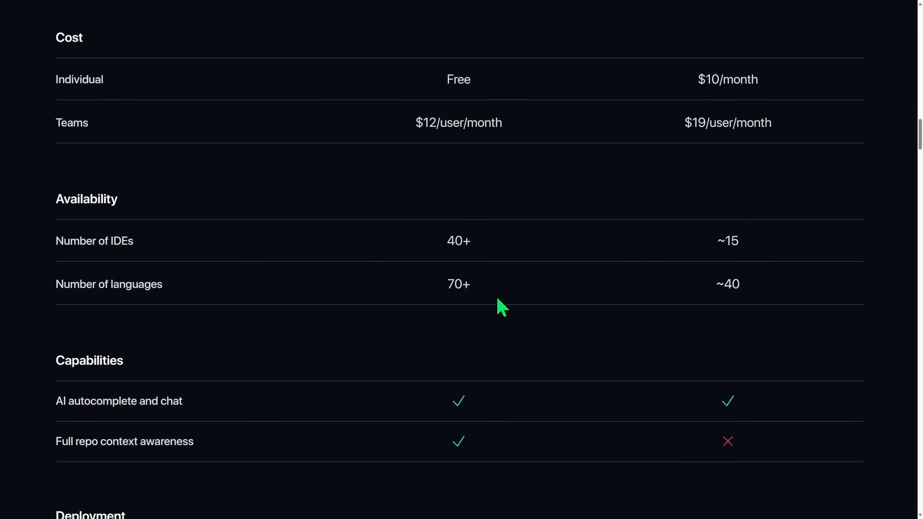
scroll("down", 3)
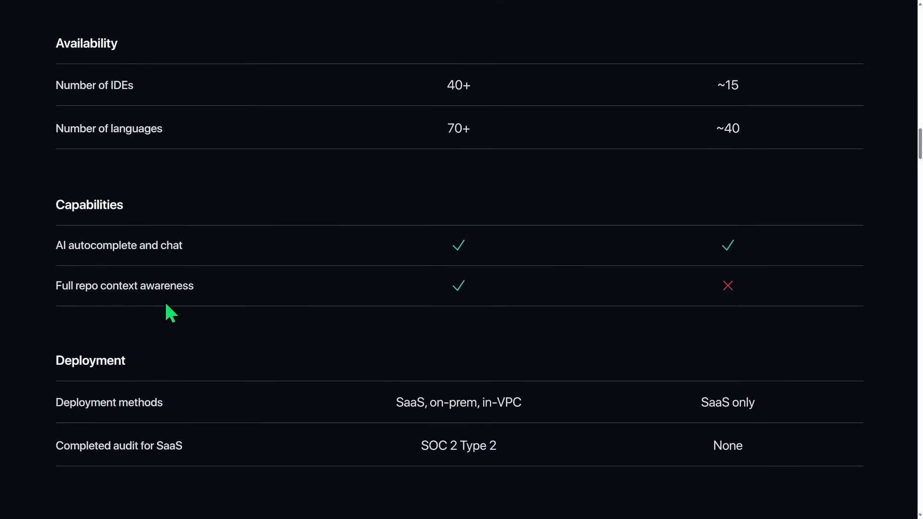
mouse_move(461, 305)
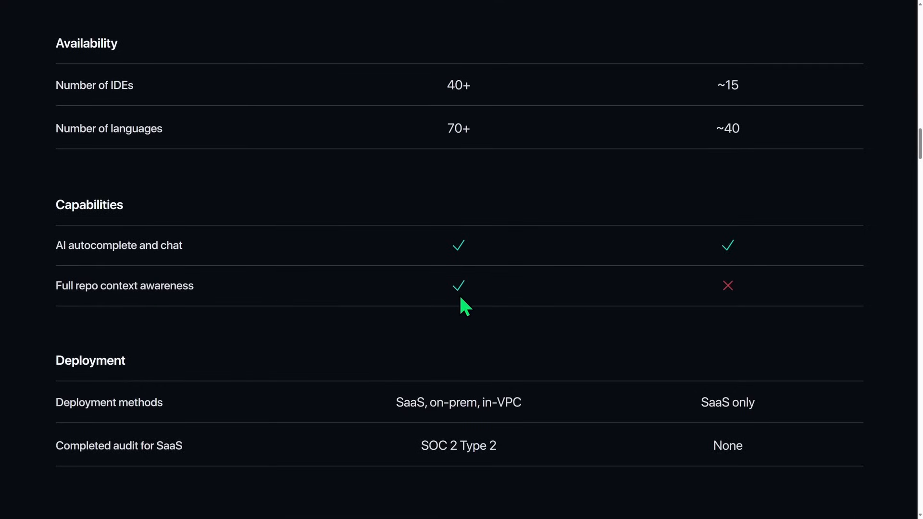
scroll("down", 3)
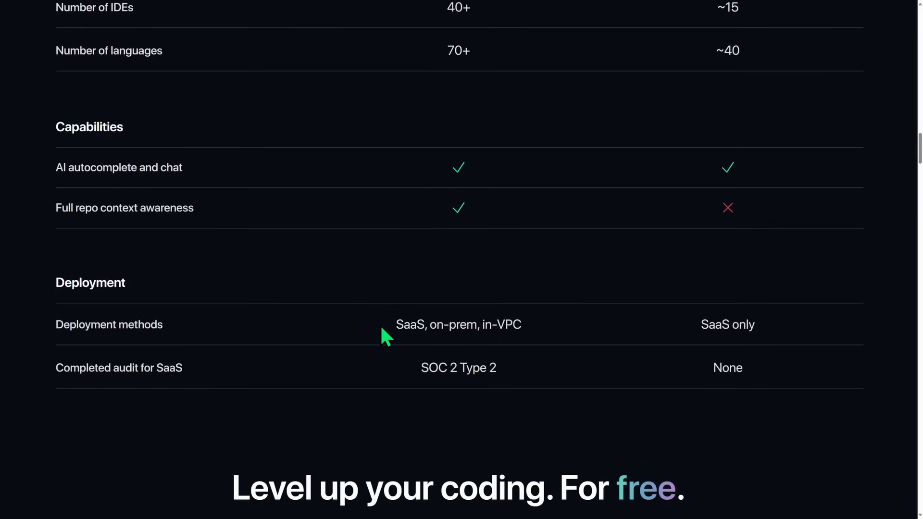
mouse_move(509, 354)
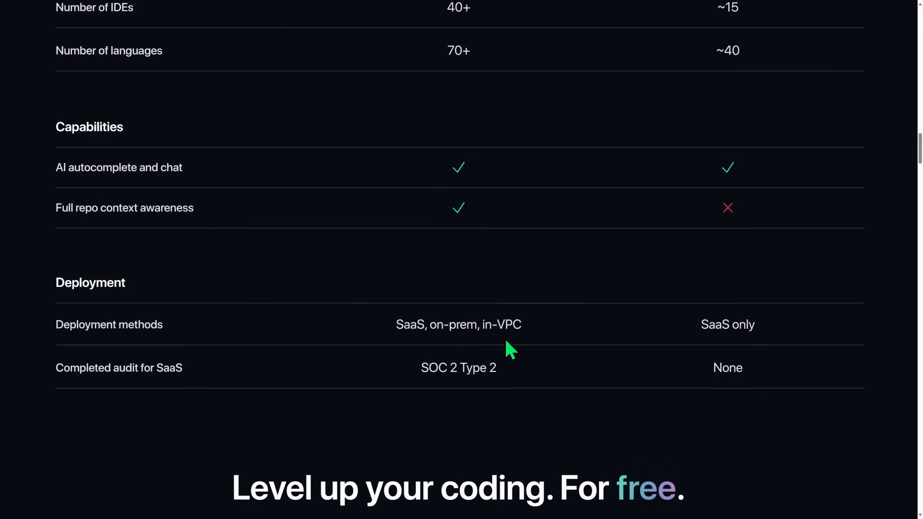
mouse_move(537, 353)
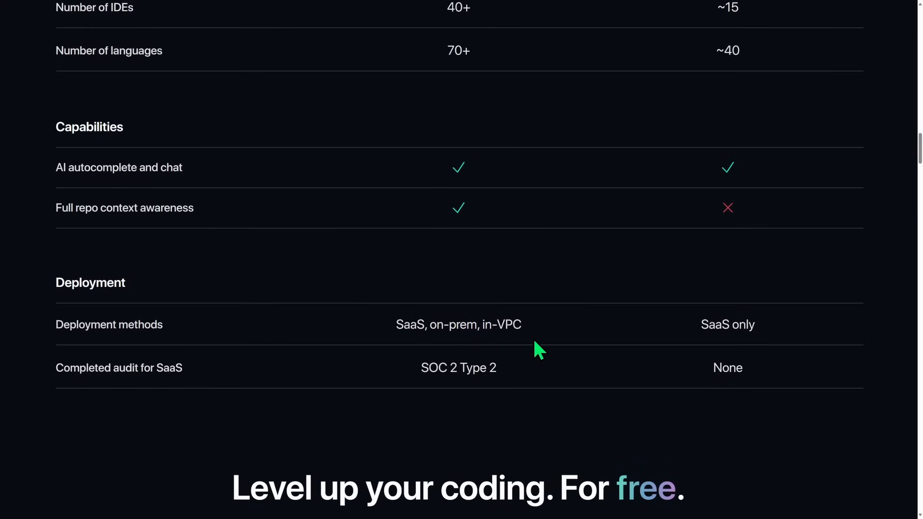
mouse_move(414, 400)
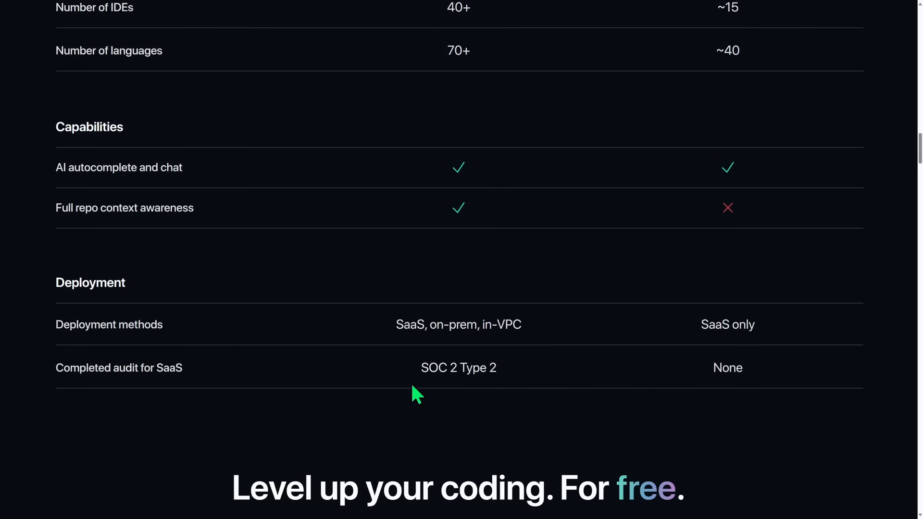
mouse_move(430, 397)
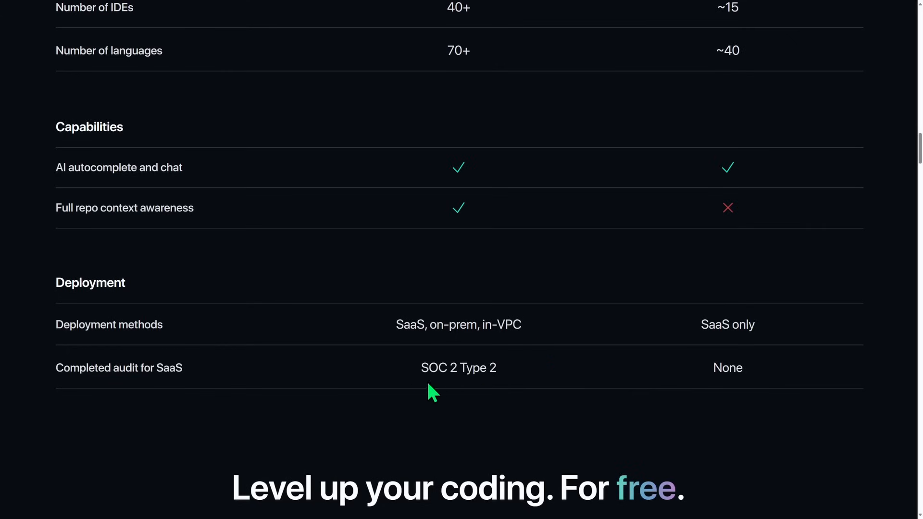
Scroll to the pricing cards: Individual free, Teams $12 per seat monthly, Enterprise by contact.
scroll("up", 3)
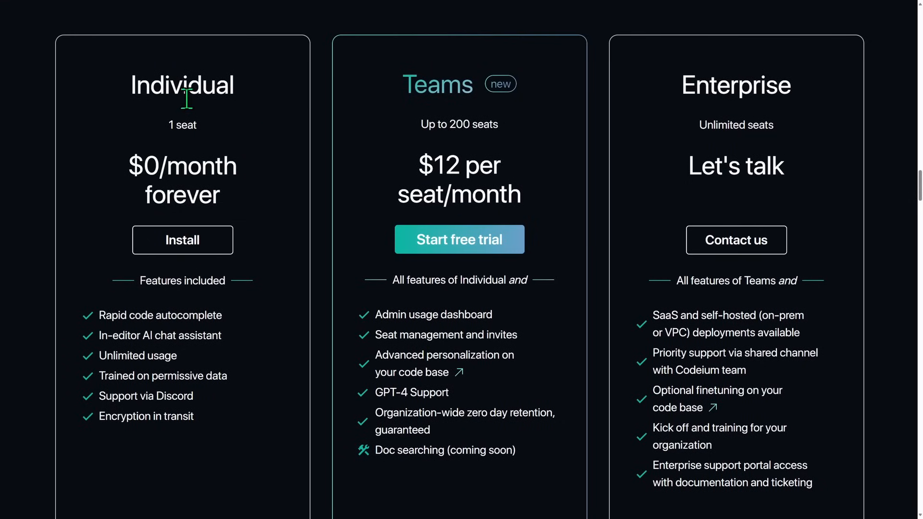
mouse_move(275, 291)
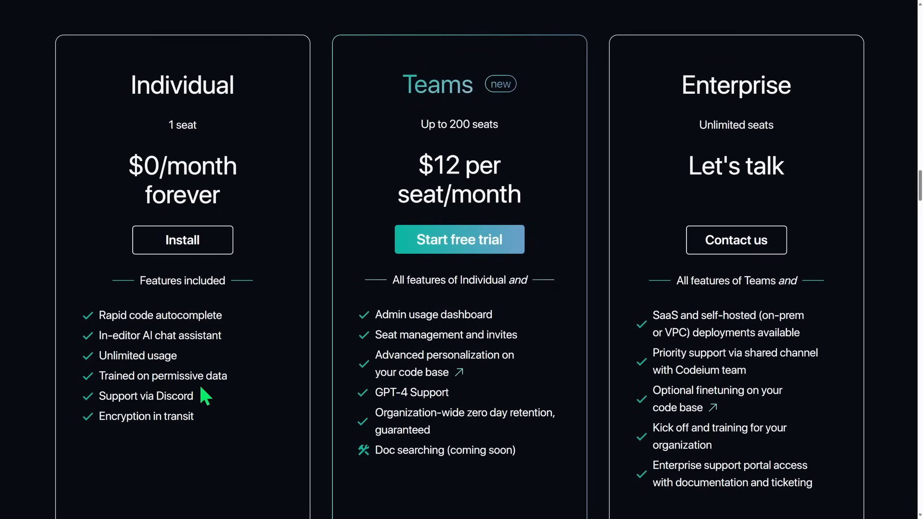
mouse_move(242, 392)
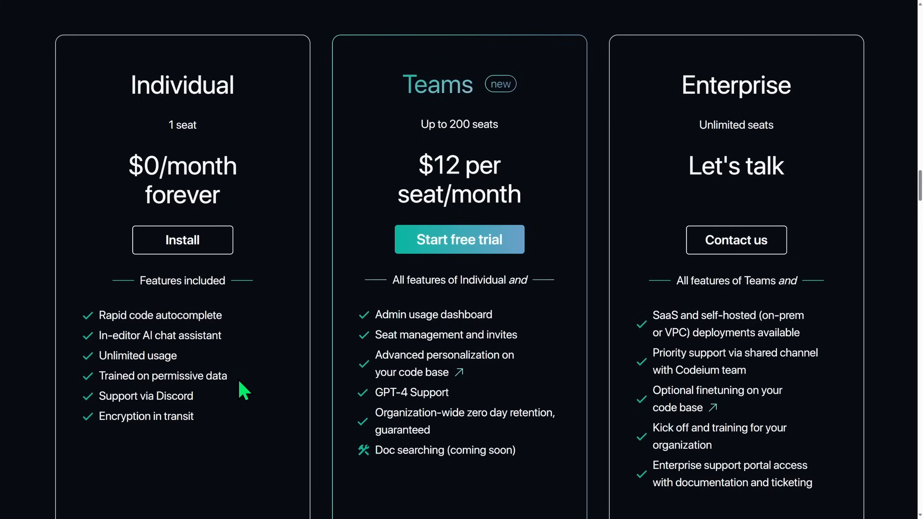
mouse_move(350, 330)
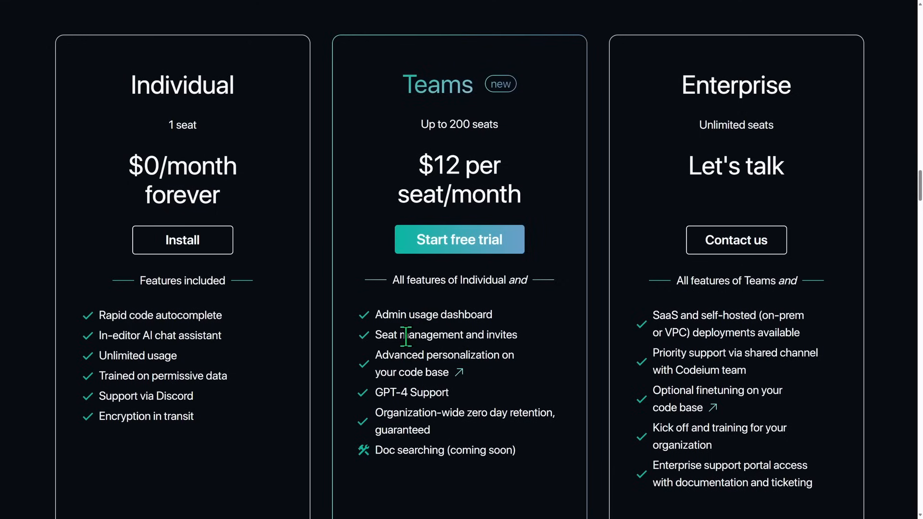
mouse_move(423, 402)
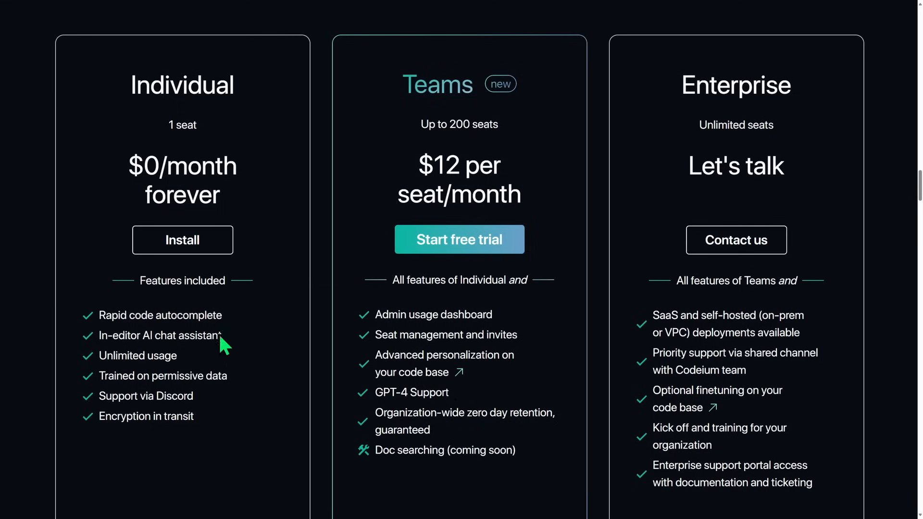
mouse_move(256, 374)
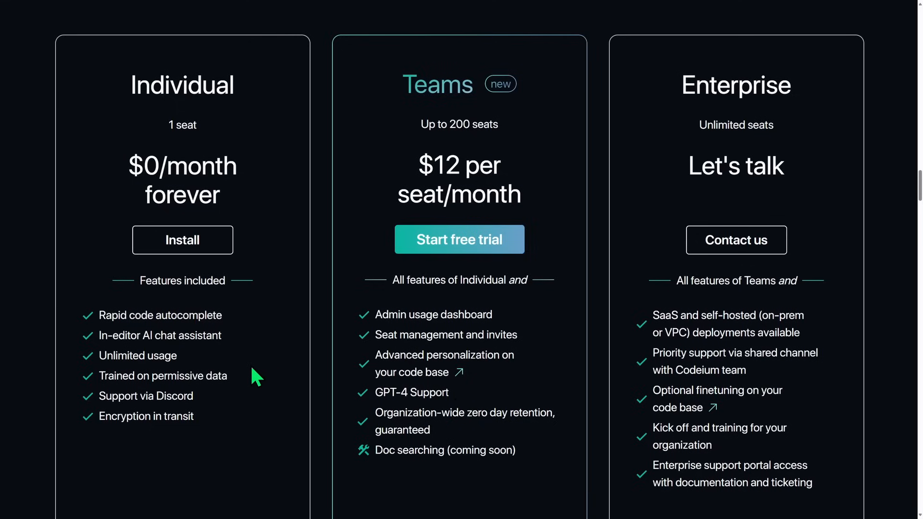
scroll("down", 3)
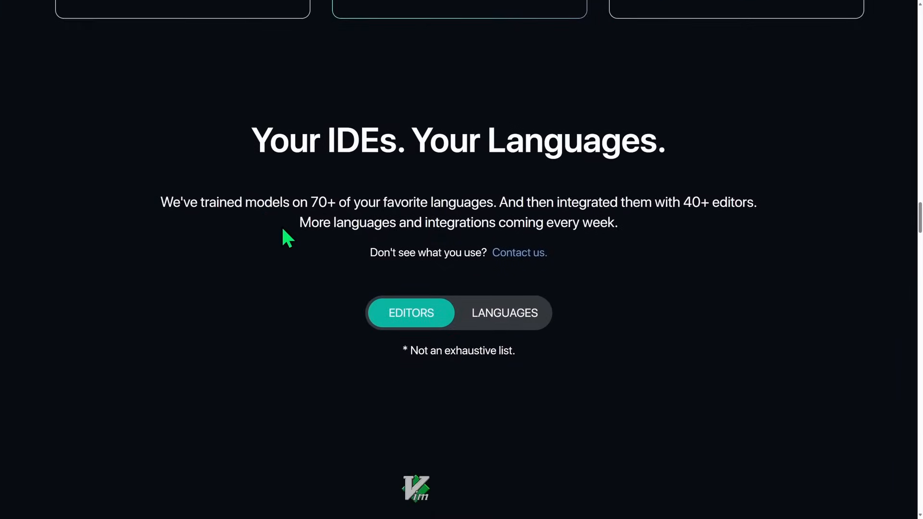
scroll("down", 3)
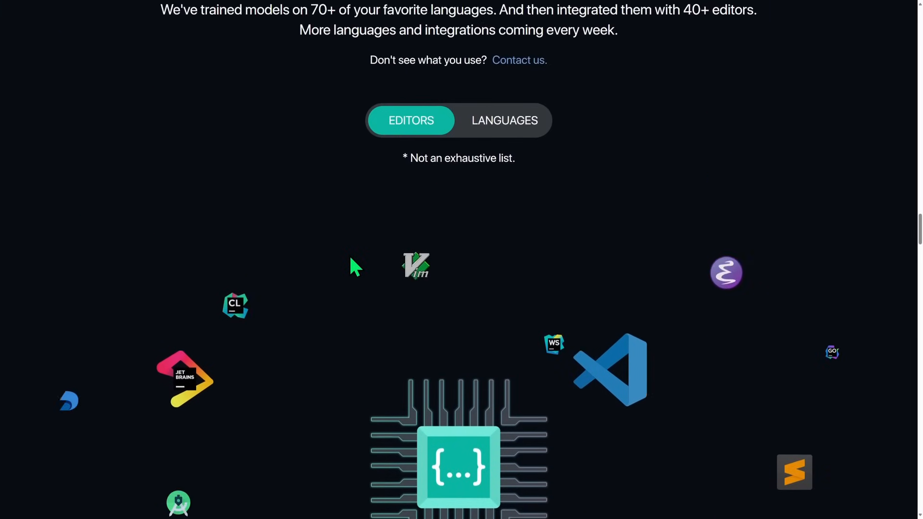
left_click(505, 120)
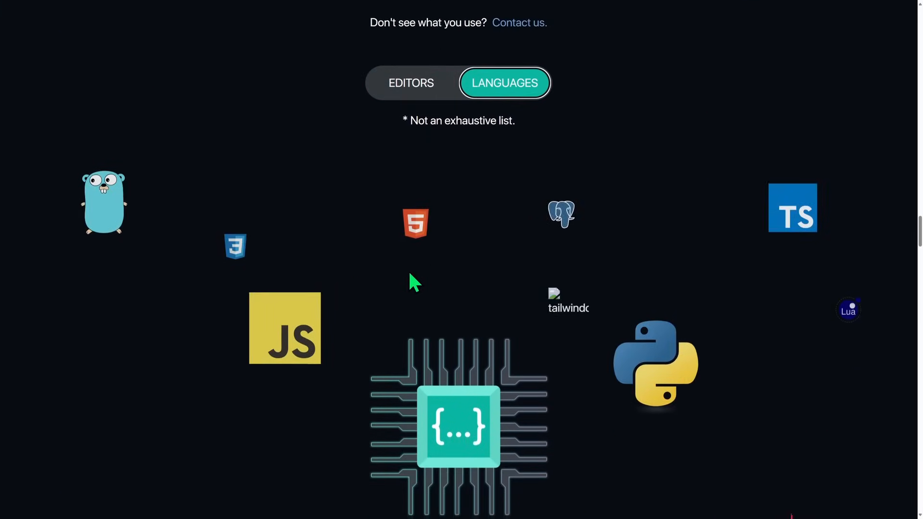
scroll("down", 3)
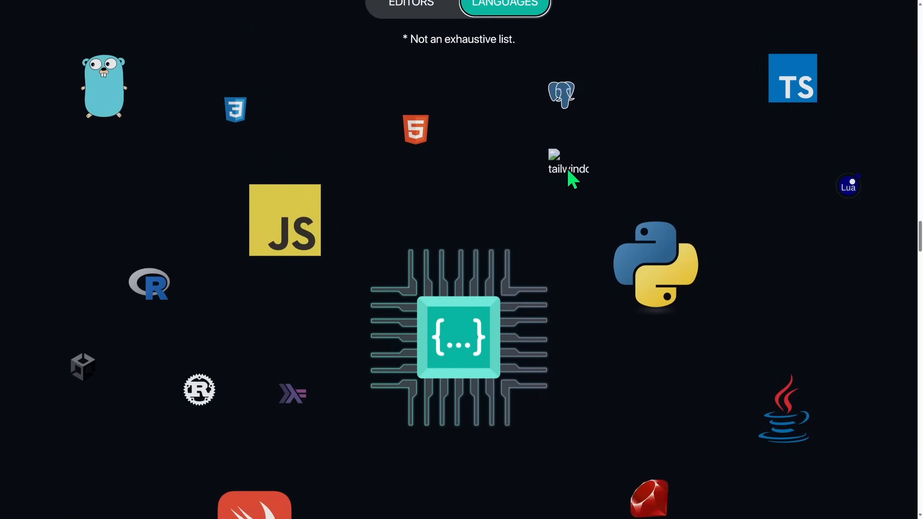
scroll("down", 3)
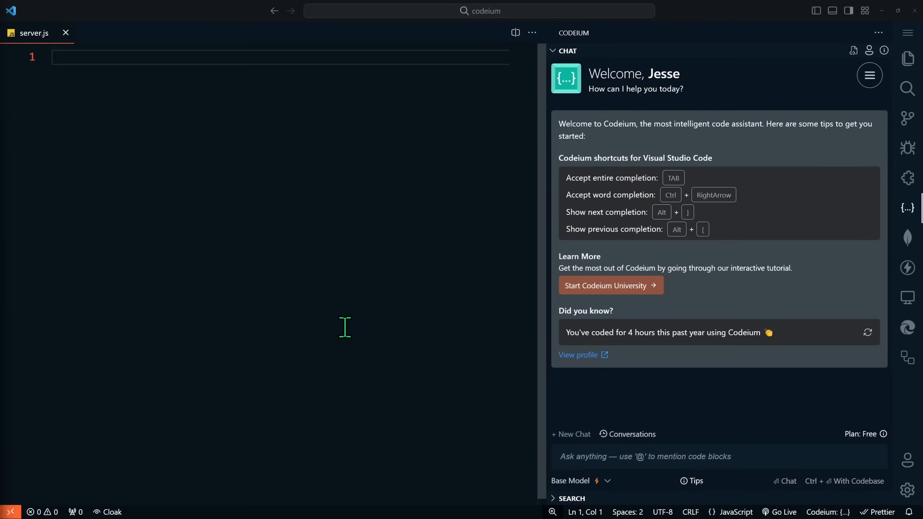
mouse_move(382, 322)
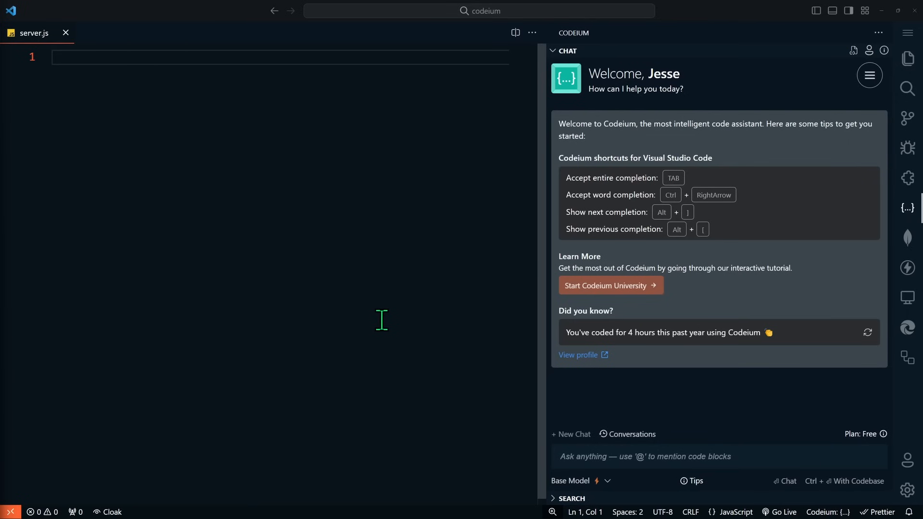
mouse_move(638, 85)
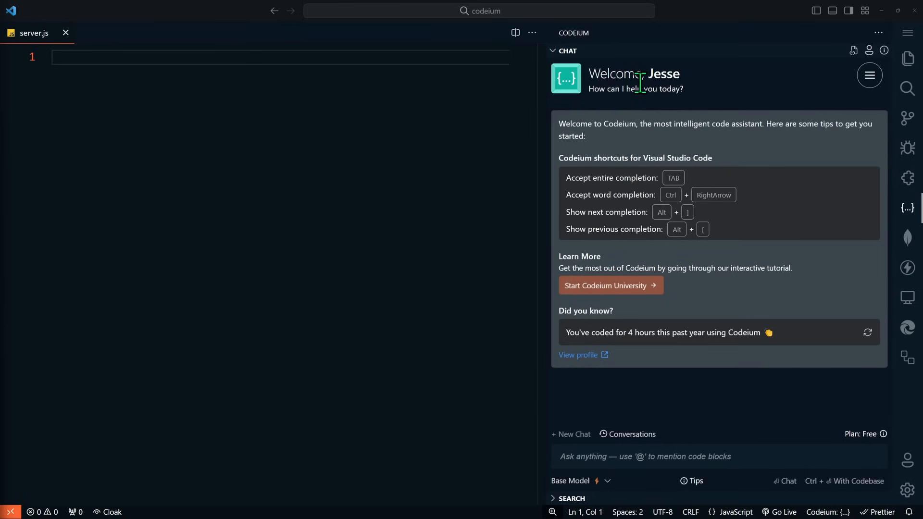
mouse_move(477, 282)
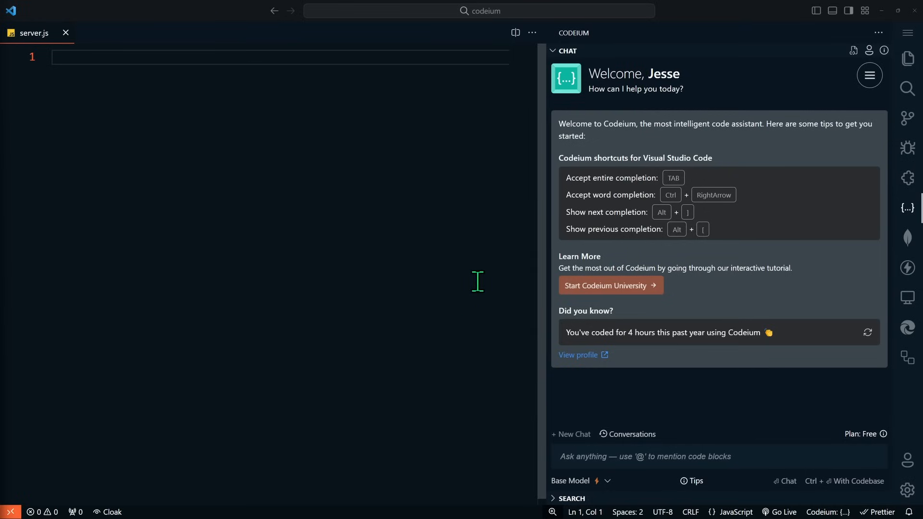
mouse_move(800, 346)
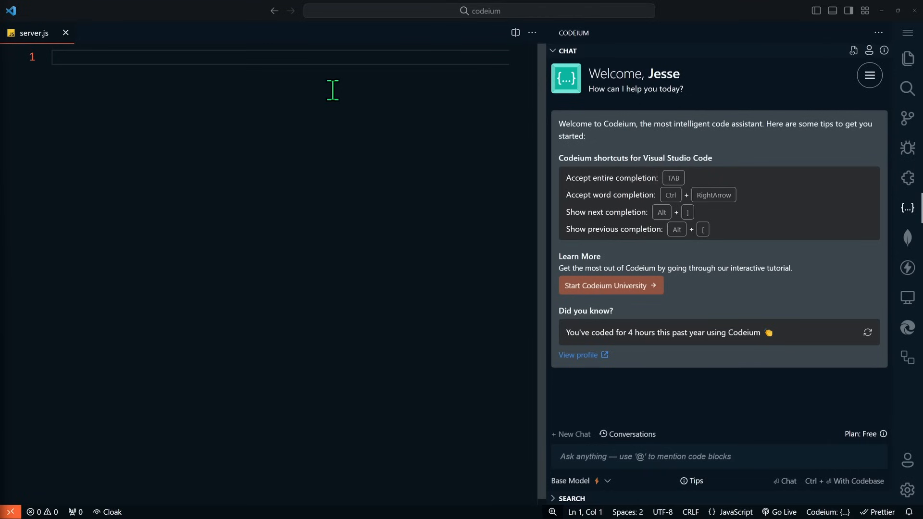
Draft the Codeium chat question on a Node.js HTTP endpoint converting currencies via live Forex rates.
type("using node.js, how do I create an API endpoint for an http server that dynamically converts currencies by fetching real-time exchange rates from a third-party service like the Forex API. The endpoint should accept two currency codes (e.g., USD, EUR) and an amount to be converted.")
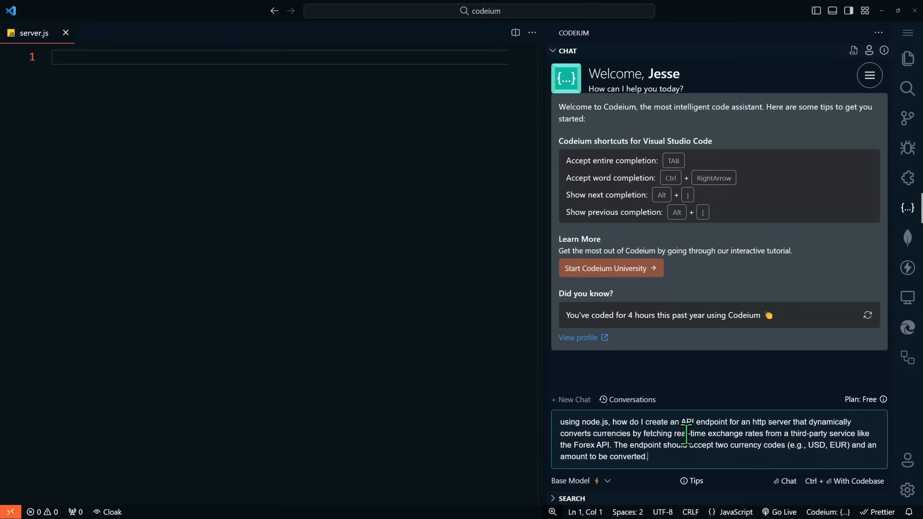
mouse_move(812, 433)
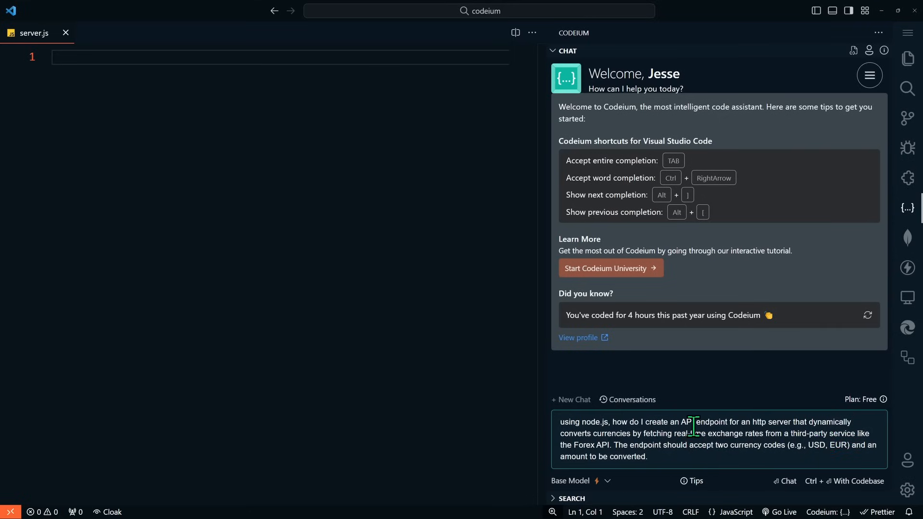
Send the question and read Codeium's node-fetch HTTP server with a /convert-currency endpoint on port 3000.
key("Enter")
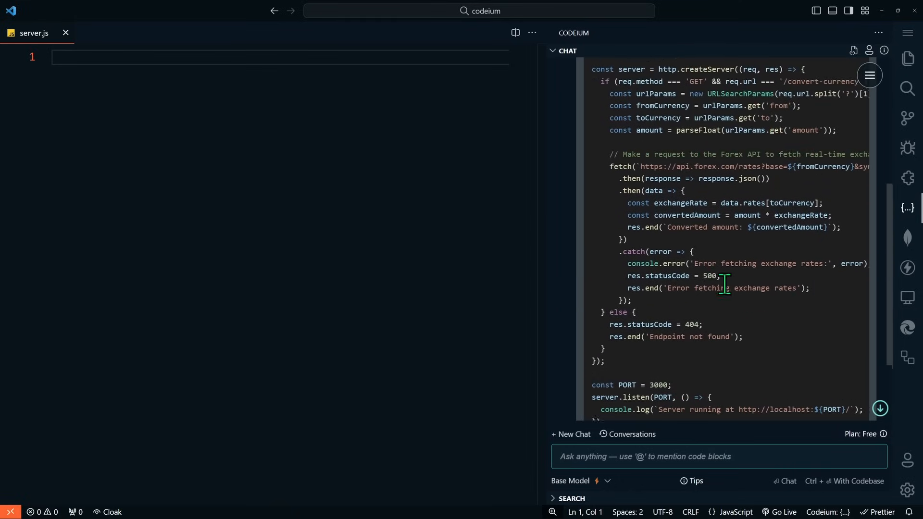
scroll("down", 3)
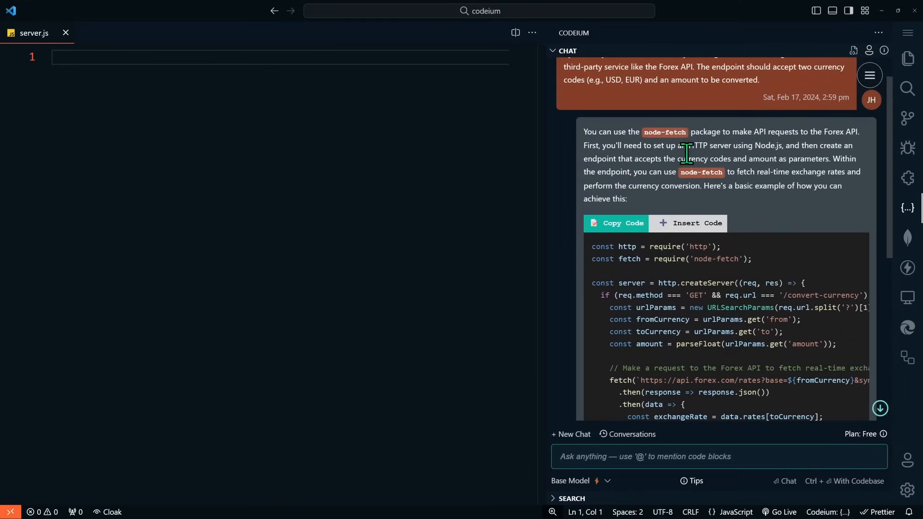
scroll("down", 3)
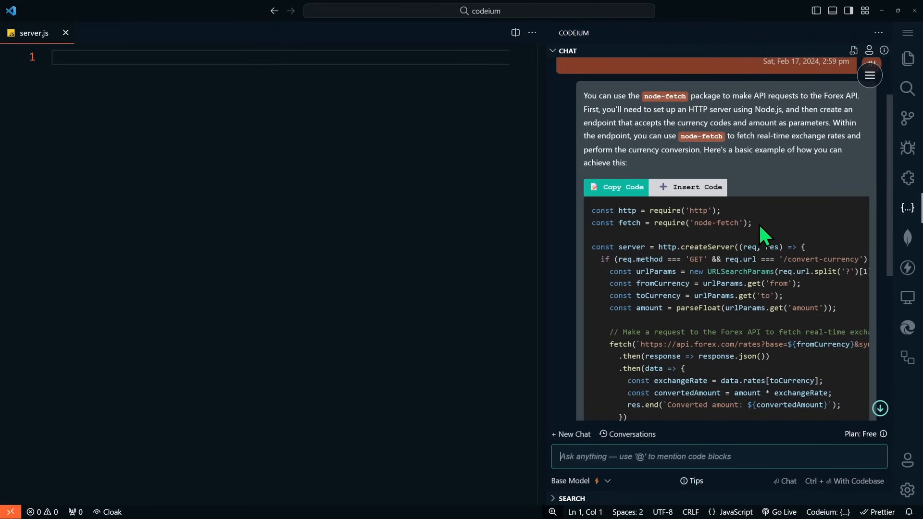
scroll("down", 3)
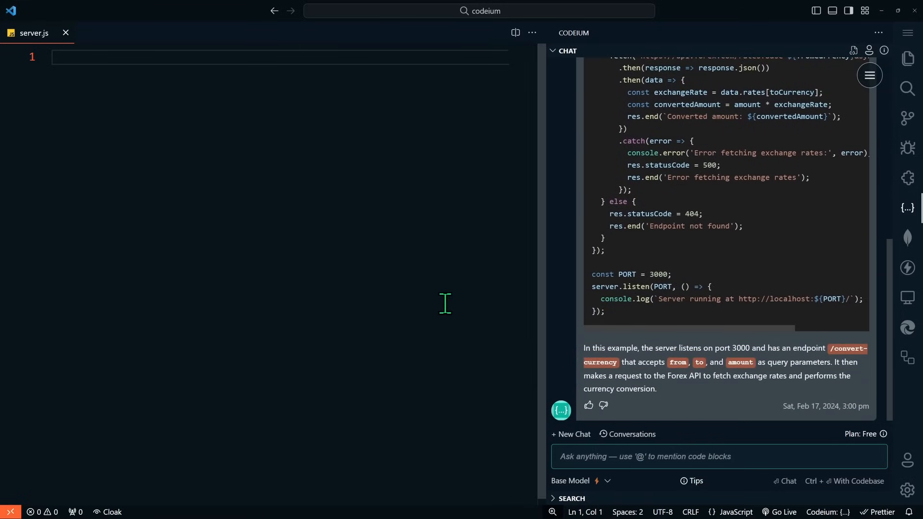
Ask 'let's use express for this instead' and read the async Express /convert-currency example, highlighting the Forex API domain.
type("let's use express for this")
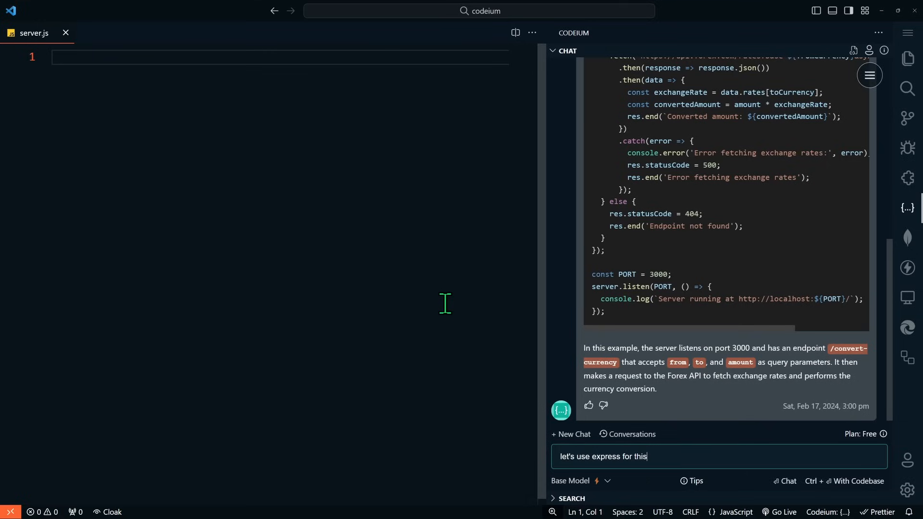
key("Enter")
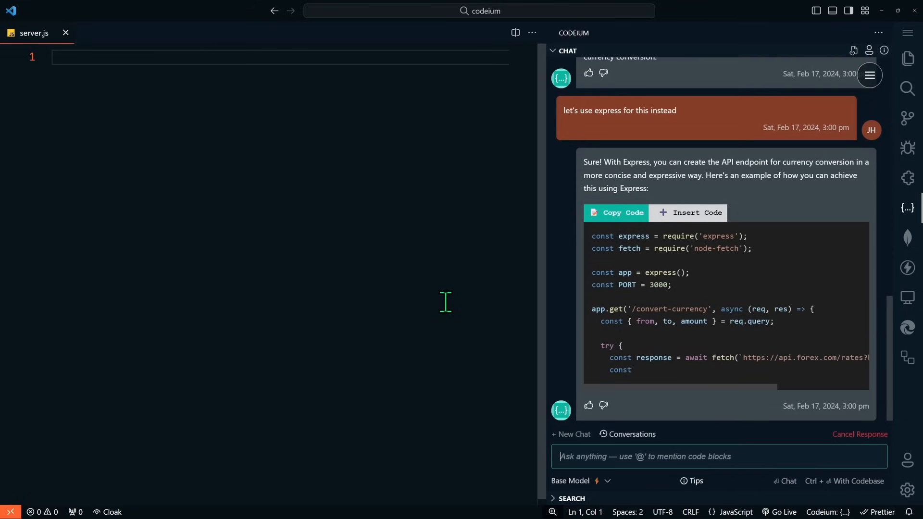
scroll("down", 3)
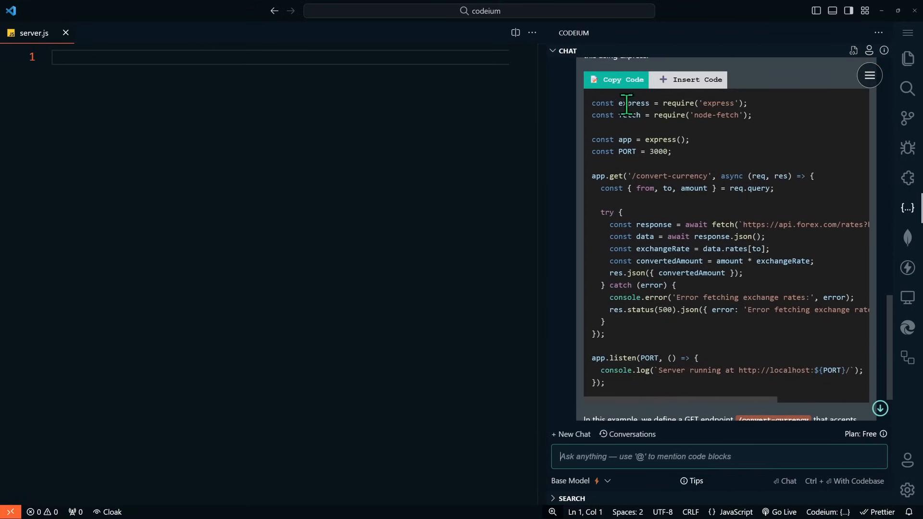
mouse_move(735, 113)
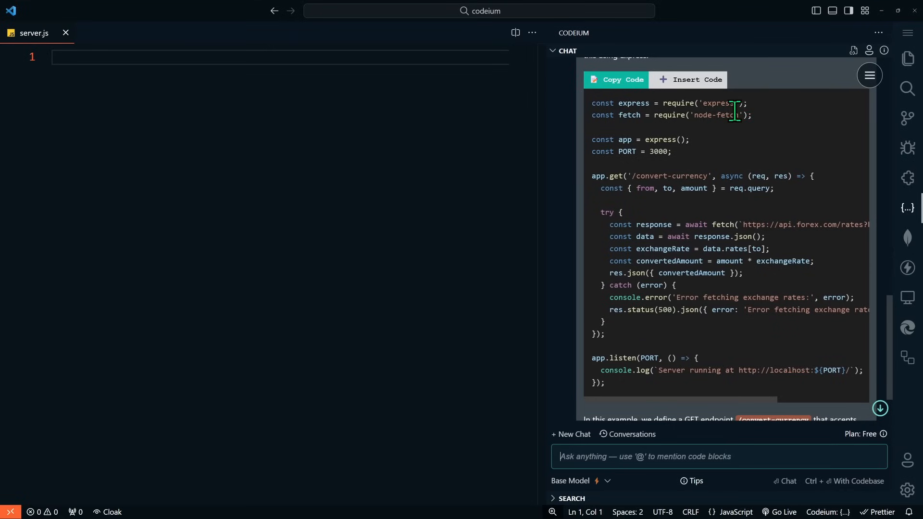
mouse_move(695, 145)
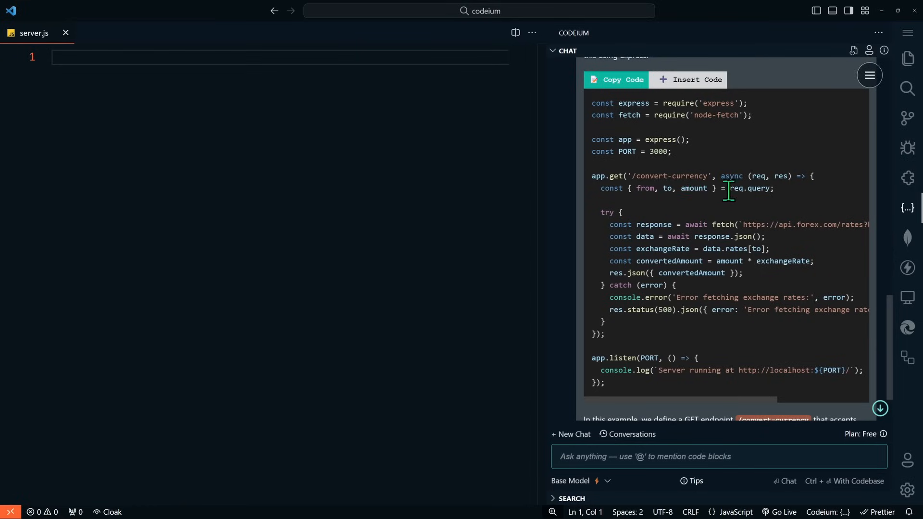
mouse_move(750, 210)
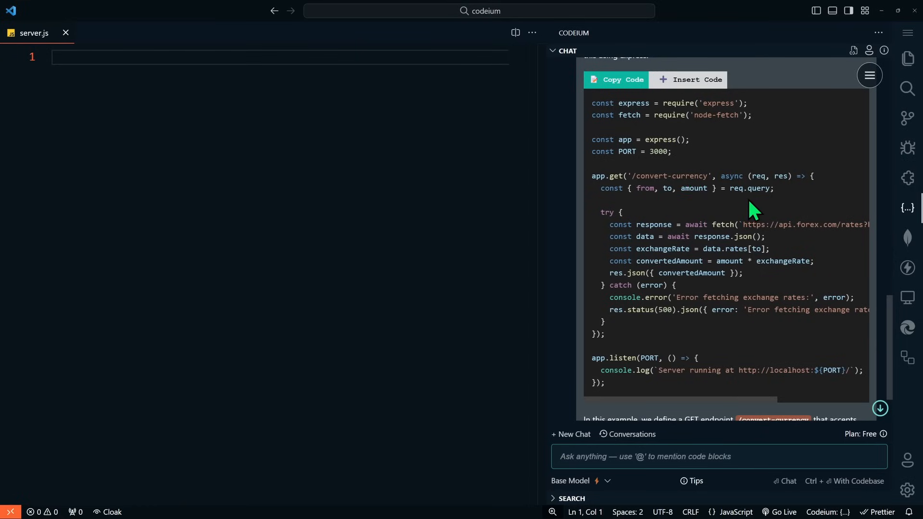
double_click(799, 225)
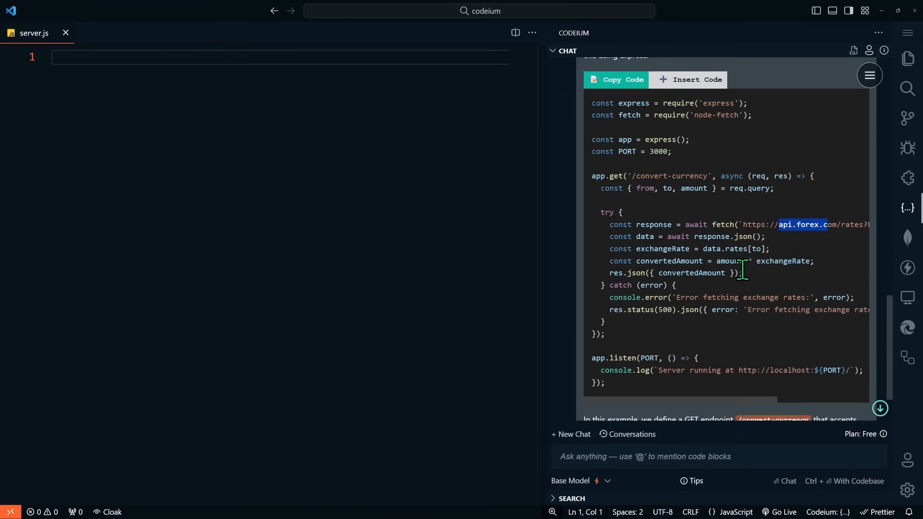
scroll("down", 3)
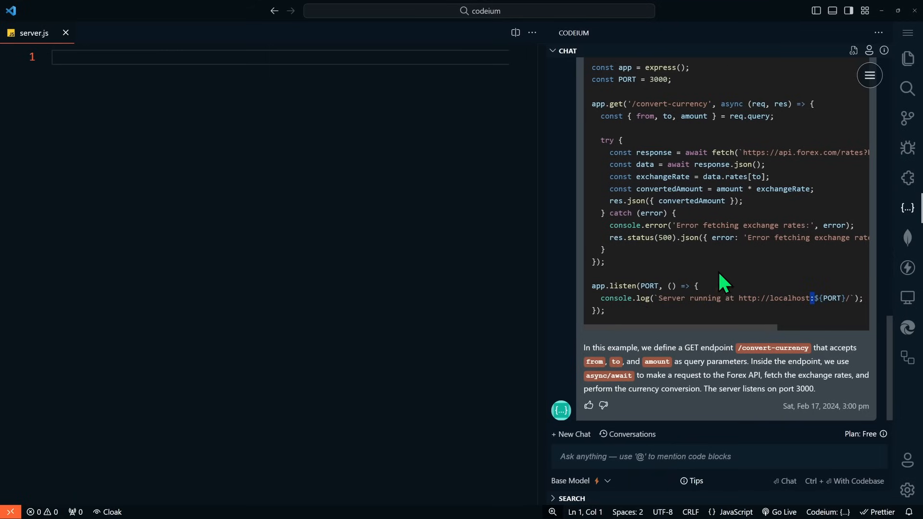
mouse_move(713, 273)
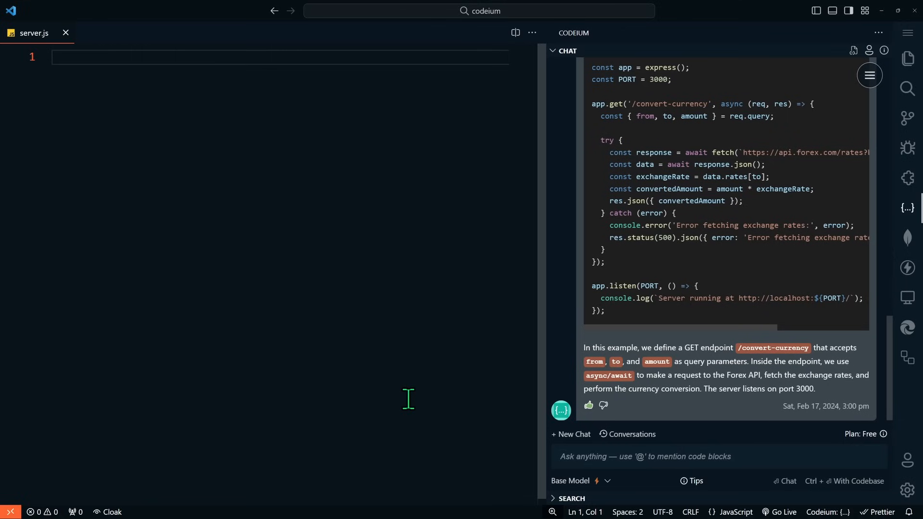
mouse_move(609, 358)
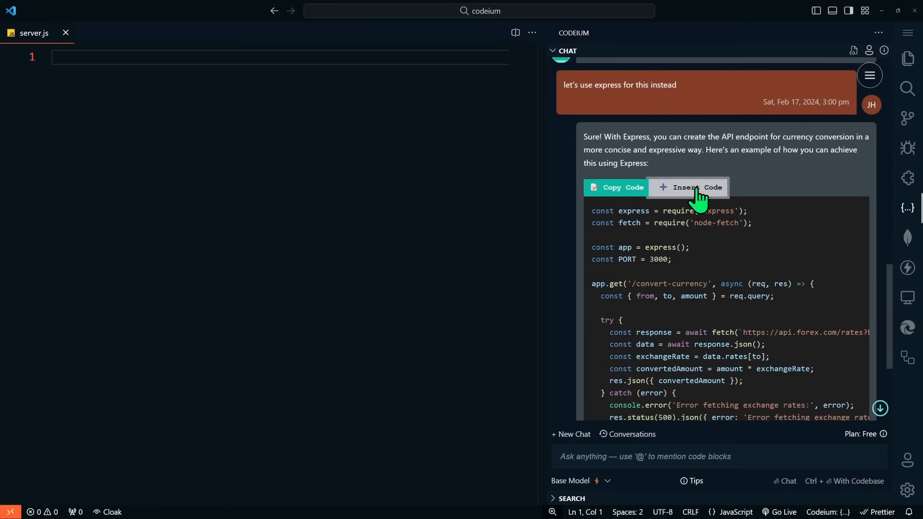
Insert Codeium's Express currency-conversion code into the empty server.js.
left_click(698, 188)
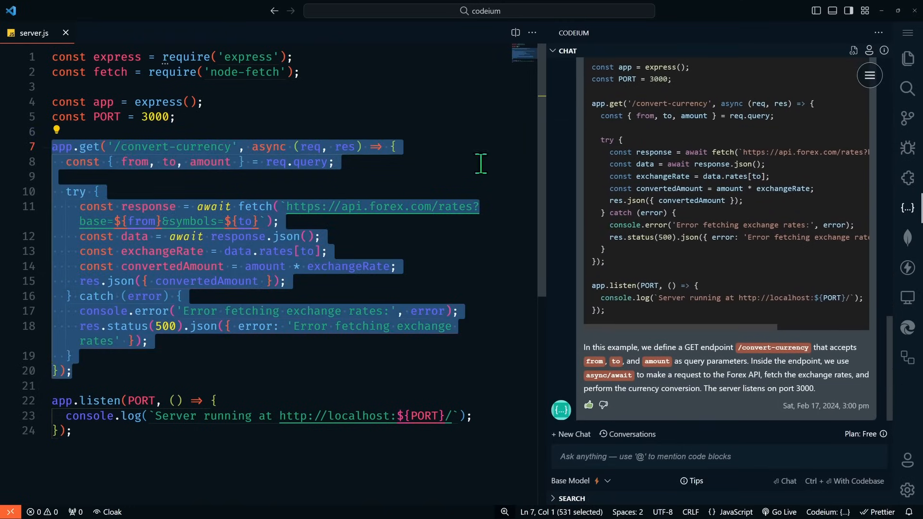
mouse_move(437, 105)
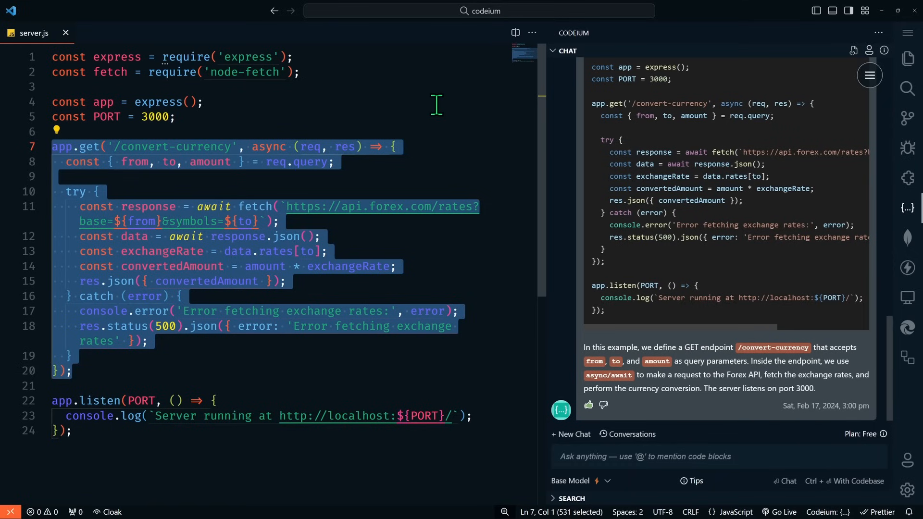
Have Codeium explain the selected app.get convert-currency block, then place the cursor above the route.
type(">codeium")
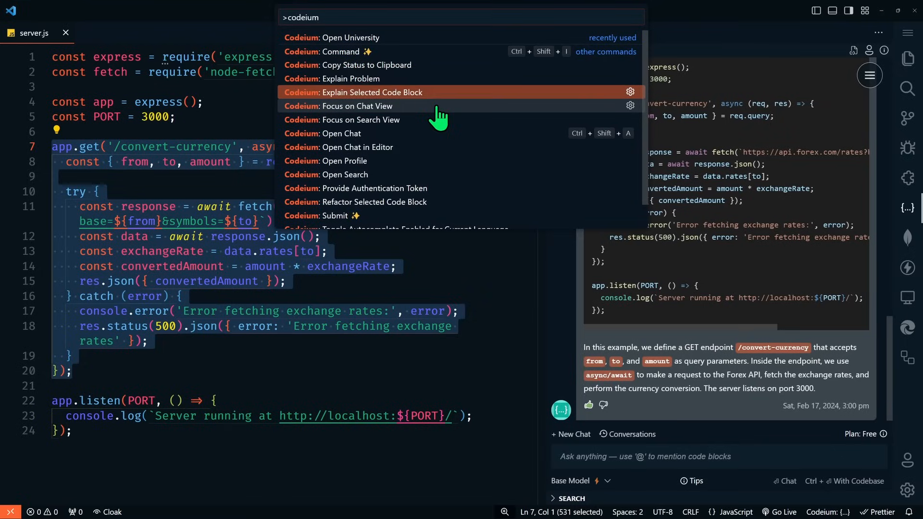
left_click(373, 93)
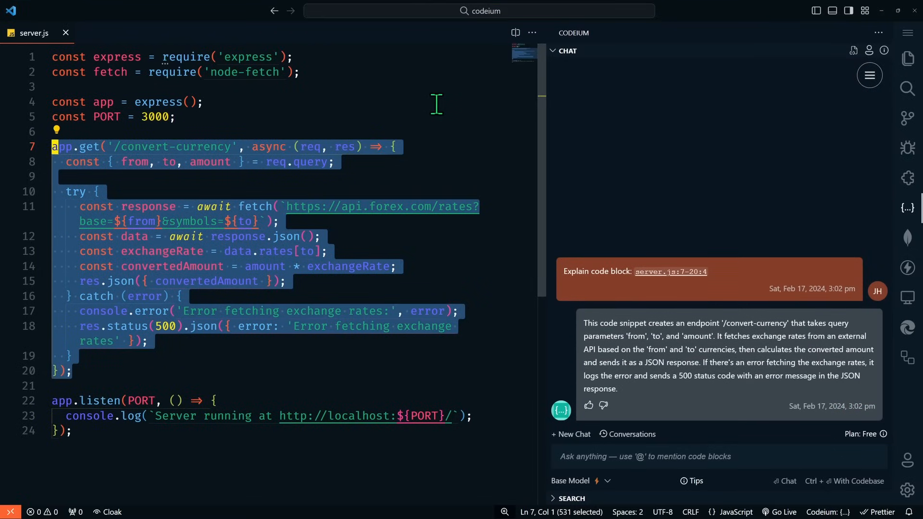
mouse_move(646, 336)
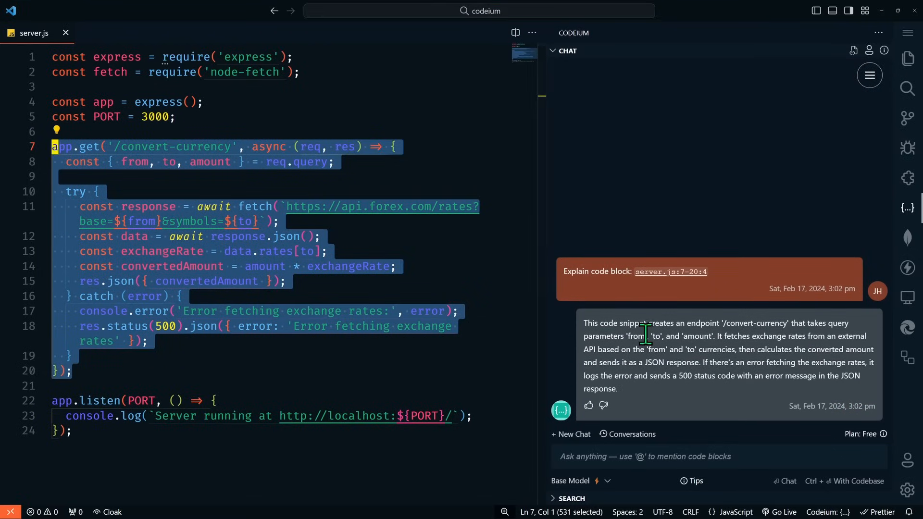
mouse_move(742, 350)
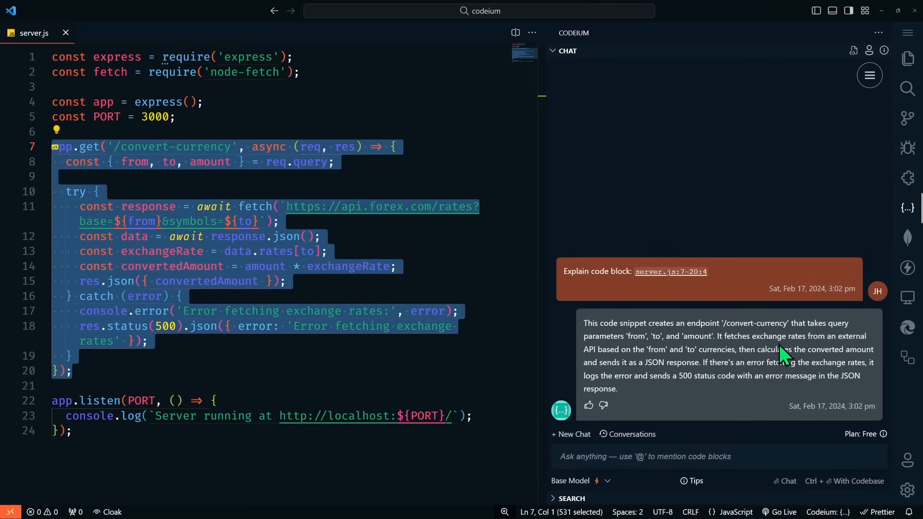
mouse_move(650, 354)
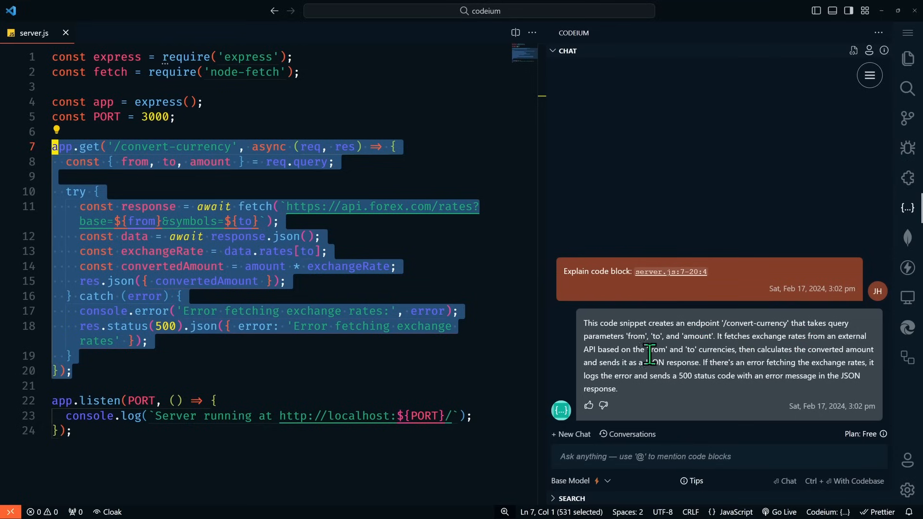
mouse_move(793, 352)
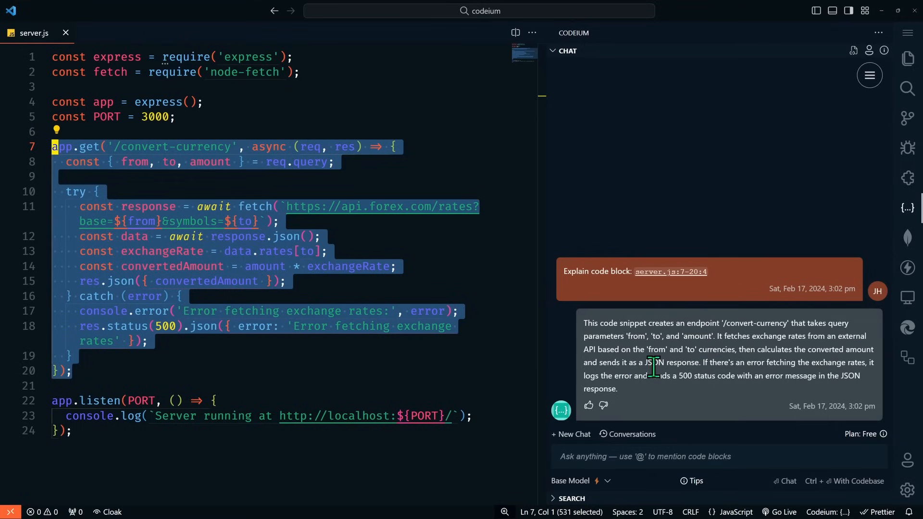
mouse_move(777, 364)
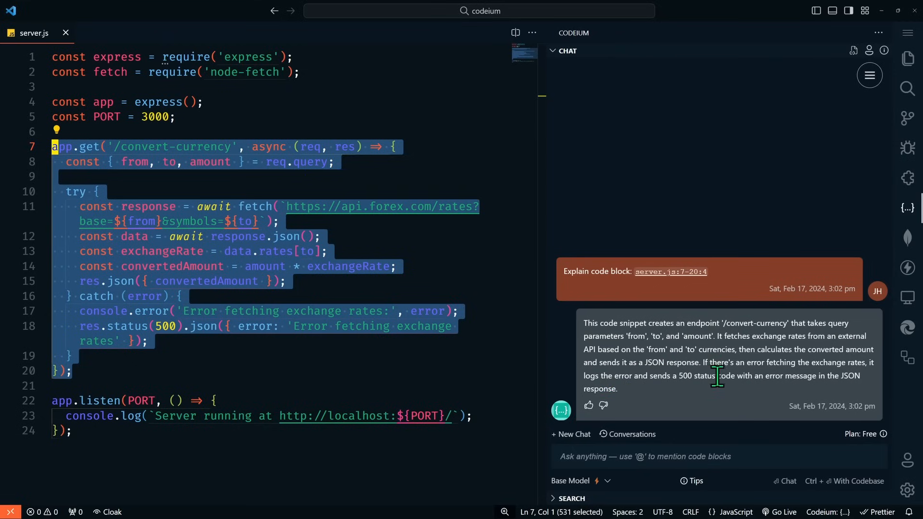
mouse_move(383, 320)
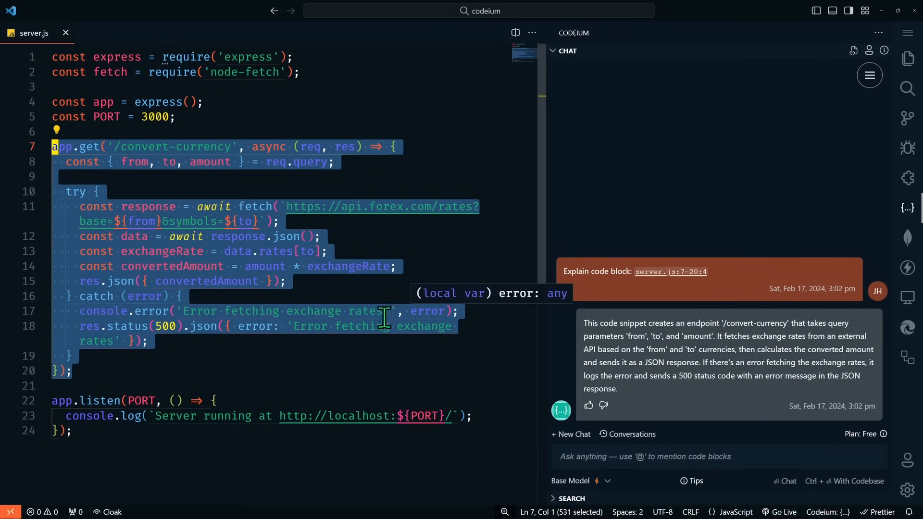
left_click(347, 124)
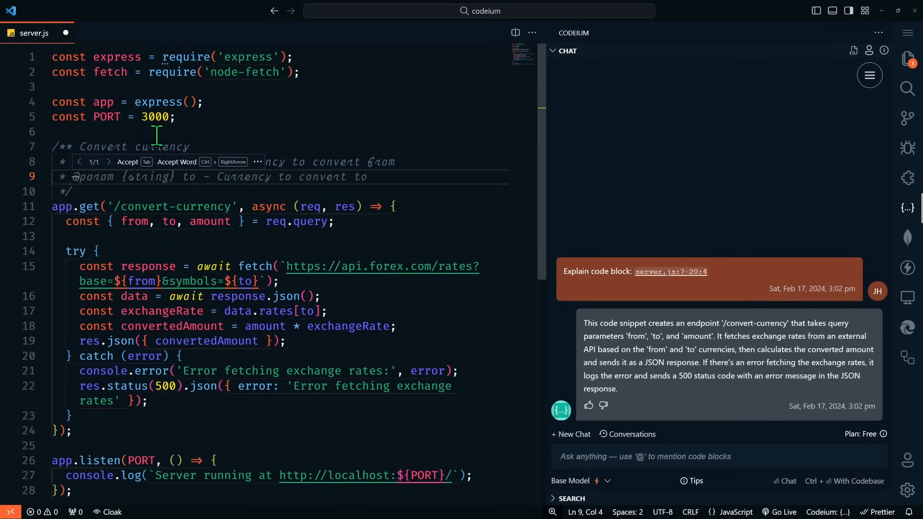
Accept Codeium's /** docstring suggestion with params, returns, errors and examples for the endpoint.
key("Tab")
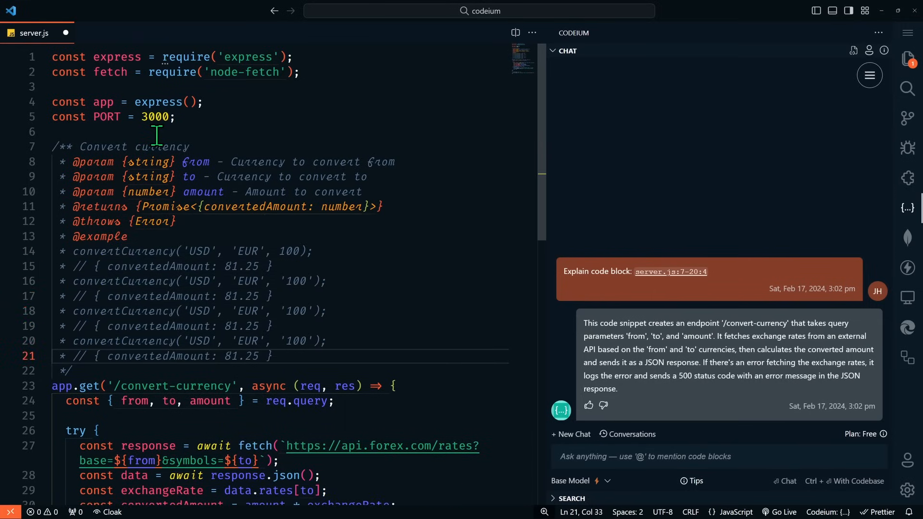
mouse_move(220, 161)
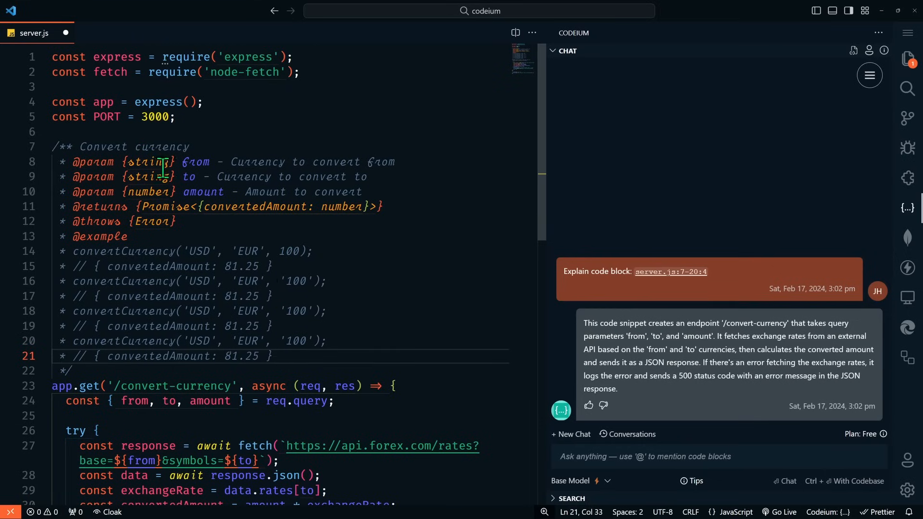
scroll("down", 3)
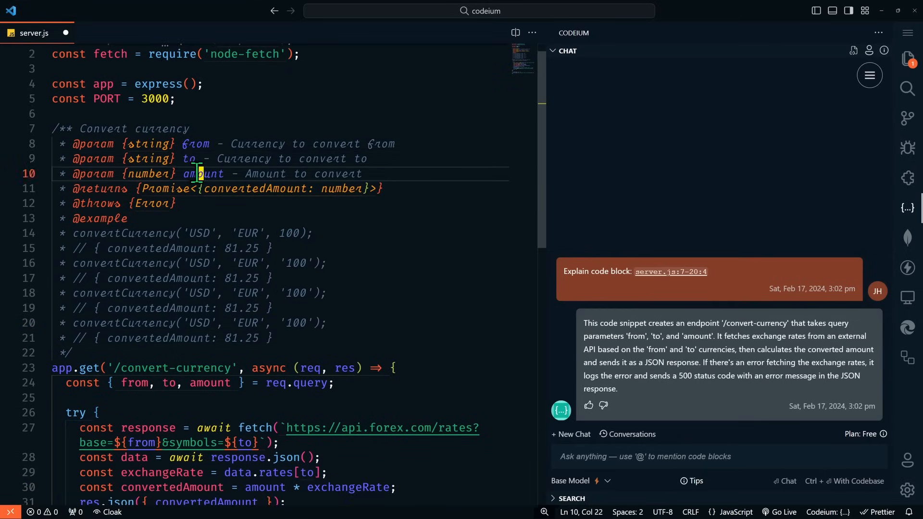
left_click(234, 248)
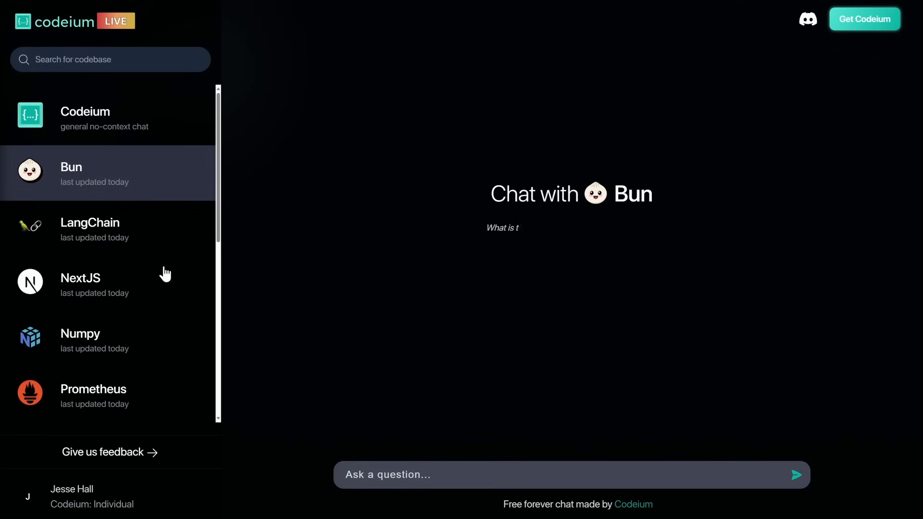
Ask the Bun chat to show a code example of a simple HTTP server and expand 'Read 5 context items'.
scroll("down", 3)
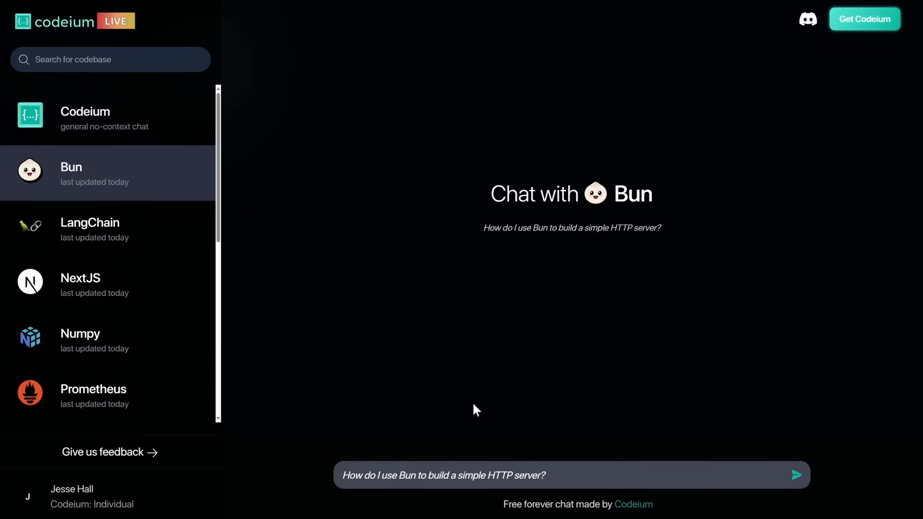
type("Show a")
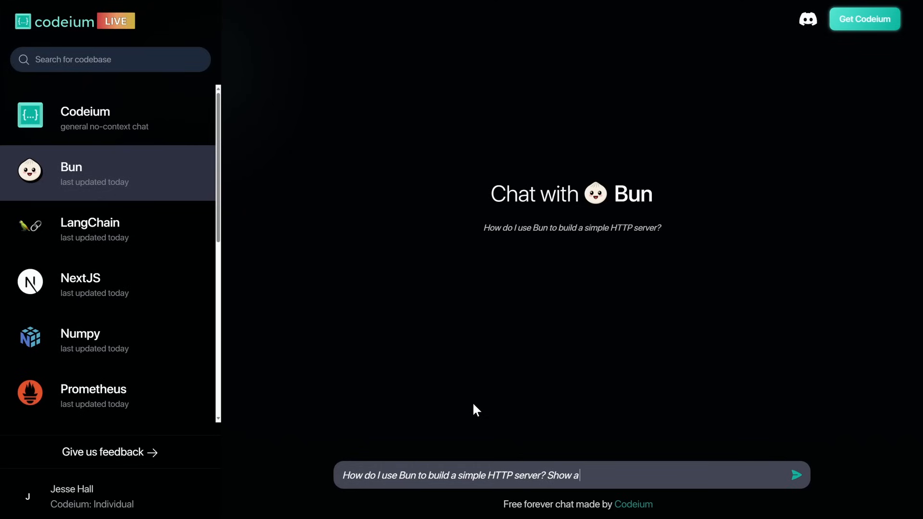
type("code exampl")
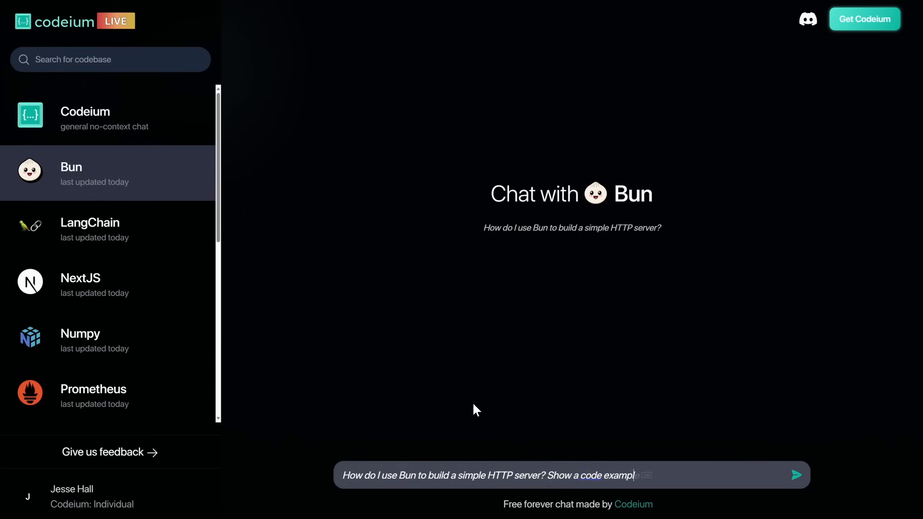
left_click(796, 475)
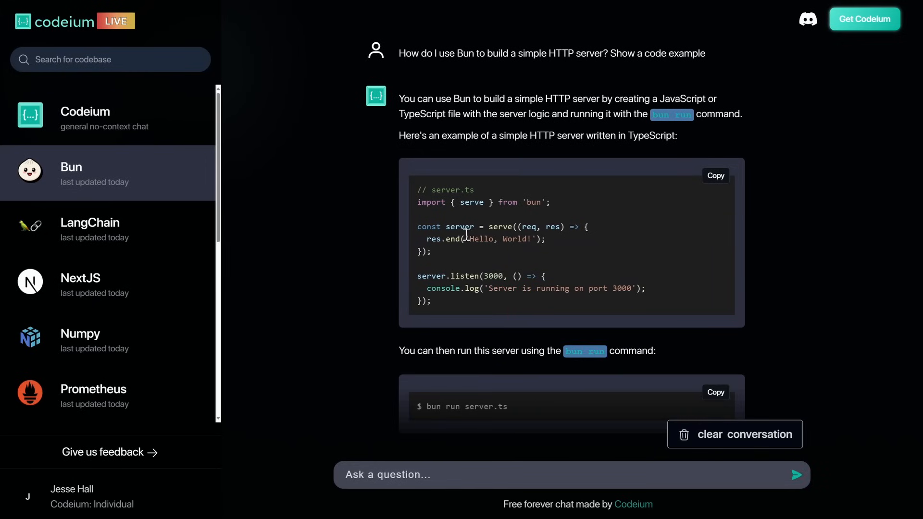
mouse_move(498, 264)
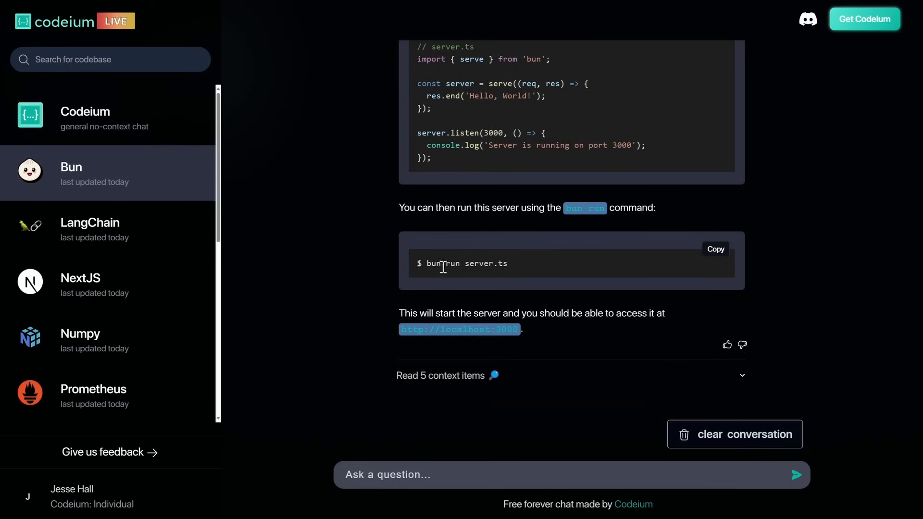
mouse_move(514, 281)
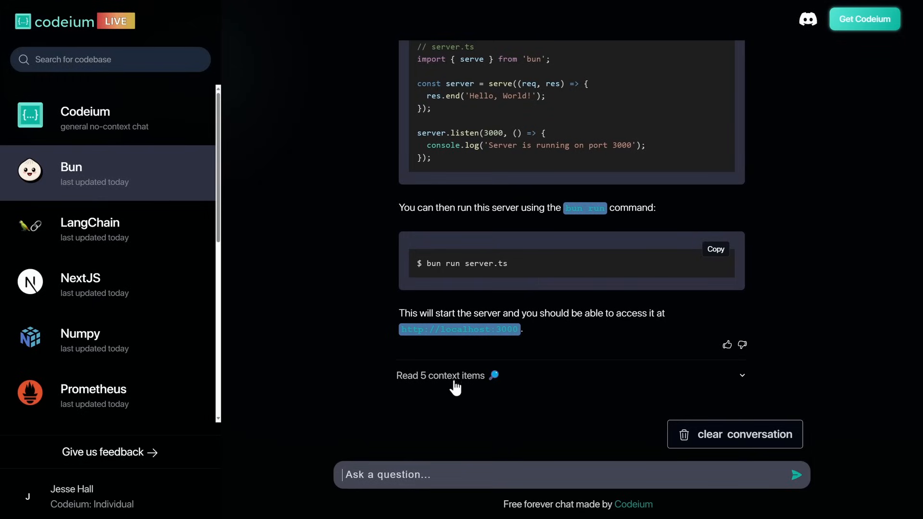
left_click(440, 375)
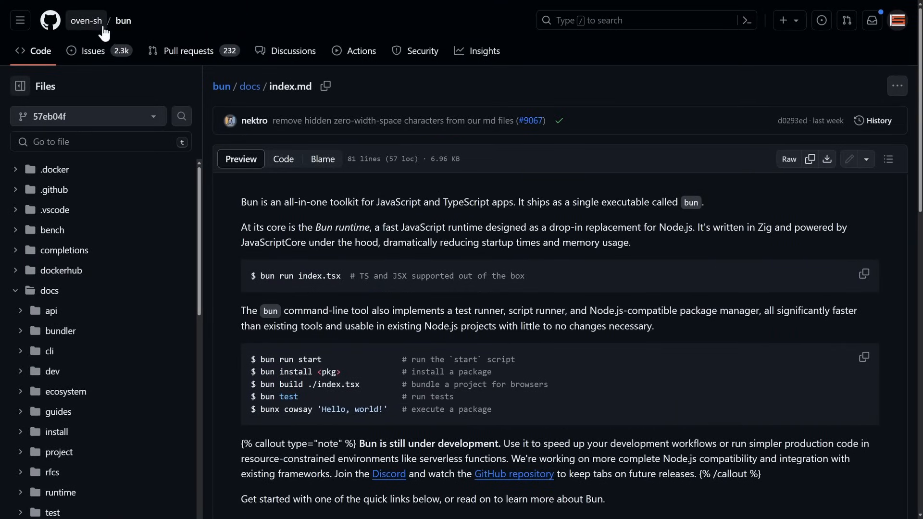
scroll("down", 3)
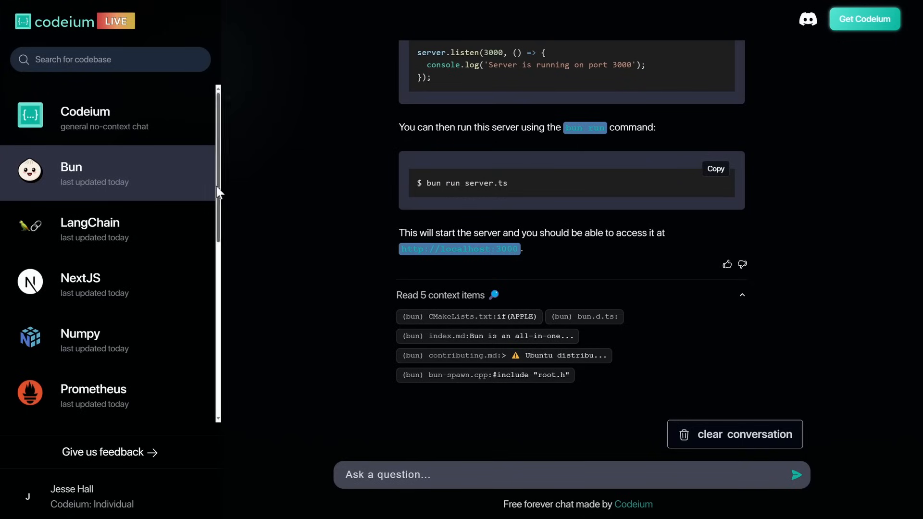
mouse_move(219, 204)
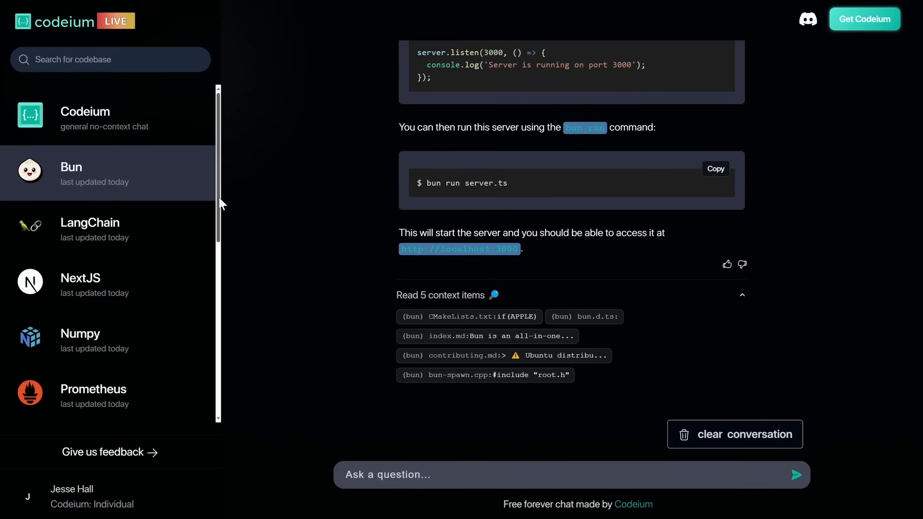
mouse_move(222, 172)
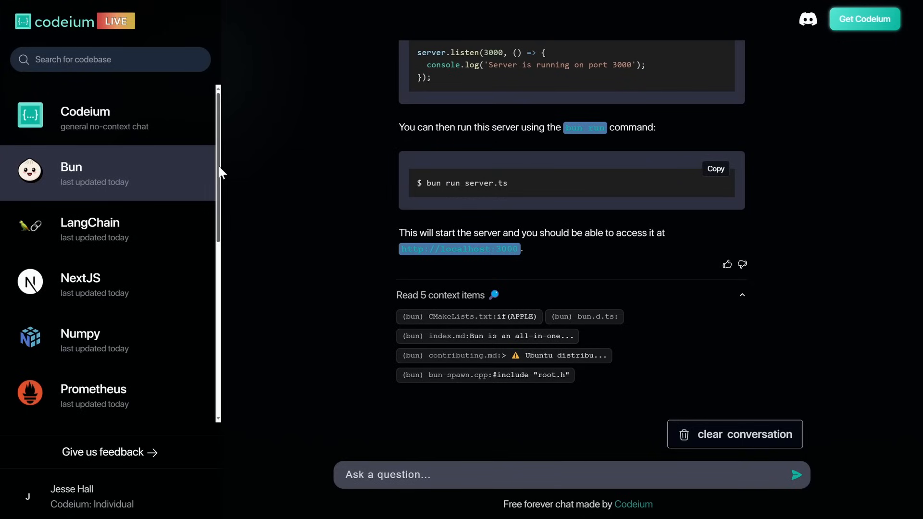
mouse_move(325, 191)
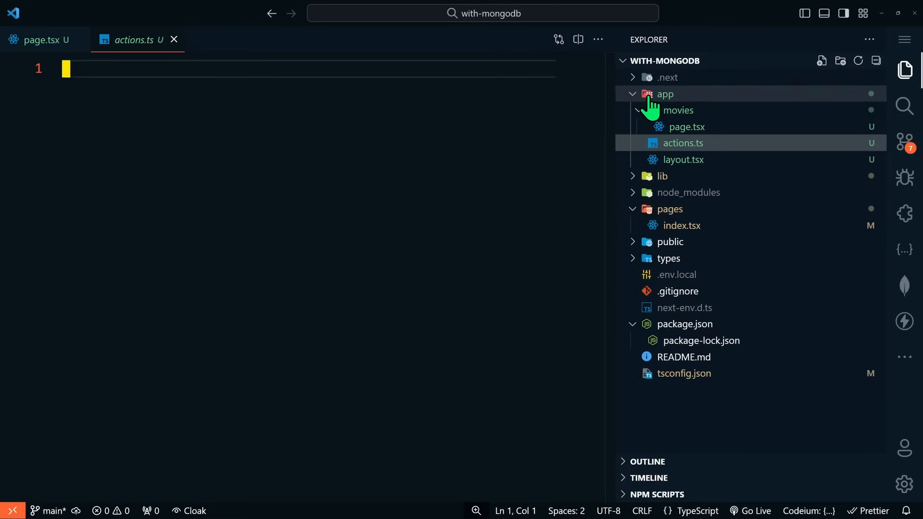
mouse_move(705, 153)
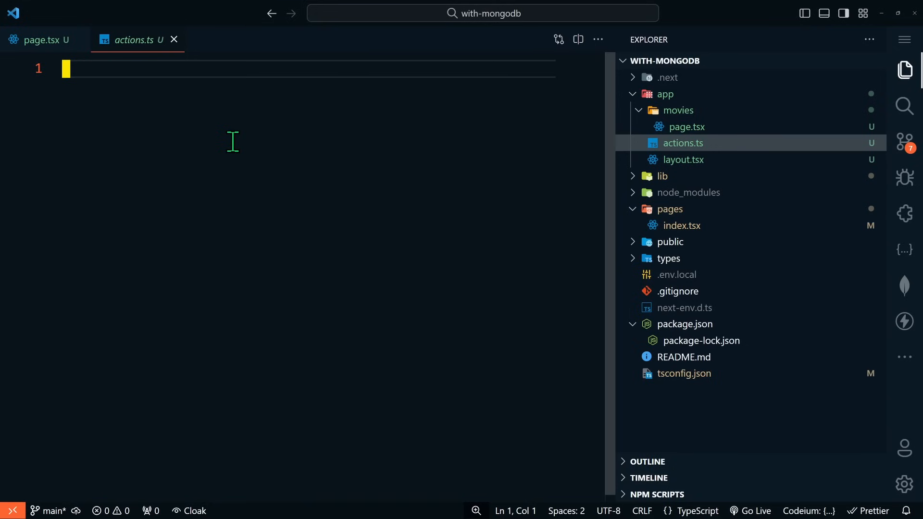
Prompt Codeium with a comment and accept the client connection and sample_mflix database lines.
type("// create a next.js server action that imports movies from the mongodb sample database sample_mflix")
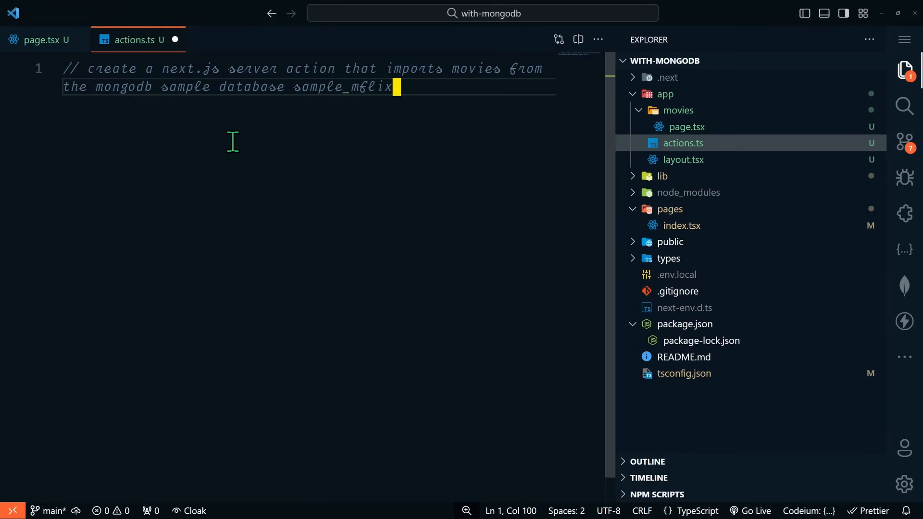
mouse_move(510, 81)
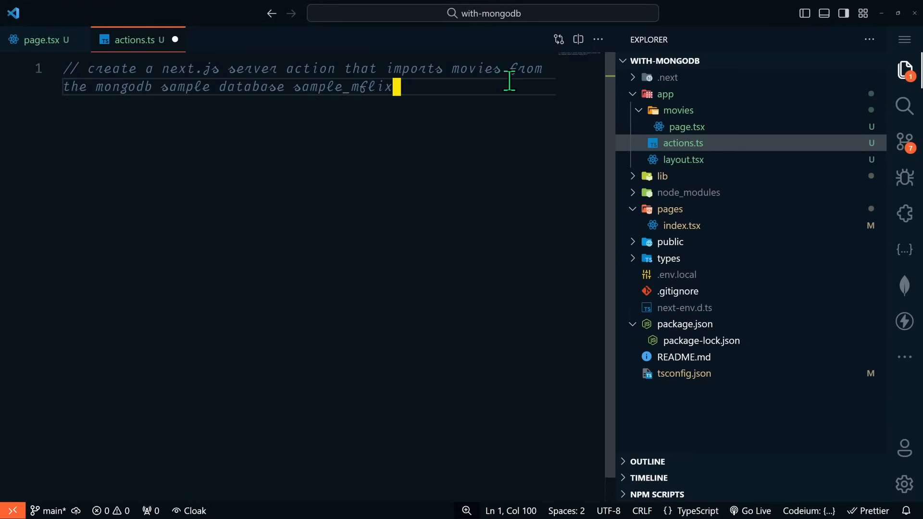
mouse_move(257, 103)
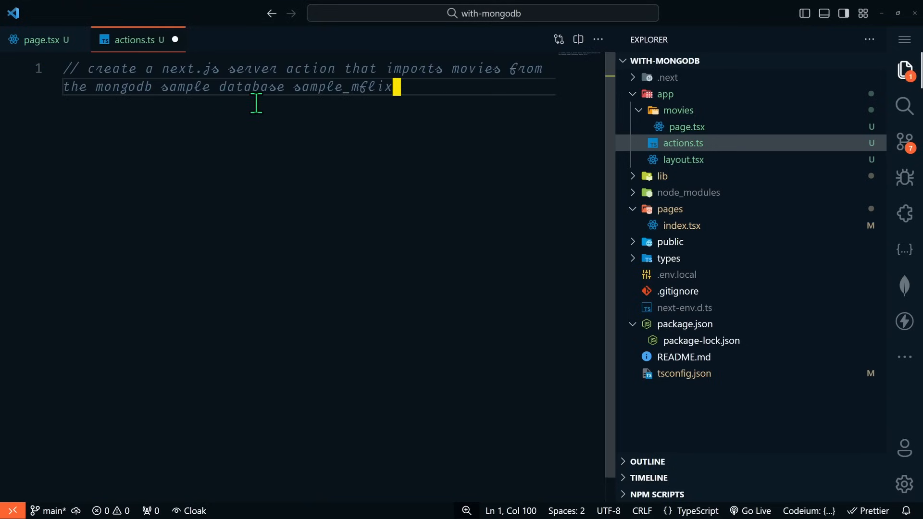
mouse_move(403, 101)
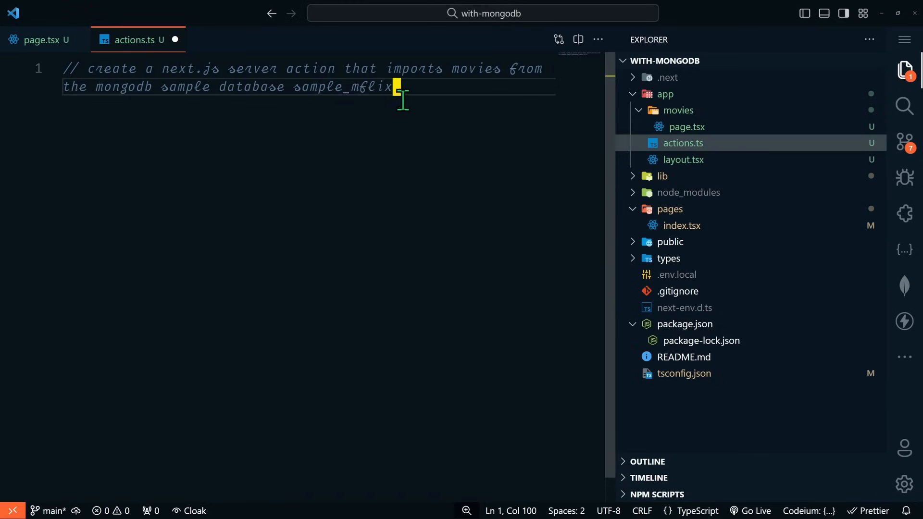
key("Enter")
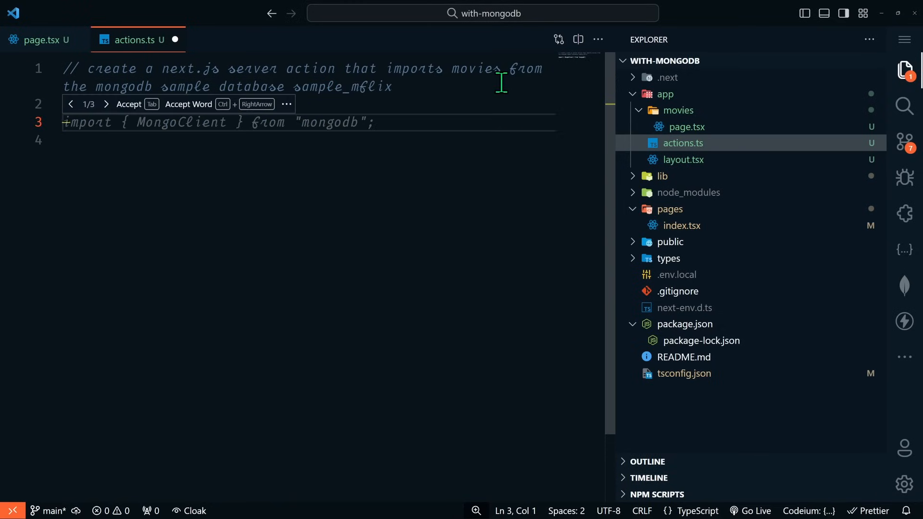
mouse_move(268, 138)
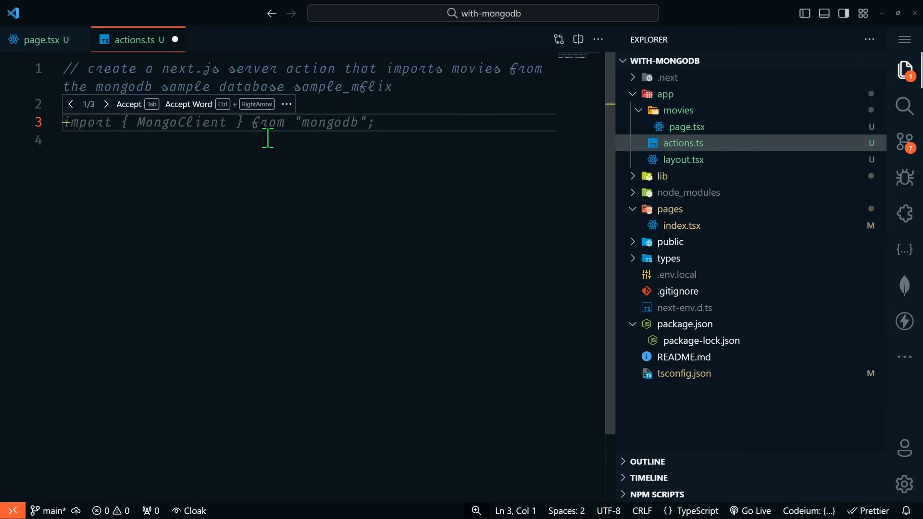
mouse_move(721, 98)
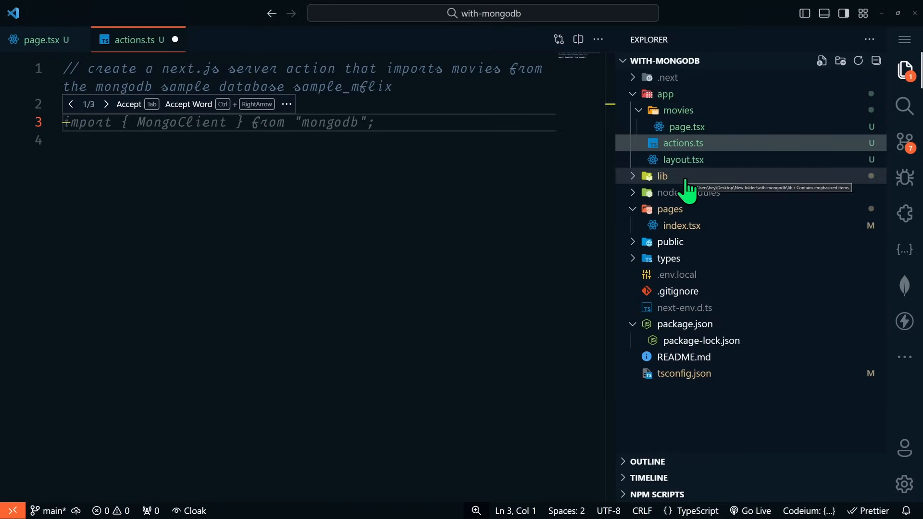
mouse_move(457, 188)
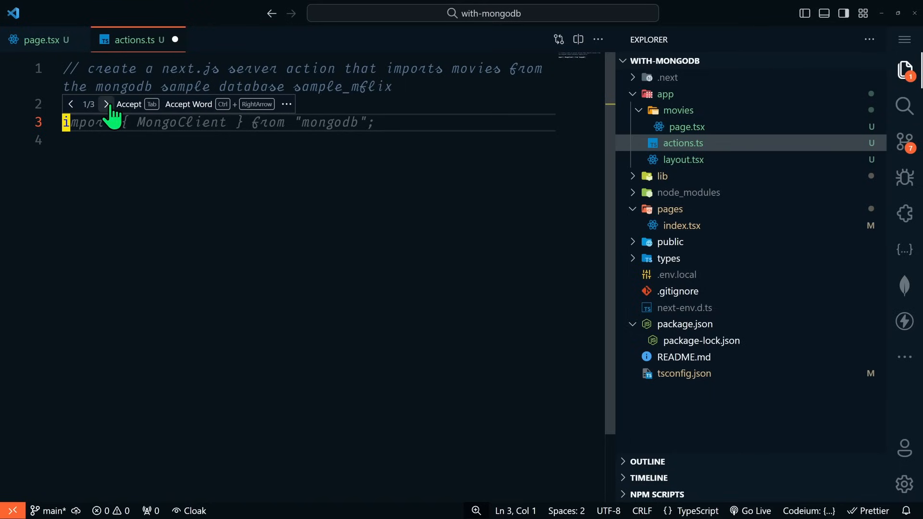
left_click(106, 104)
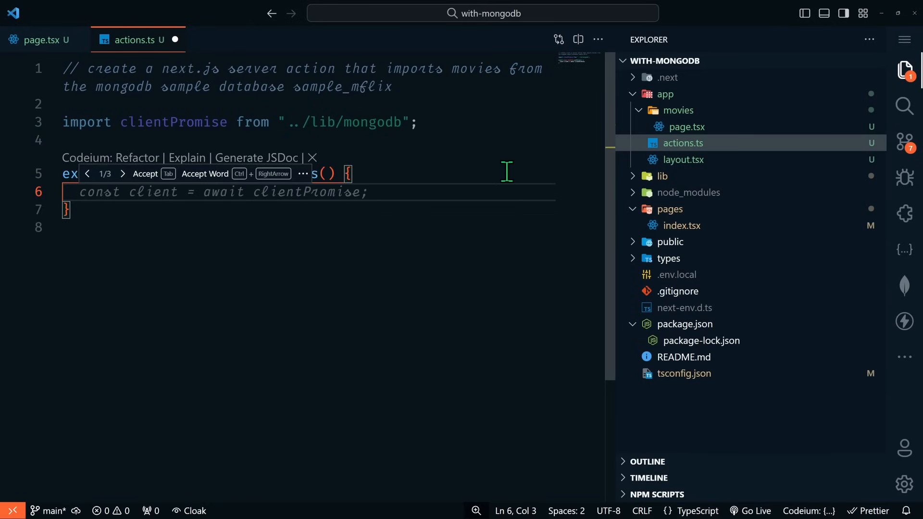
key("Tab")
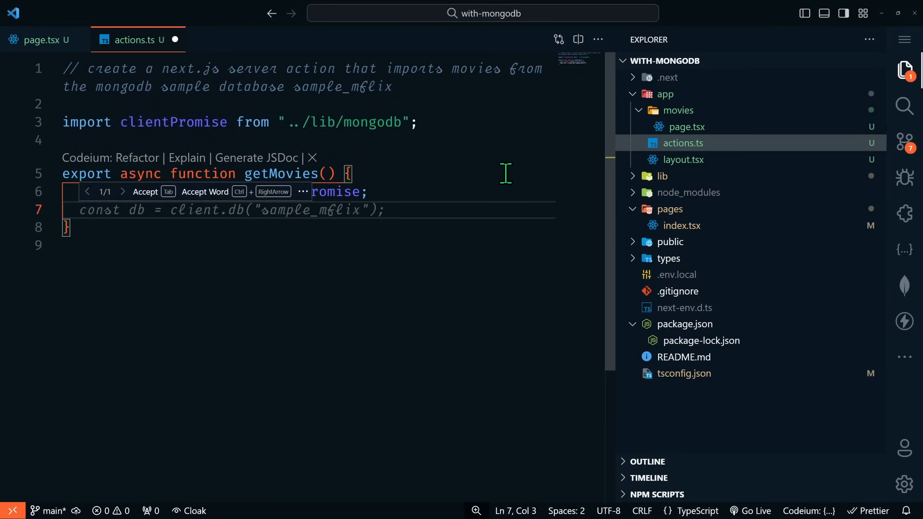
key("Tab")
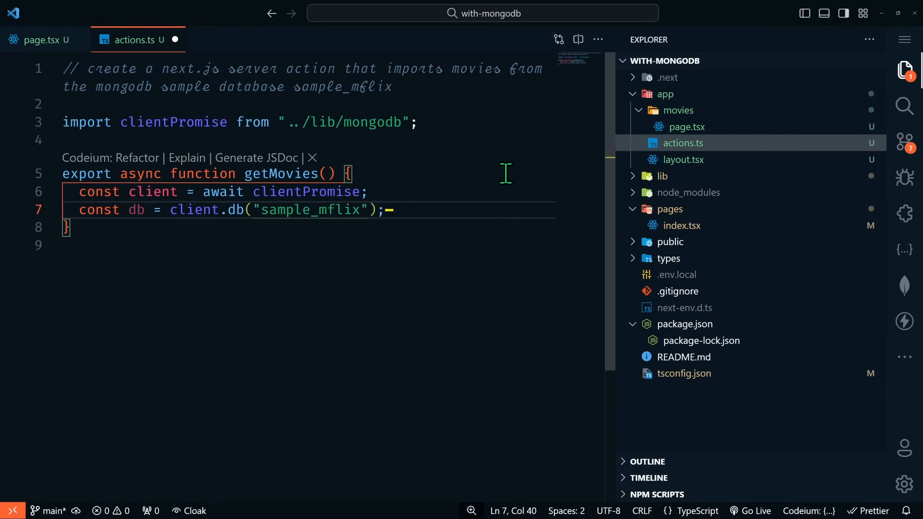
key("Enter")
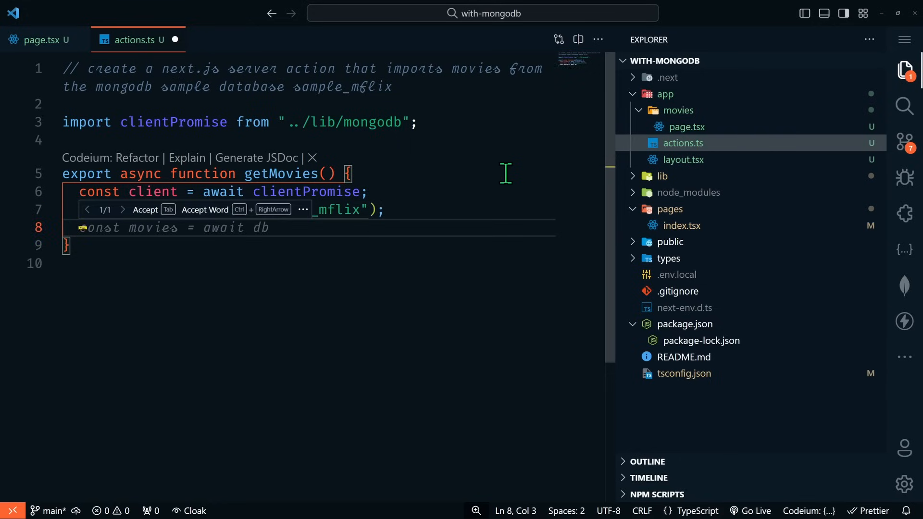
Query the movies collection with find, limit(2), toArray, and return movies.
key("Tab")
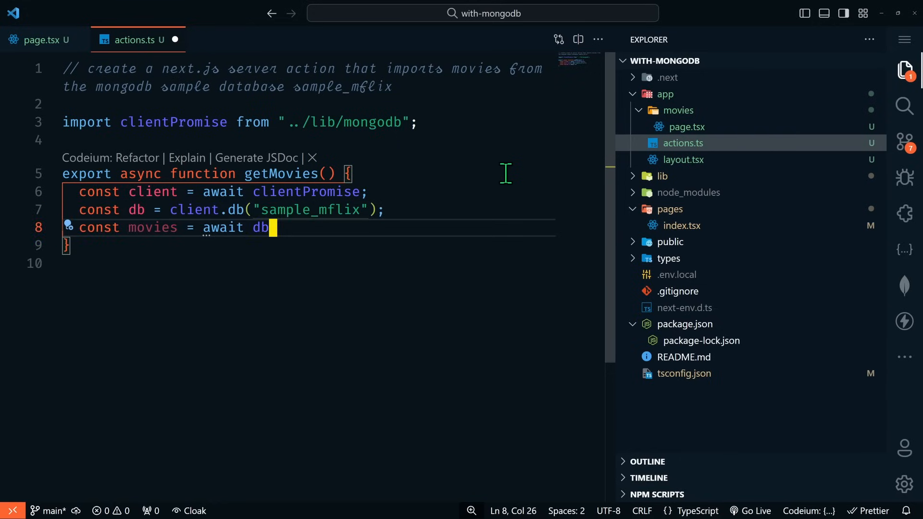
type(".collection(\"movies\")")
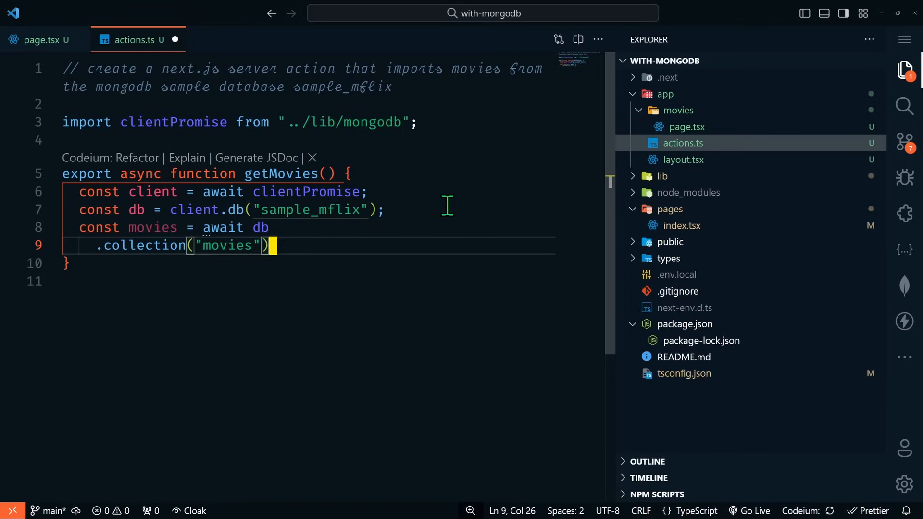
key("Enter")
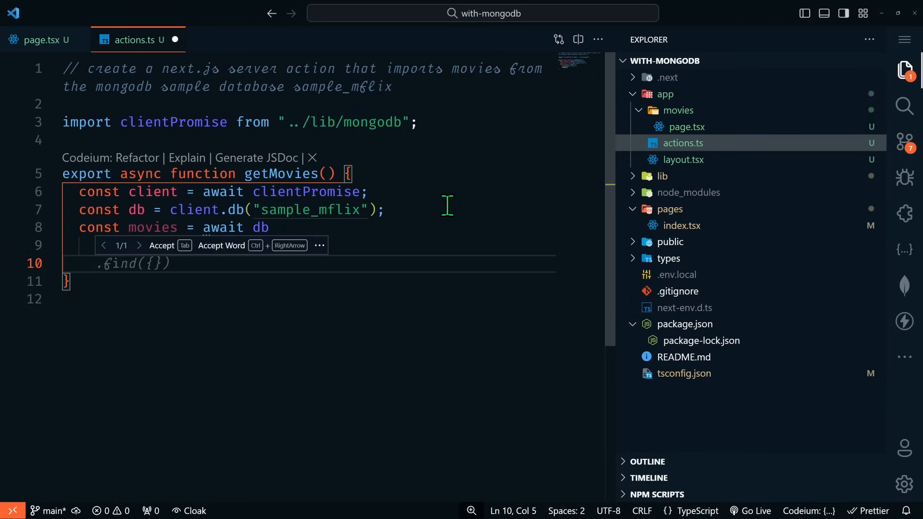
key("Tab")
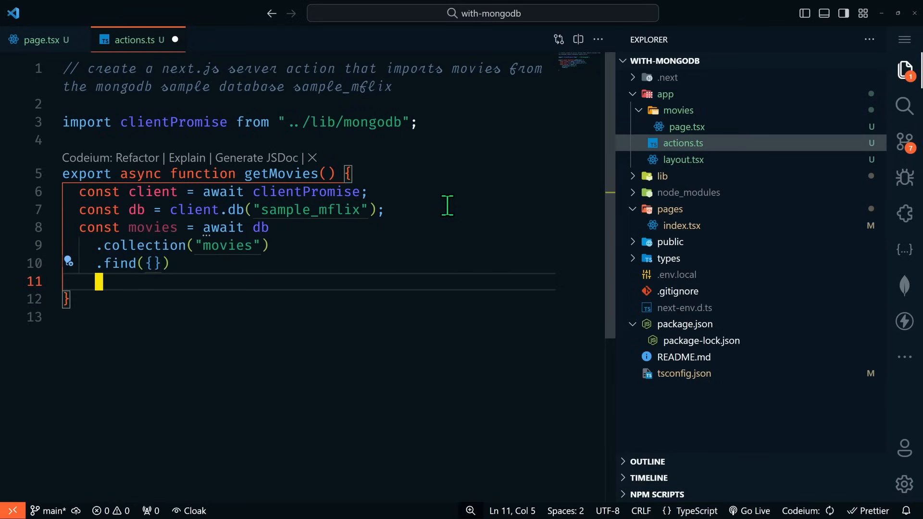
type(".limit(2)")
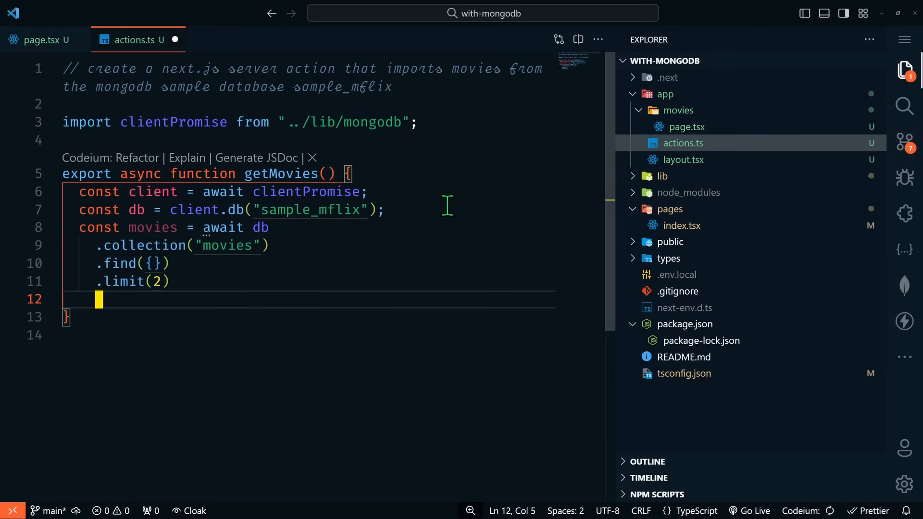
type(".toArray();")
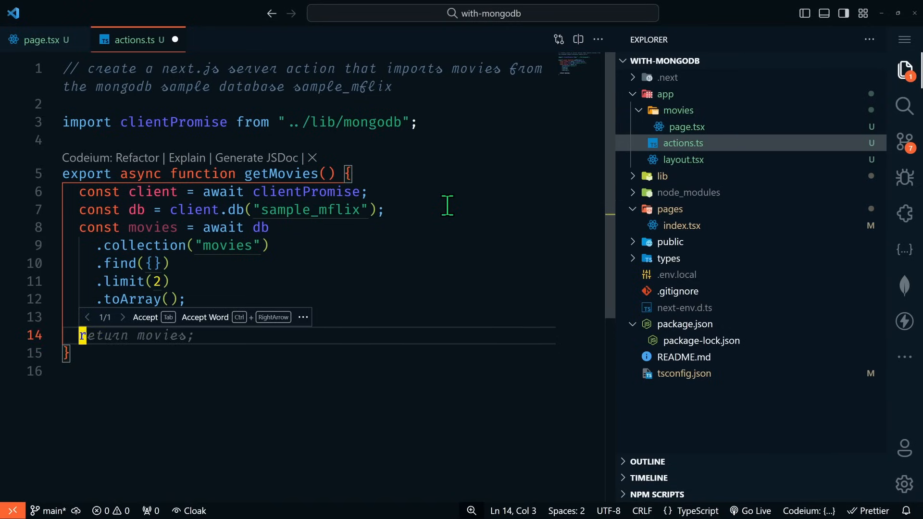
key("Tab")
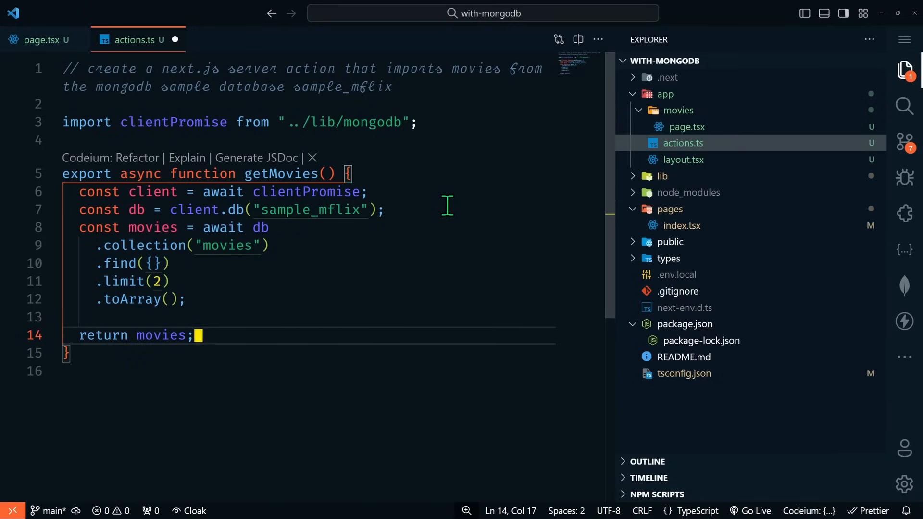
mouse_move(165, 140)
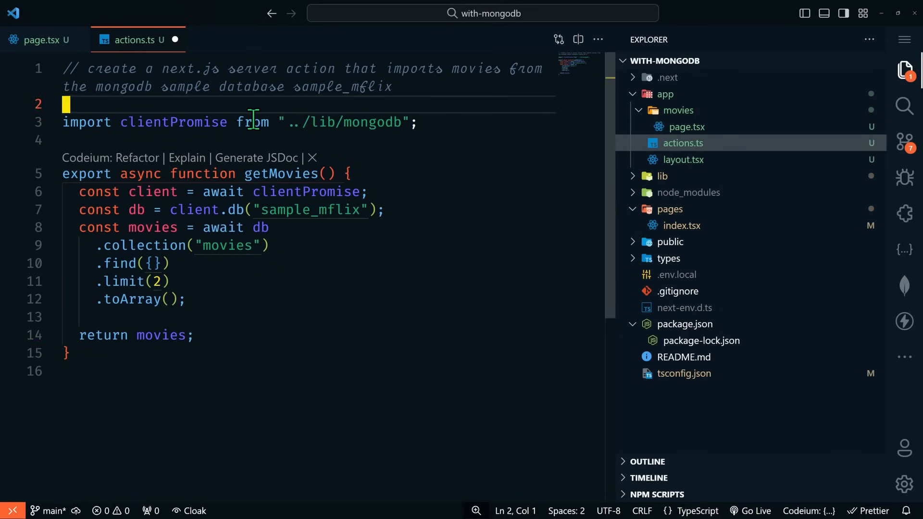
Add a 'use server' directive on line 2 followed by a blank line.
type("'user'")
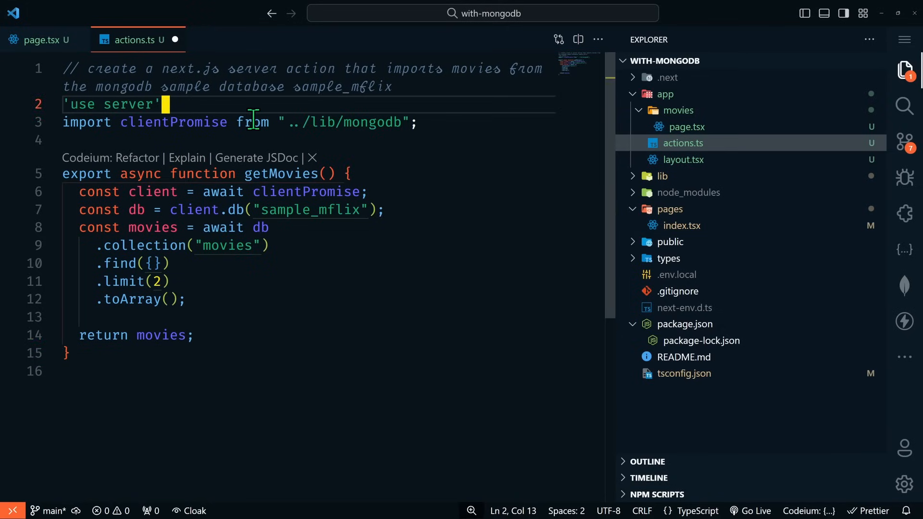
key("Enter")
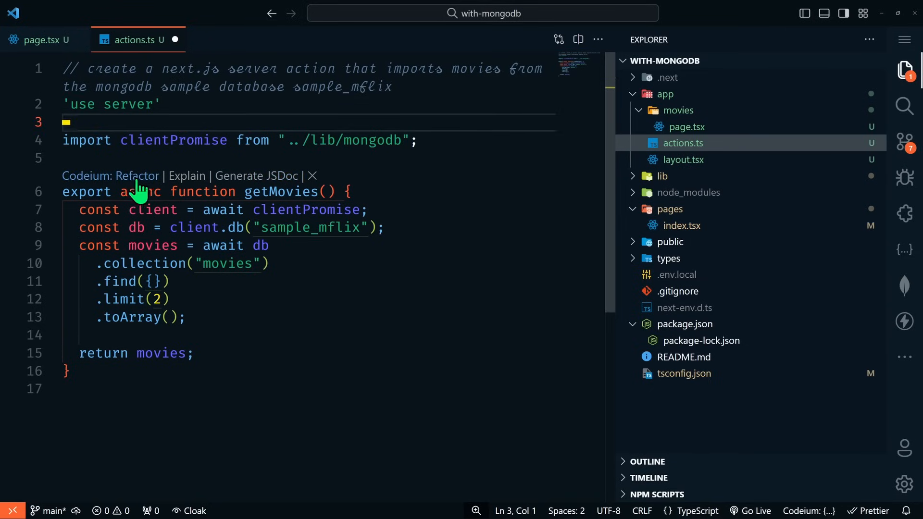
mouse_move(249, 187)
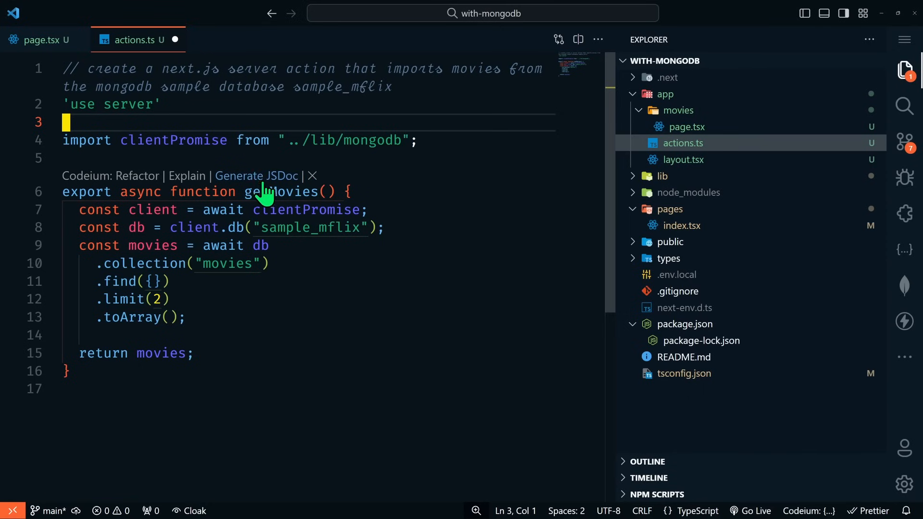
Generate a Codeium JSDoc for getMovies and apply the diff into actions.ts.
left_click(256, 175)
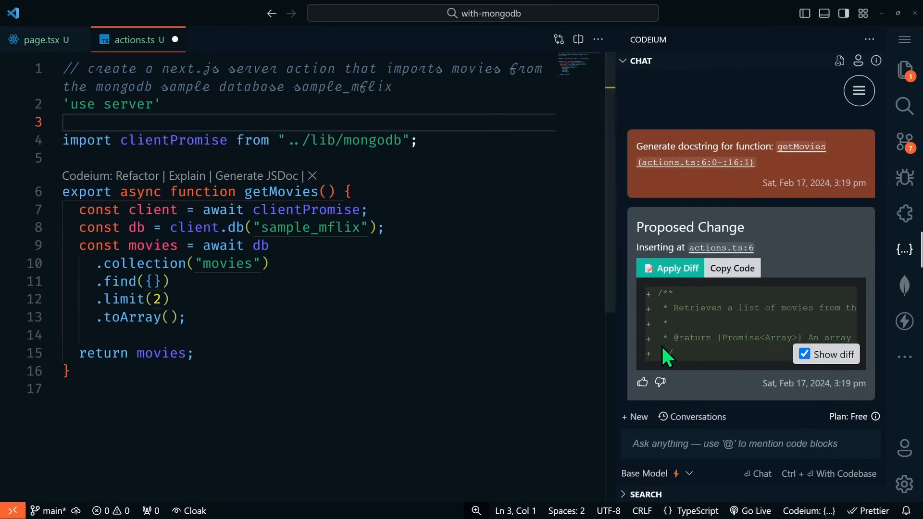
left_click(678, 268)
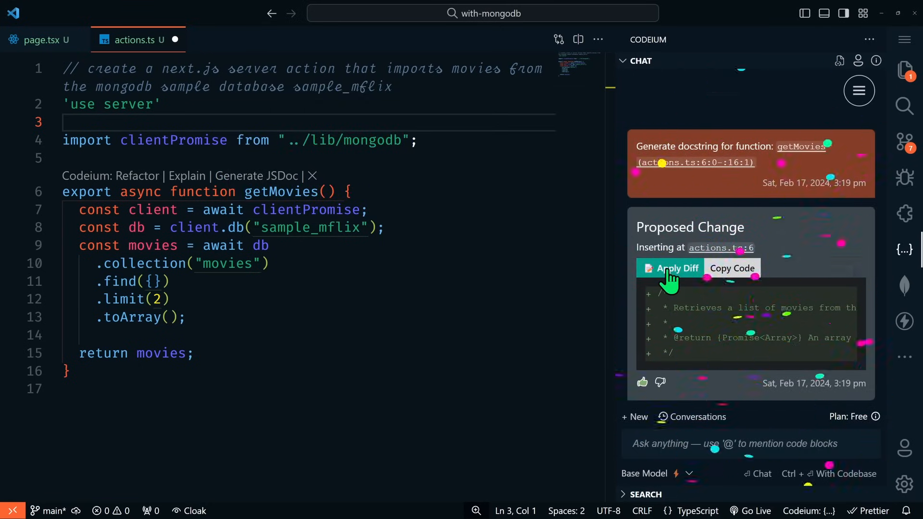
left_click(678, 268)
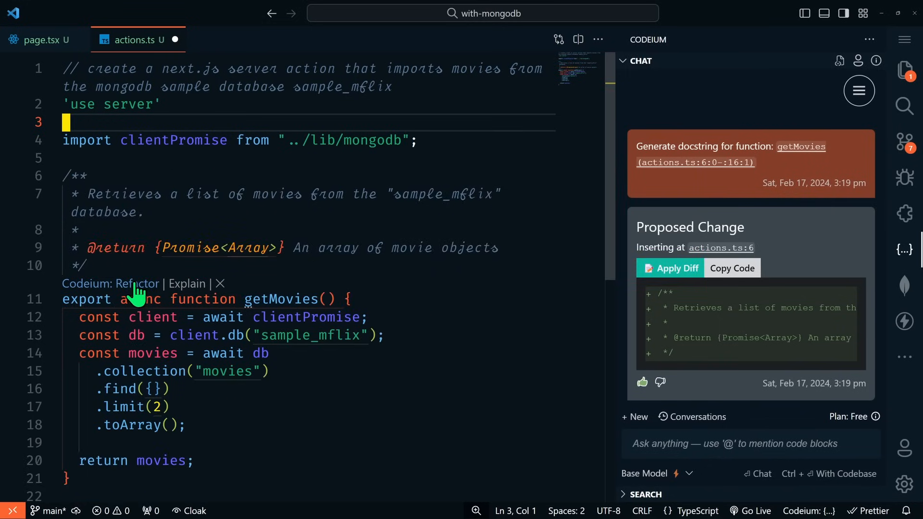
Run Codeium Refactor 'Add comments and docstrings' on getMovies and apply the diff.
left_click(136, 283)
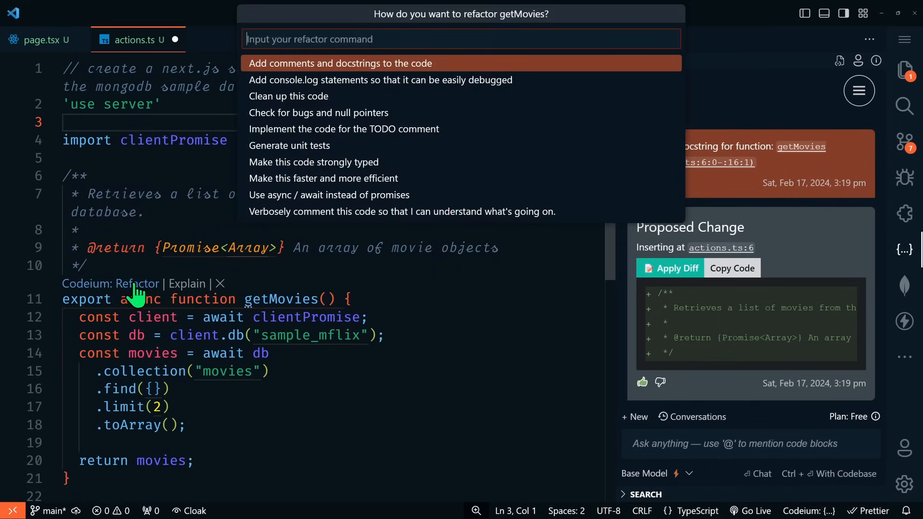
mouse_move(172, 288)
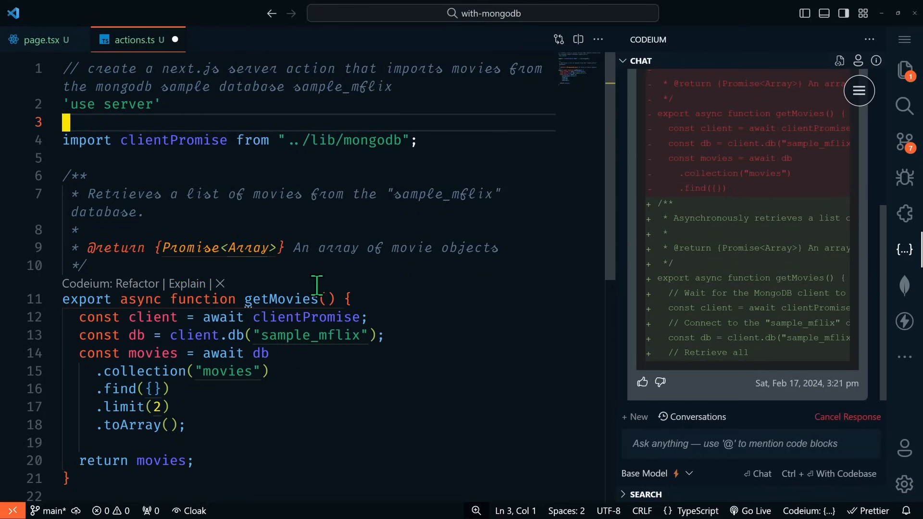
left_click_drag(610, 132, 574, 133)
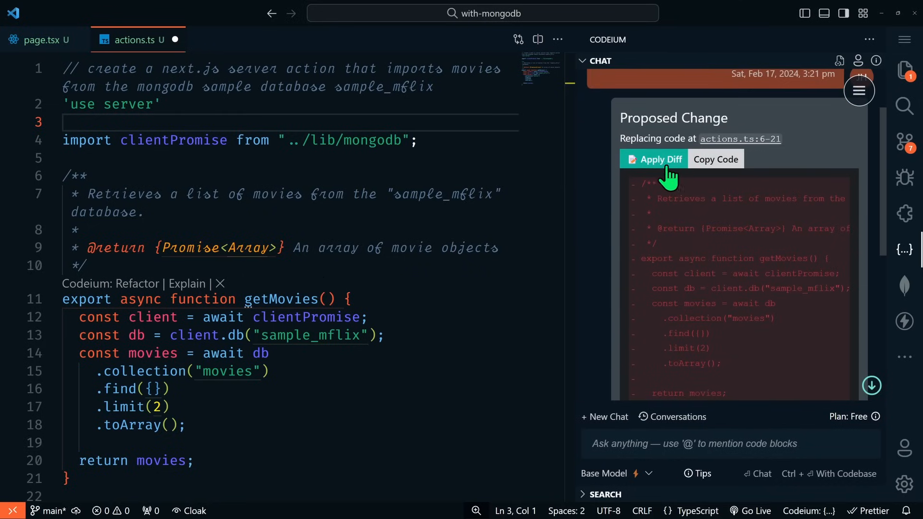
left_click(654, 159)
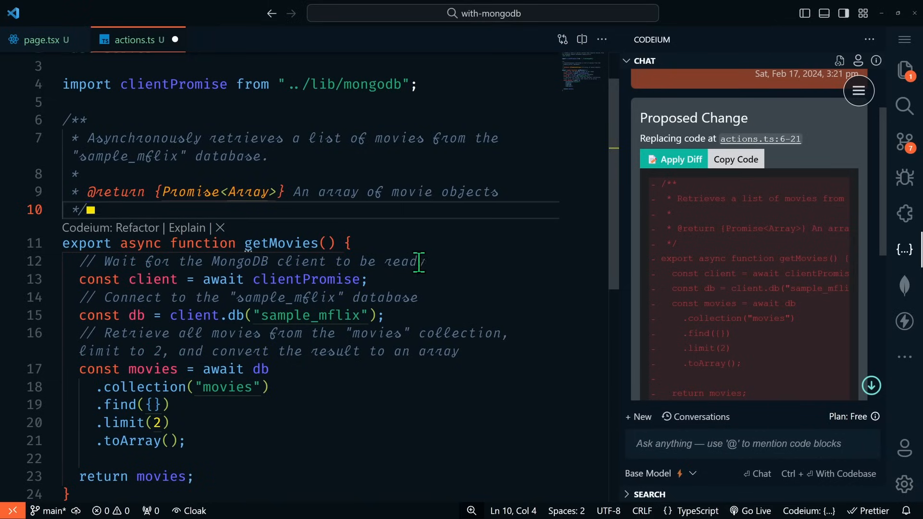
Review the added 'Asynchronously retrieves' movies comment in the refactored function.
scroll("down", 3)
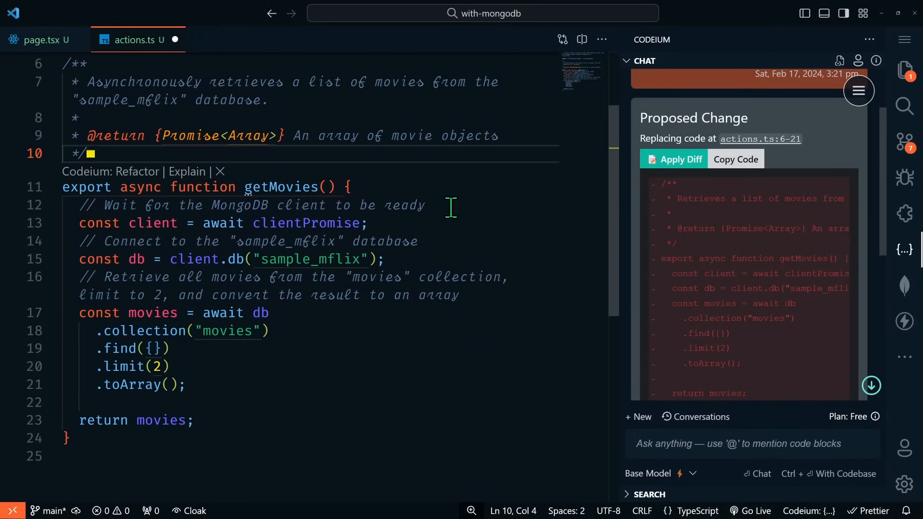
left_click_drag(104, 205, 425, 205)
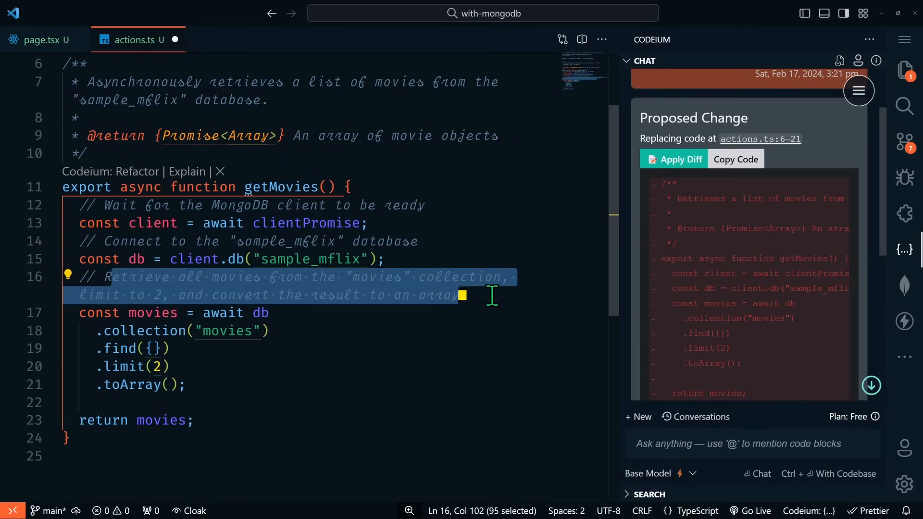
left_click(280, 313)
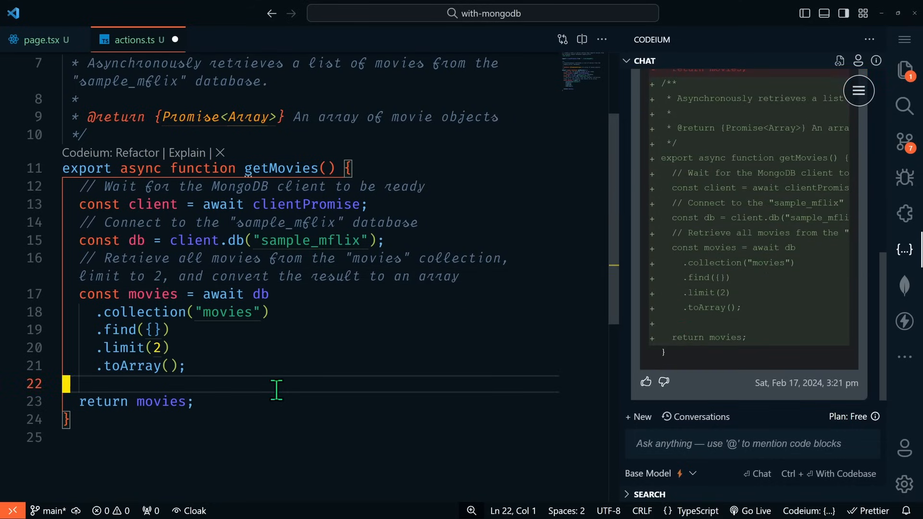
mouse_move(276, 385)
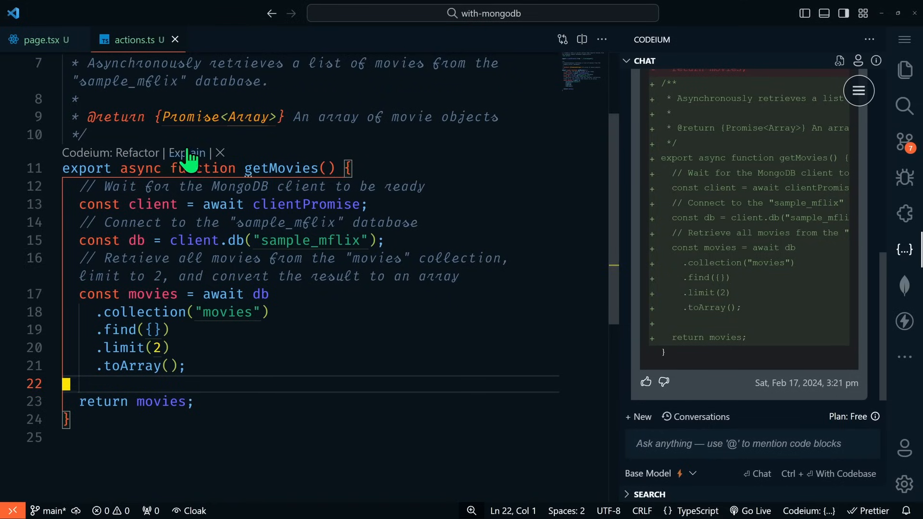
left_click(186, 152)
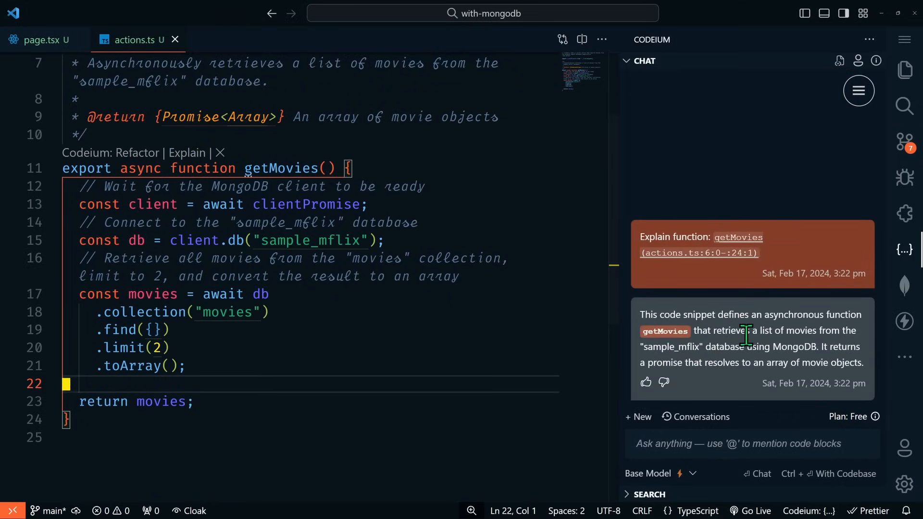
mouse_move(706, 346)
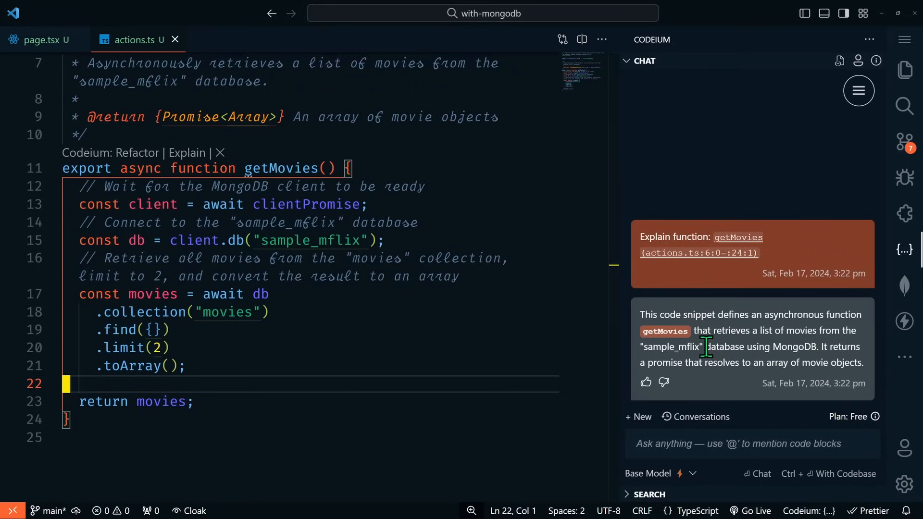
mouse_move(686, 362)
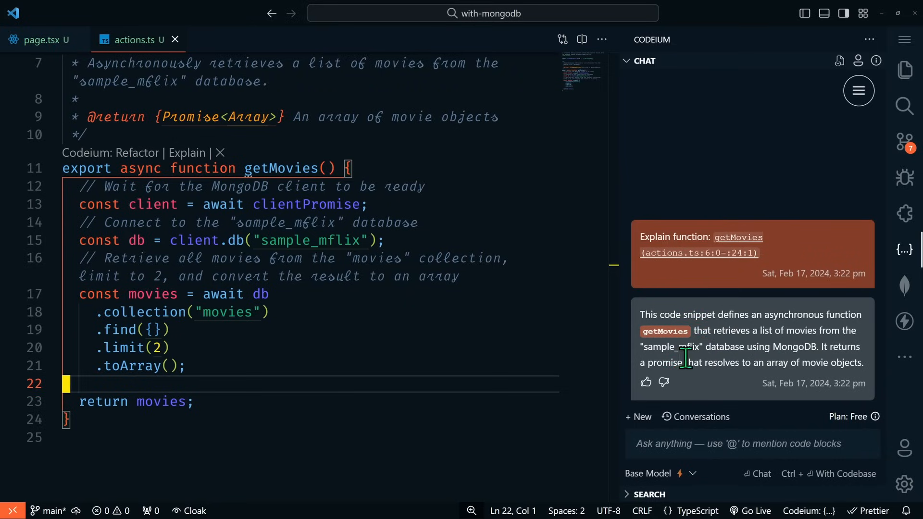
mouse_move(716, 362)
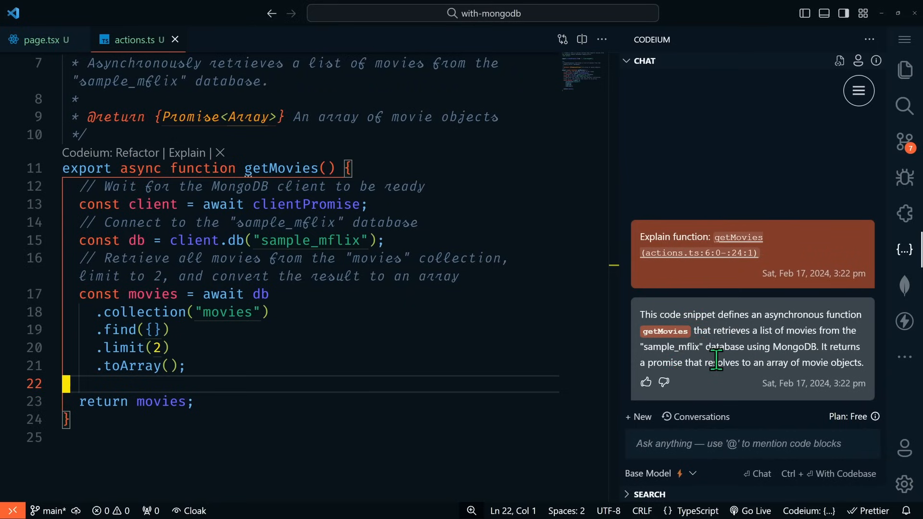
mouse_move(700, 396)
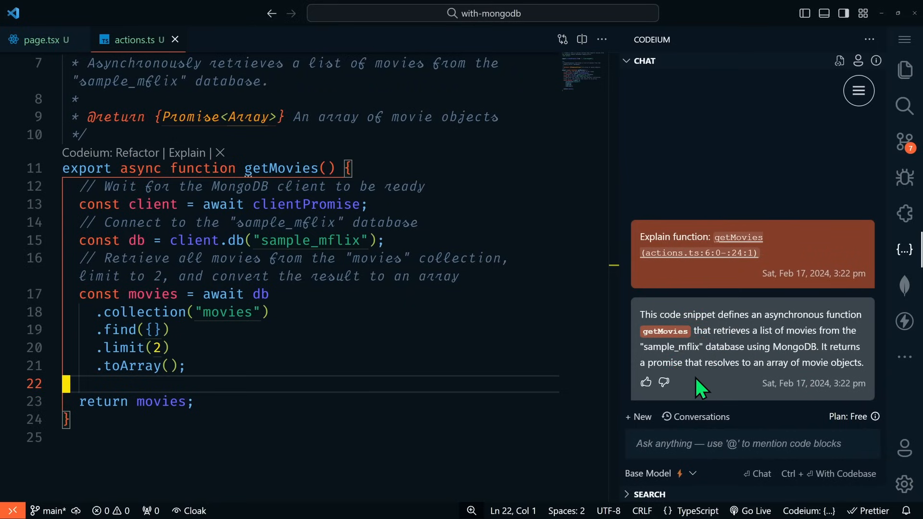
mouse_move(752, 385)
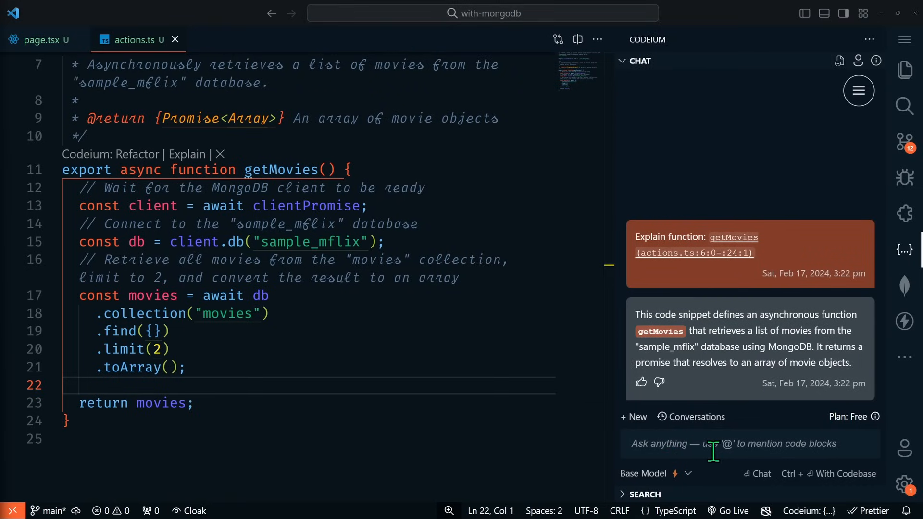
mouse_move(742, 449)
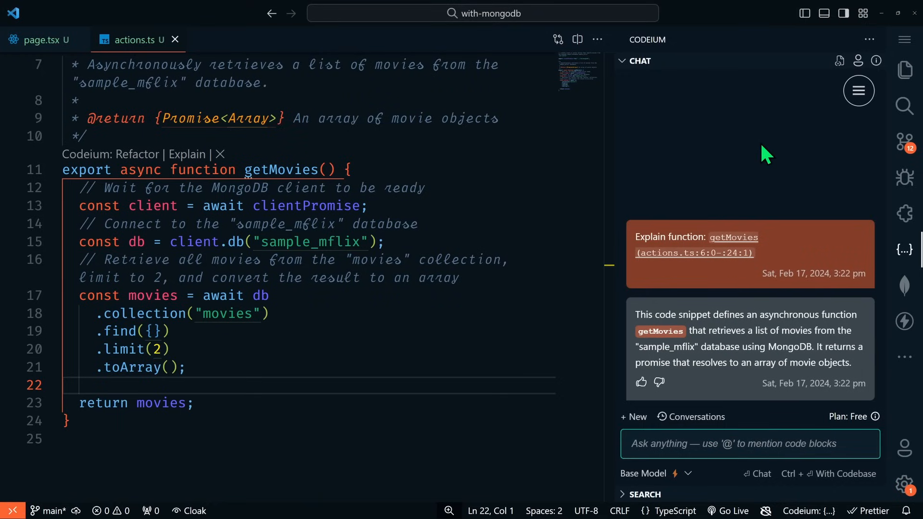
type("@")
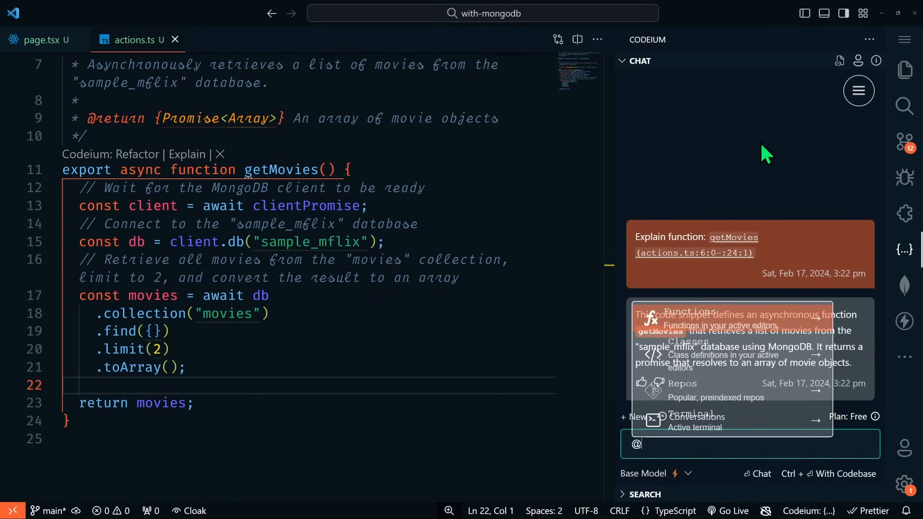
type("getMovies rewrite this")
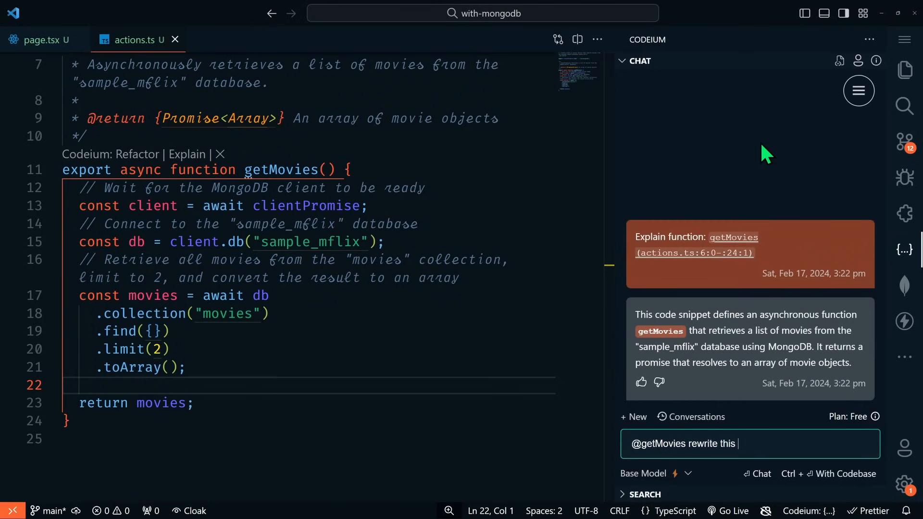
type("function to remove all com")
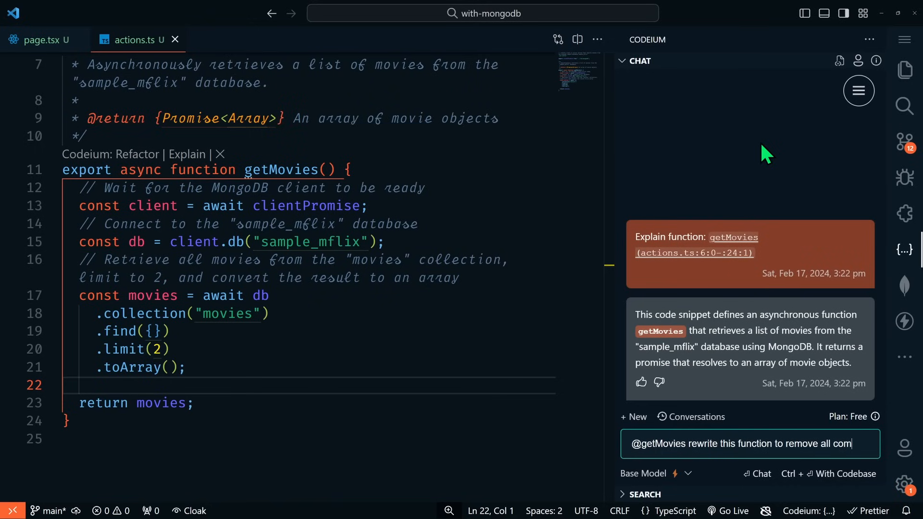
key("Enter")
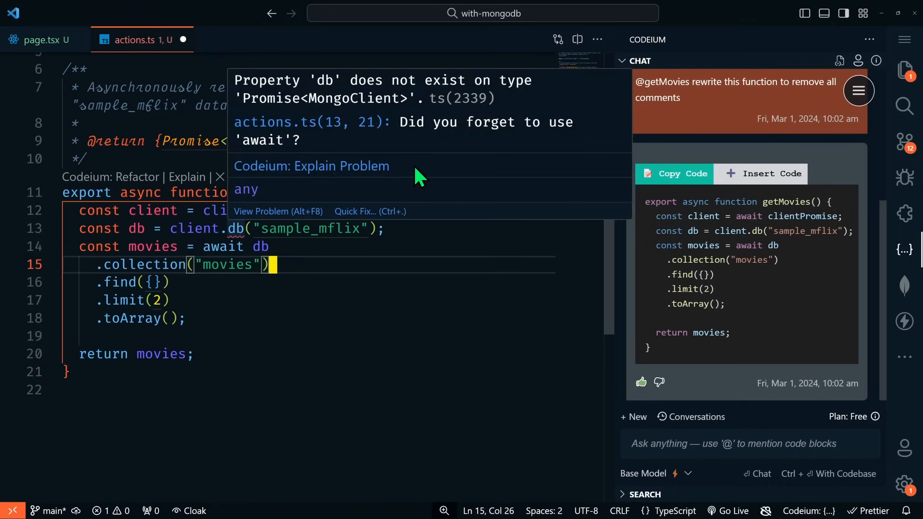
mouse_move(353, 168)
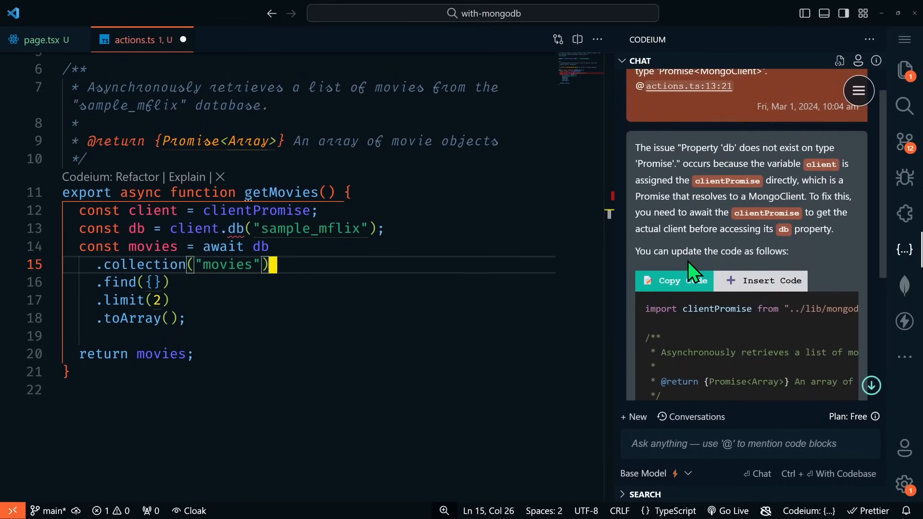
mouse_move(708, 334)
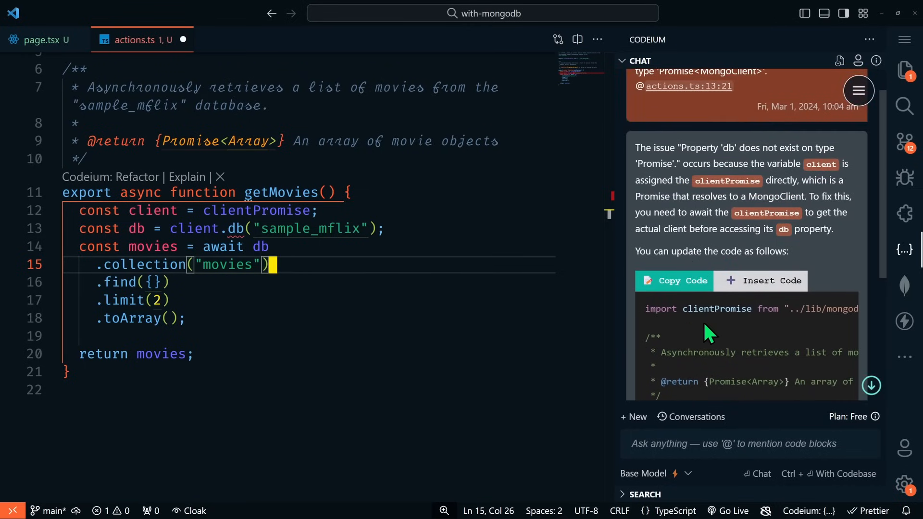
mouse_move(702, 165)
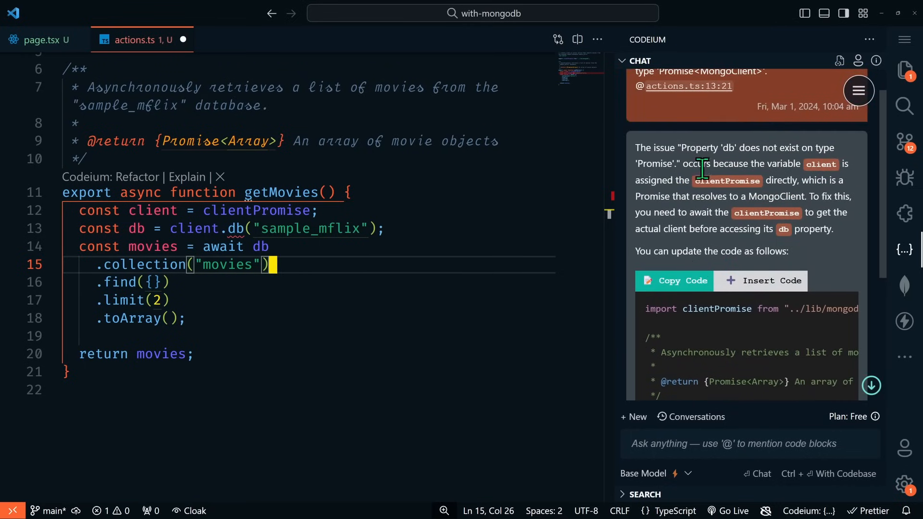
mouse_move(812, 149)
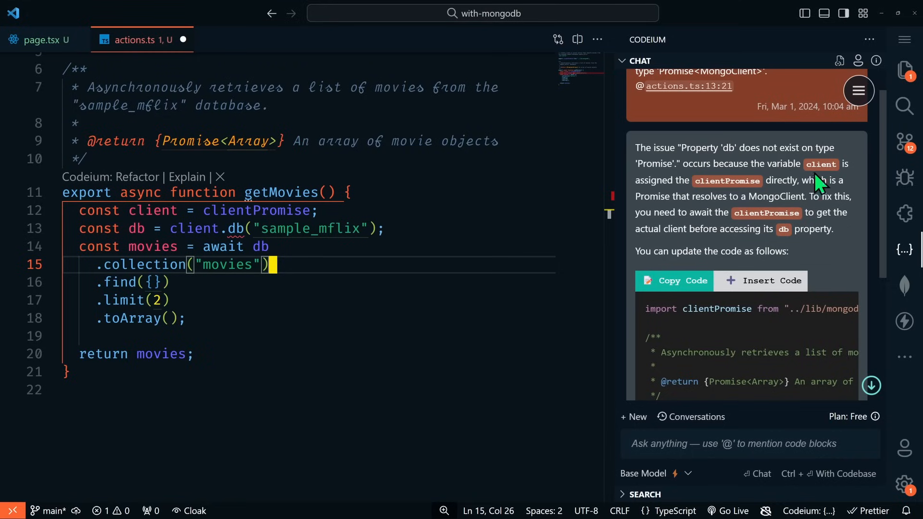
mouse_move(819, 194)
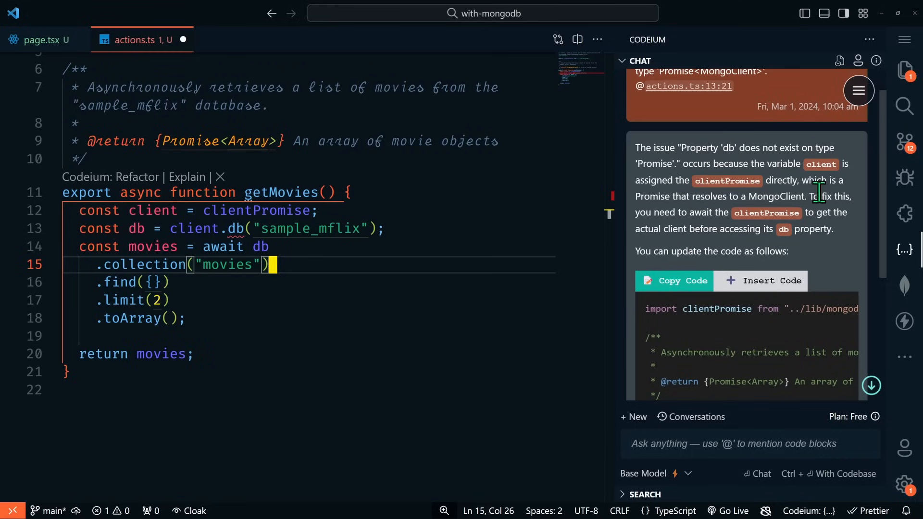
mouse_move(694, 212)
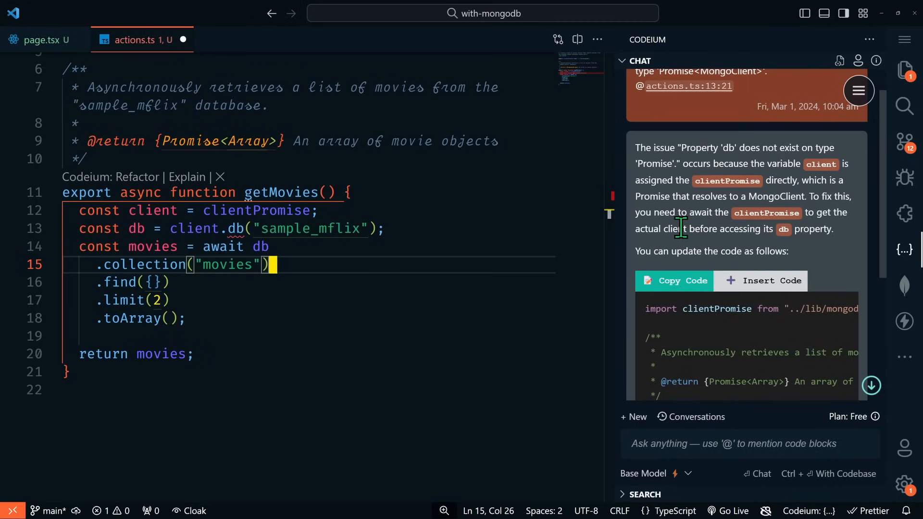
mouse_move(836, 232)
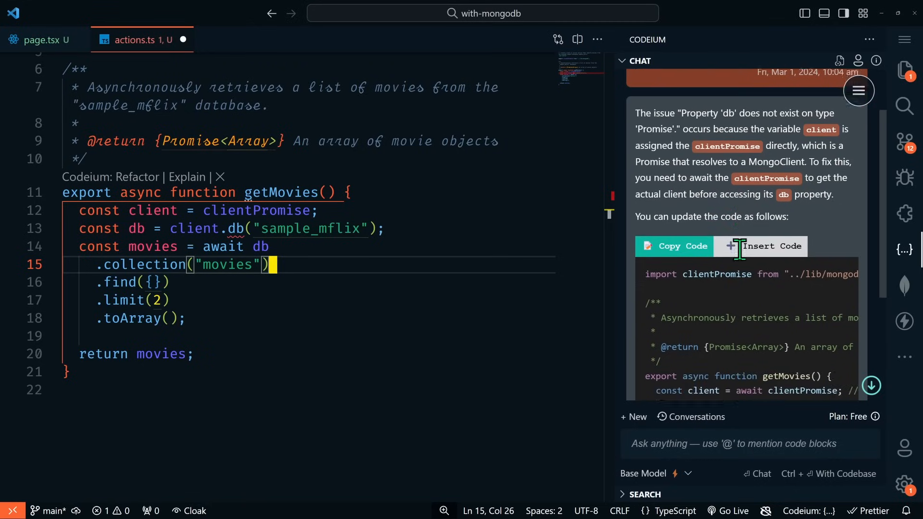
Scroll Codeium's explanation of the 'db' error down to the suggested corrected code.
scroll("down", 3)
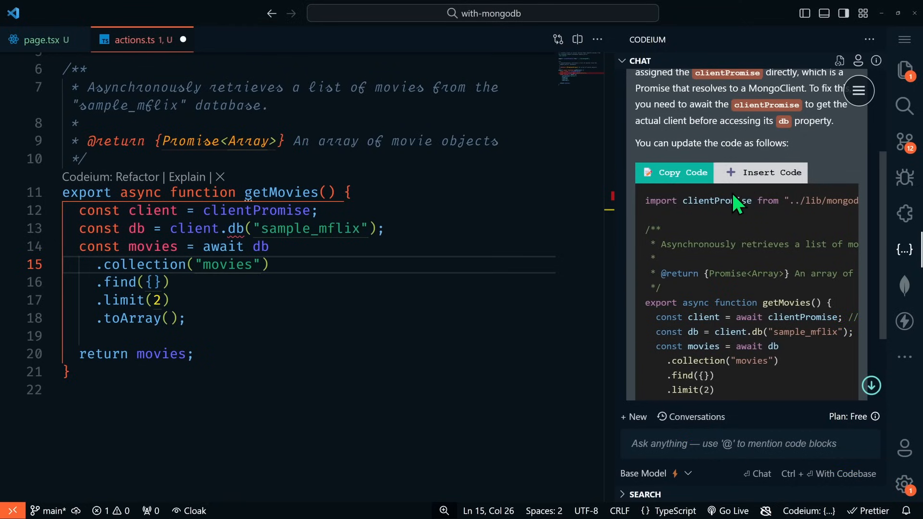
mouse_move(683, 292)
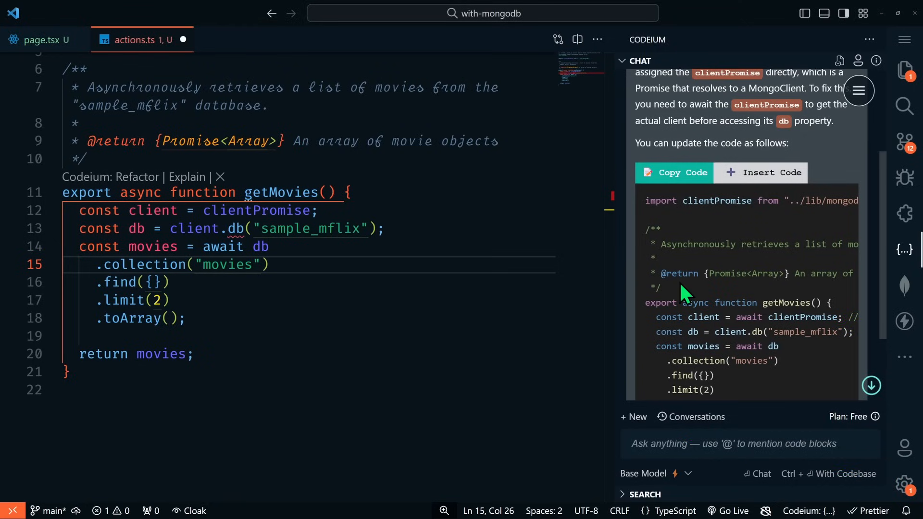
mouse_move(744, 186)
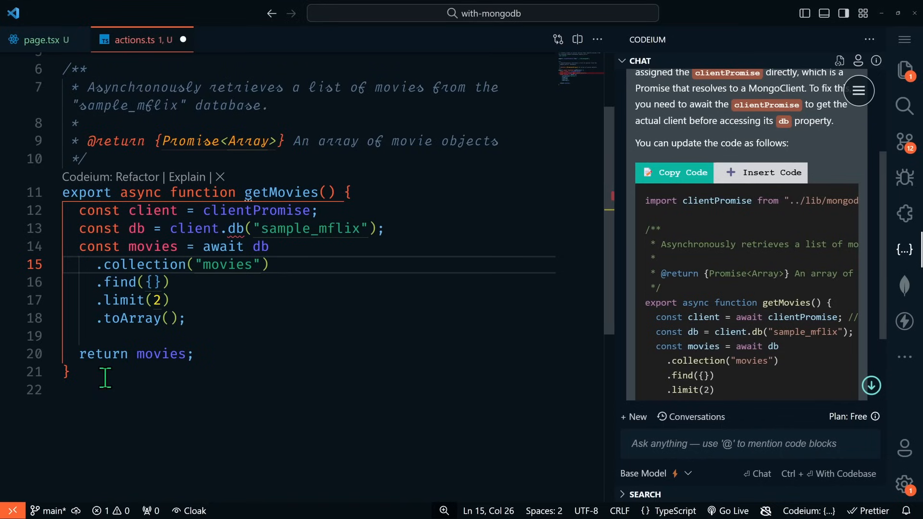
mouse_move(745, 181)
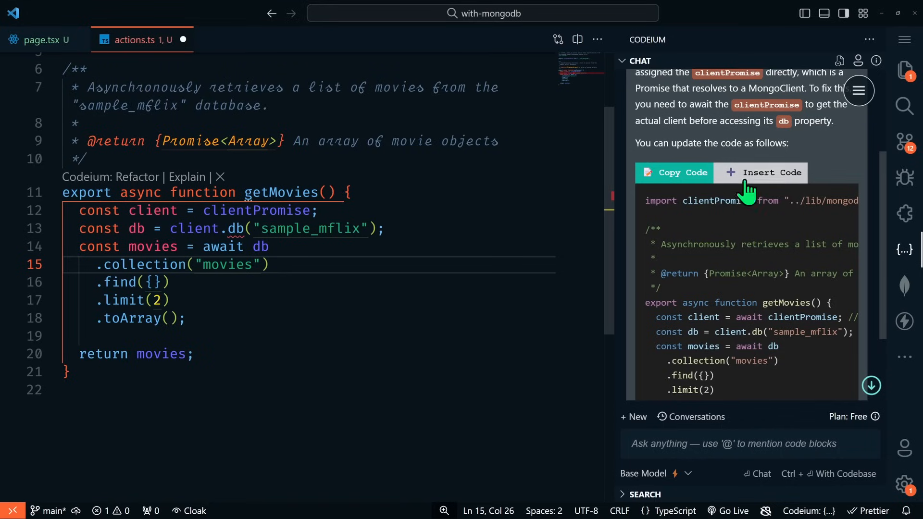
Replace getMovies in actions.ts with Codeium's corrected version awaiting clientPromise.
left_click(760, 172)
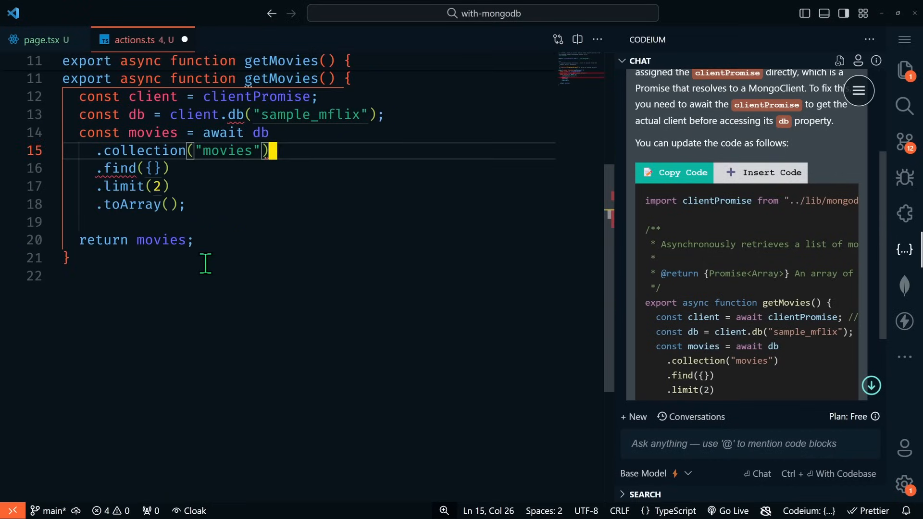
left_click(674, 174)
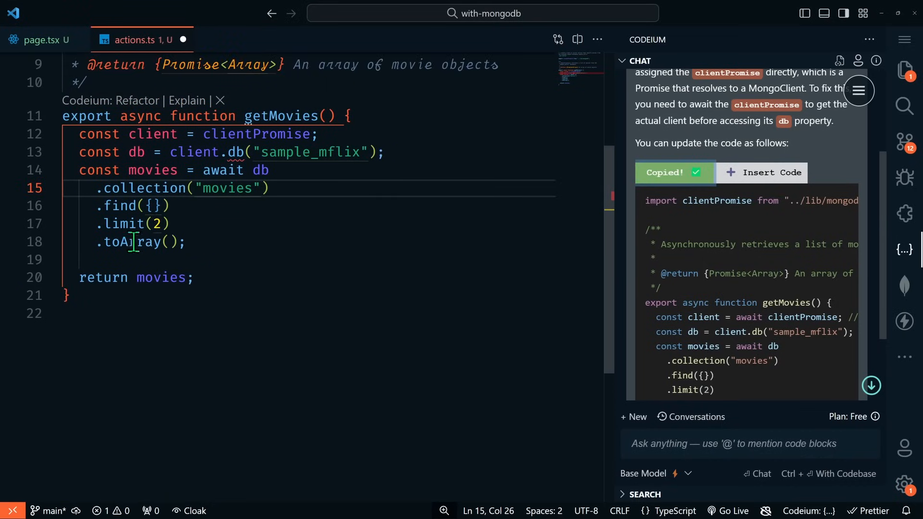
left_click_drag(67, 116, 67, 295)
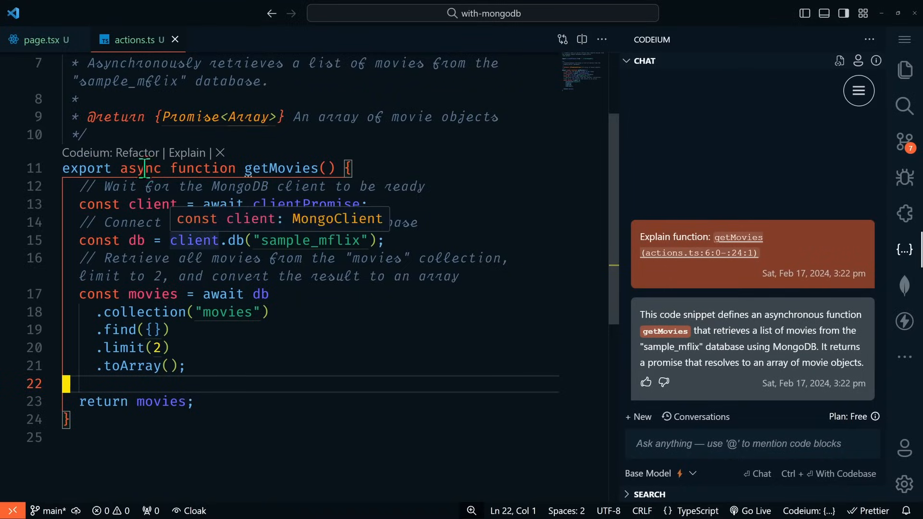
mouse_move(43, 39)
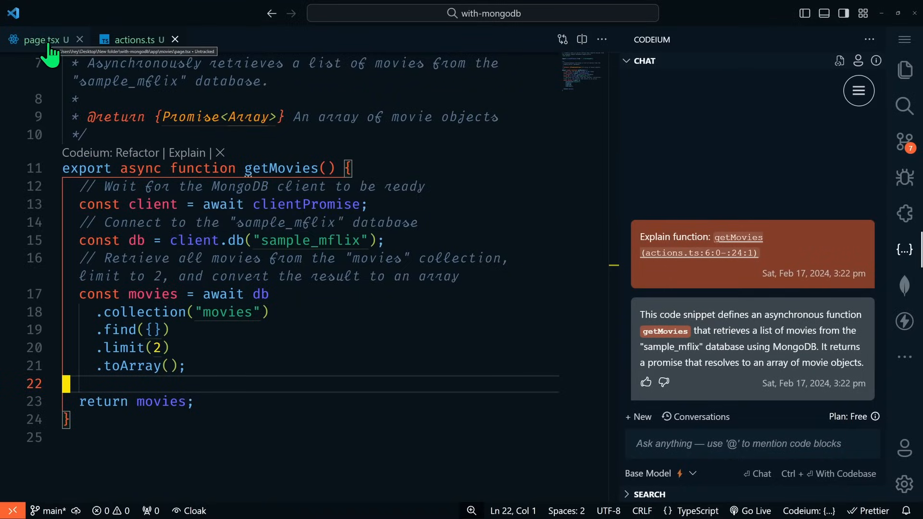
In page.tsx, submit a Ctrl+I request to display getMovies movie titles on the page.
left_click(40, 38)
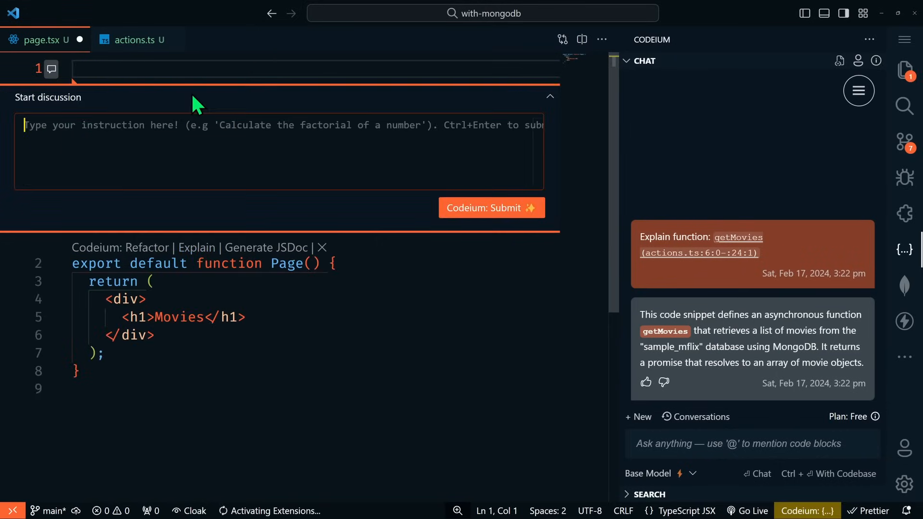
type("use the getMovies server action to display the movie titles on this page")
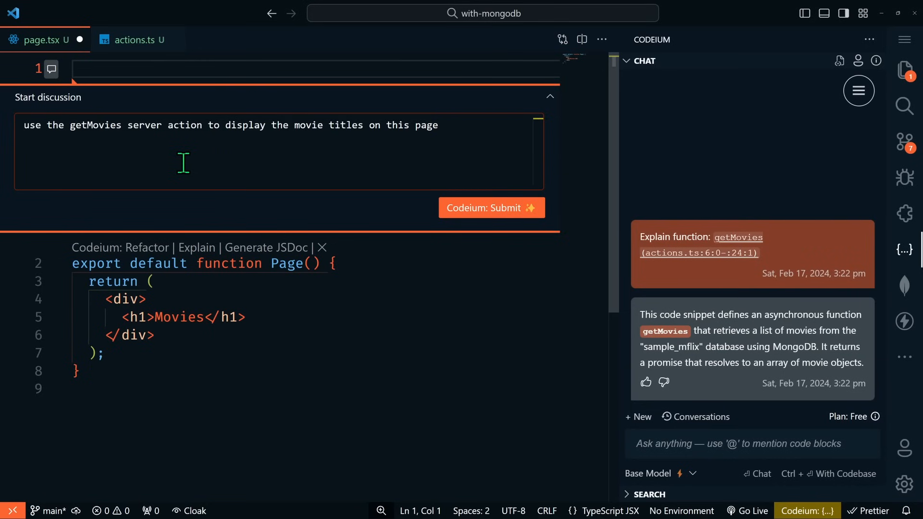
left_click(491, 208)
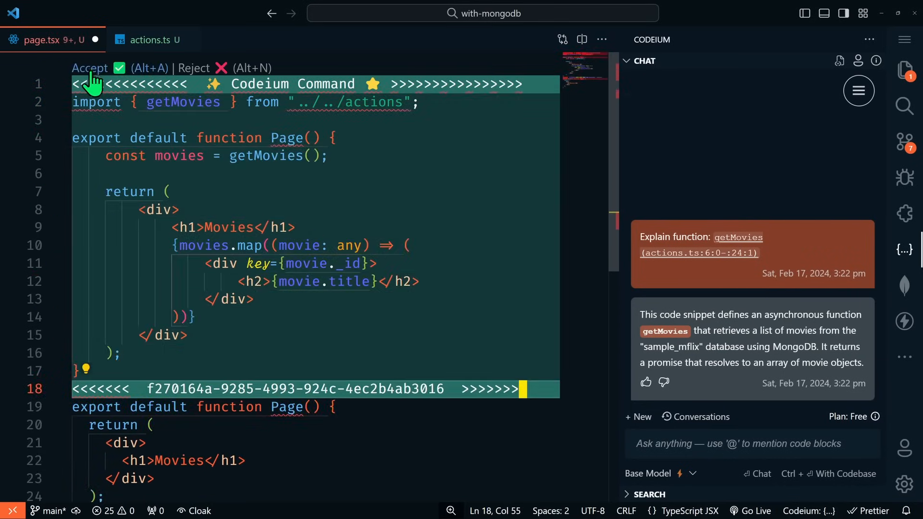
Accept the generated code, import from '../actions', and make Page async awaiting getMovies.
left_click(89, 67)
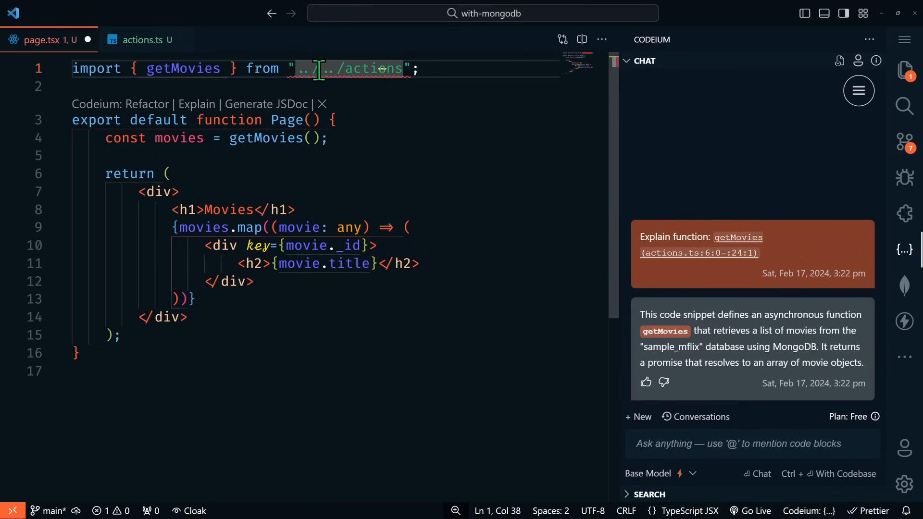
mouse_move(335, 68)
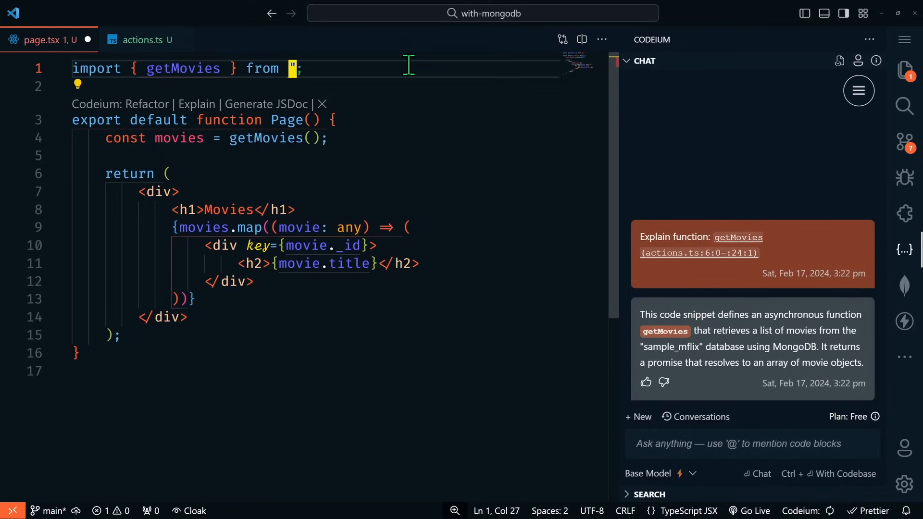
type("V")
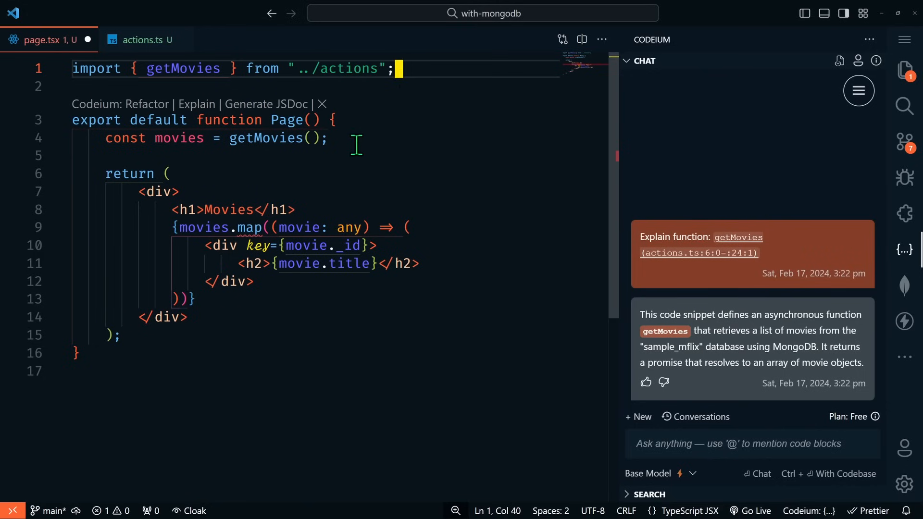
mouse_move(255, 227)
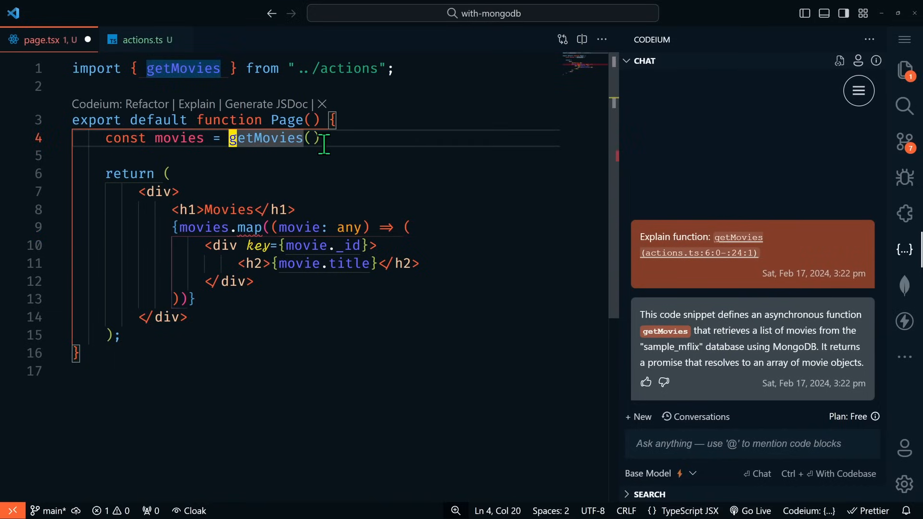
type("await")
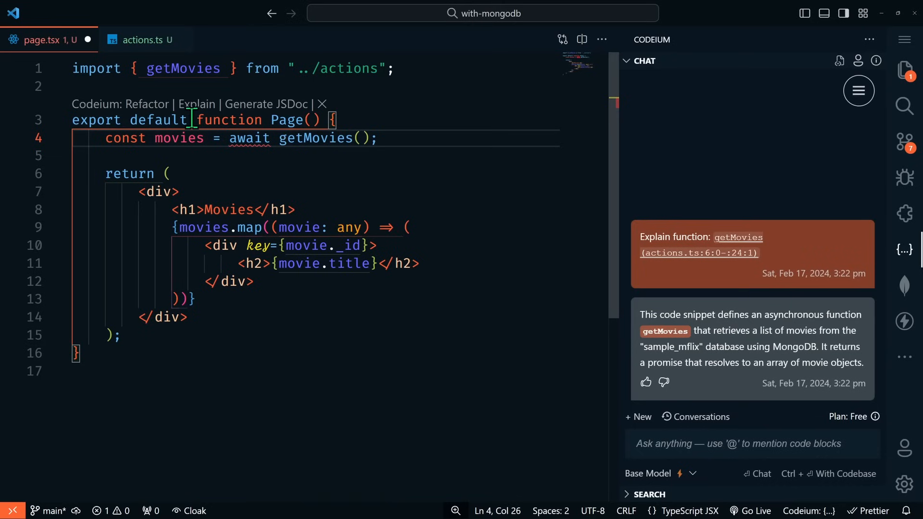
type("async")
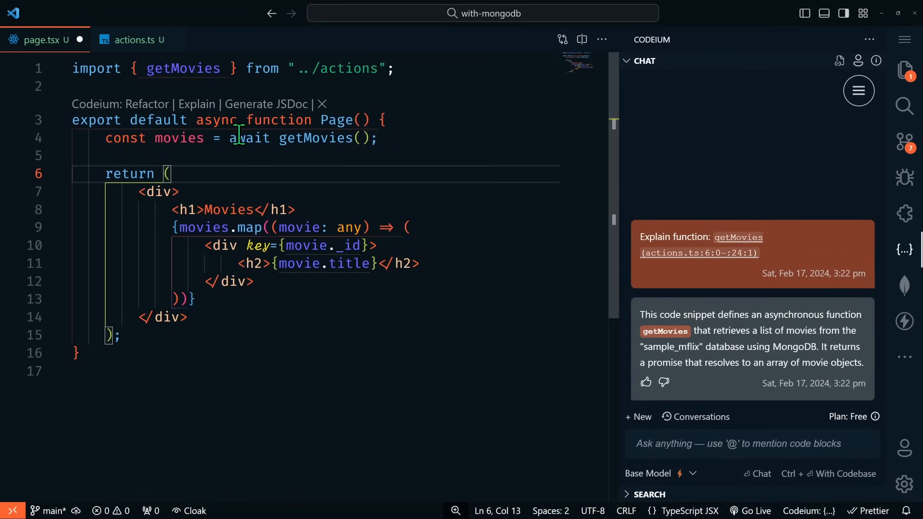
Save page.tsx with the async Page component.
double_click(248, 138)
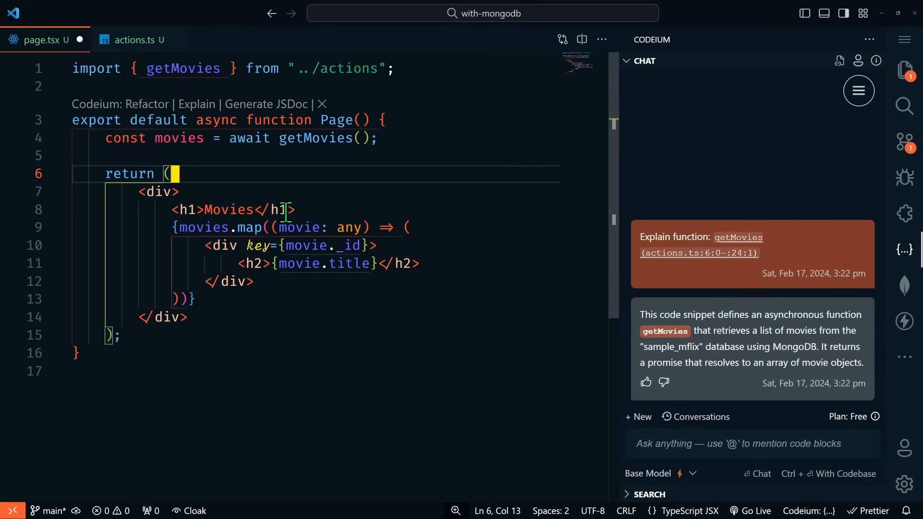
mouse_move(272, 287)
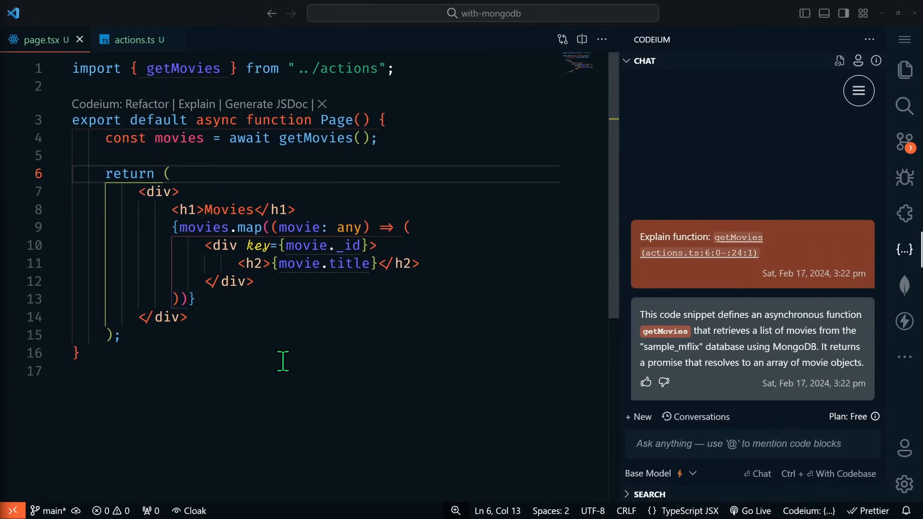
mouse_move(220, 227)
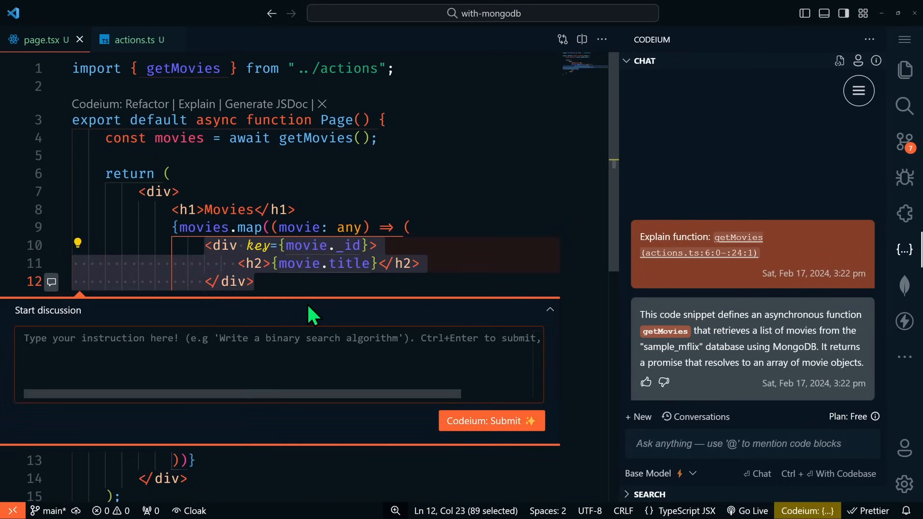
Ask Codeium to create Tailwind cards for movie titles with black background and white text.
type("add tailwind classes to")
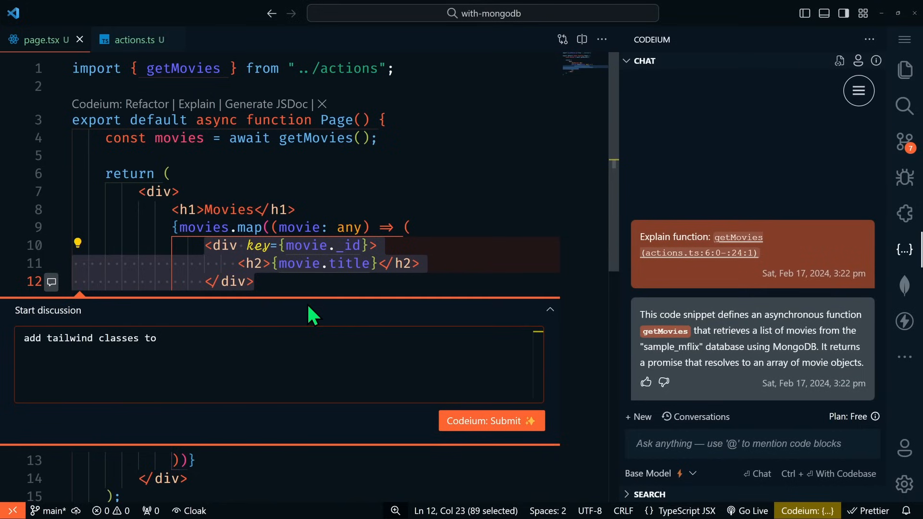
type("create")
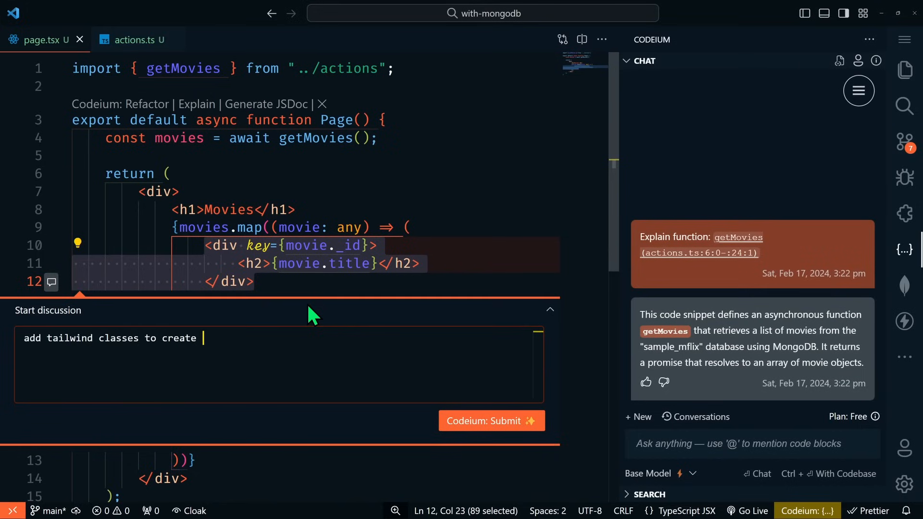
type("cards")
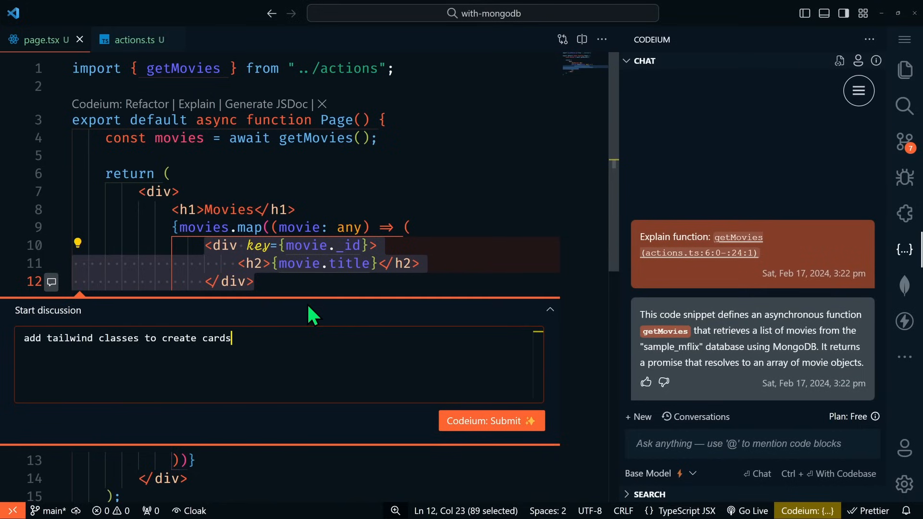
type("with the movie")
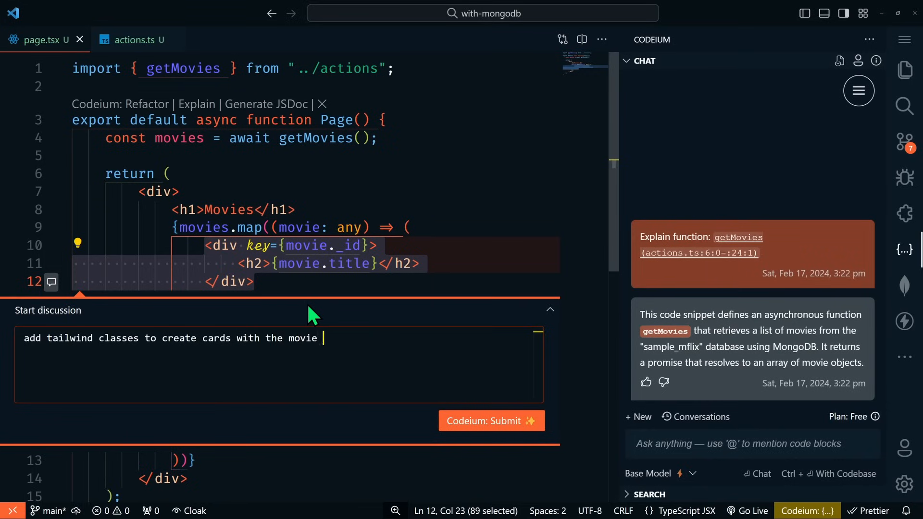
type("titles. the cards should")
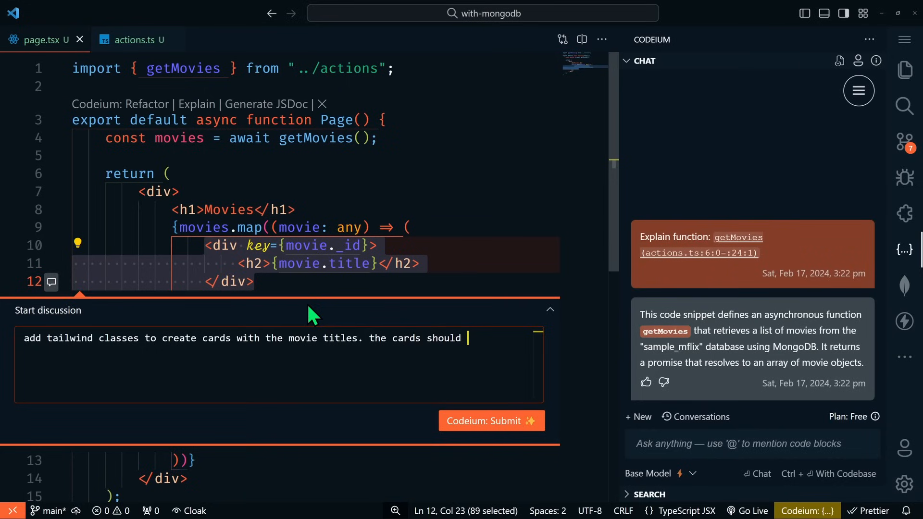
type("have")
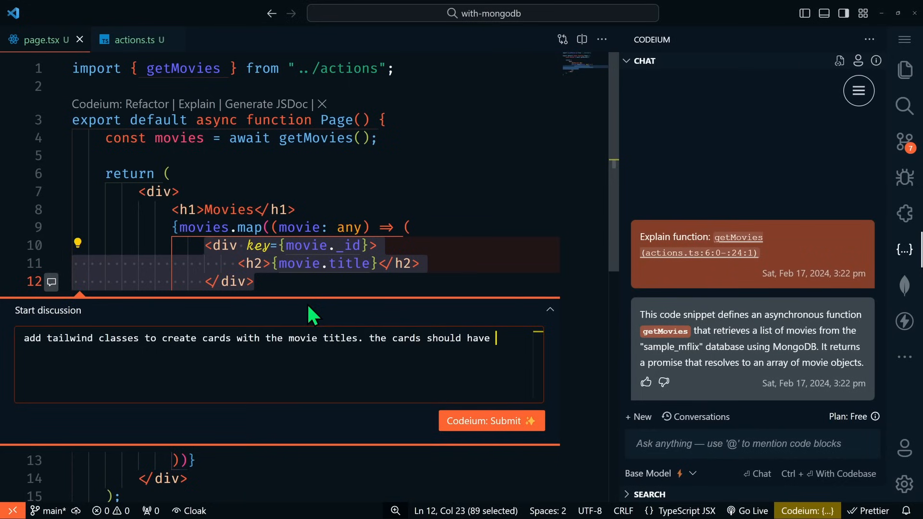
type("a black background and whi")
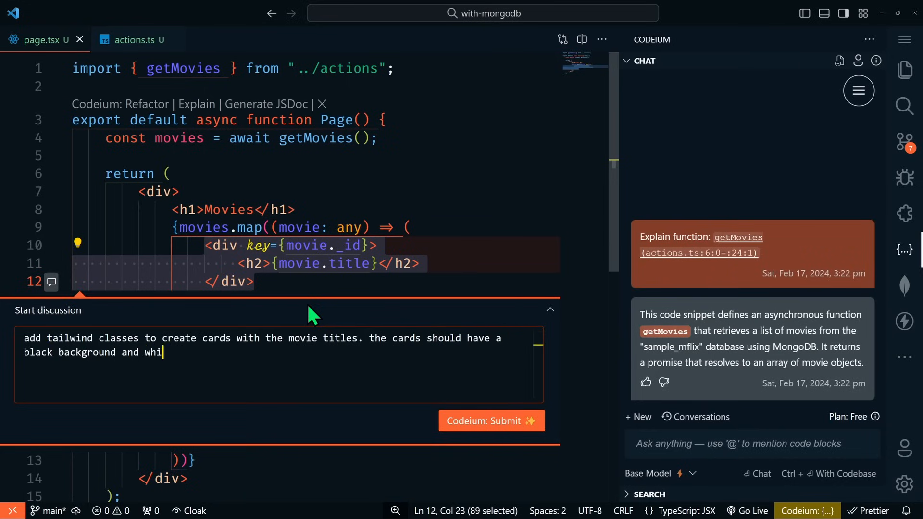
type("te text.")
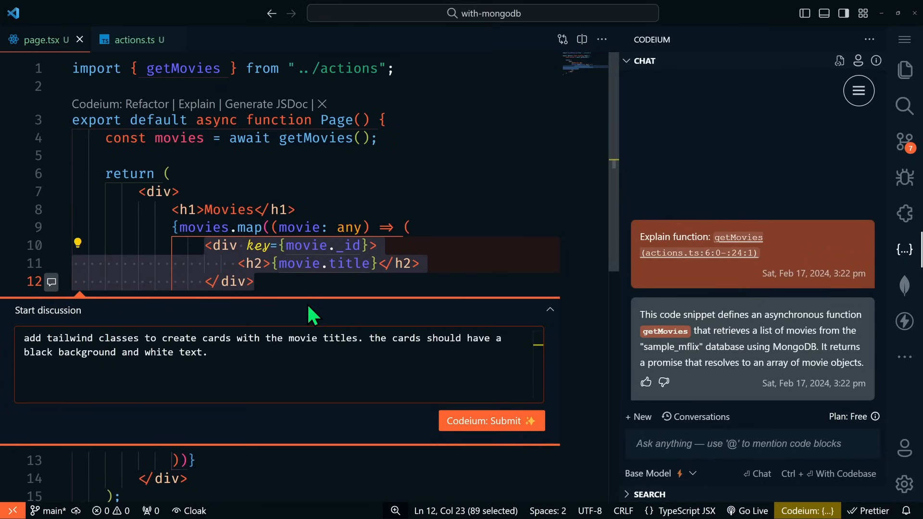
left_click(491, 421)
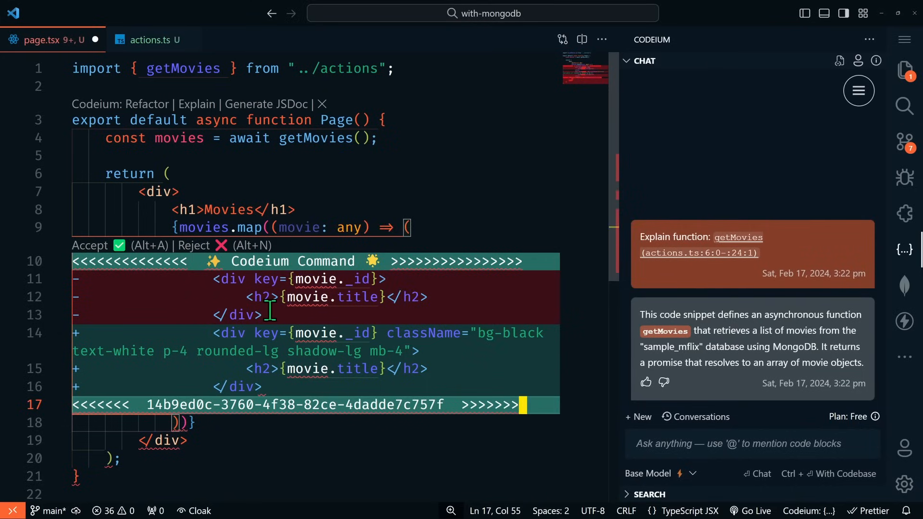
mouse_move(267, 386)
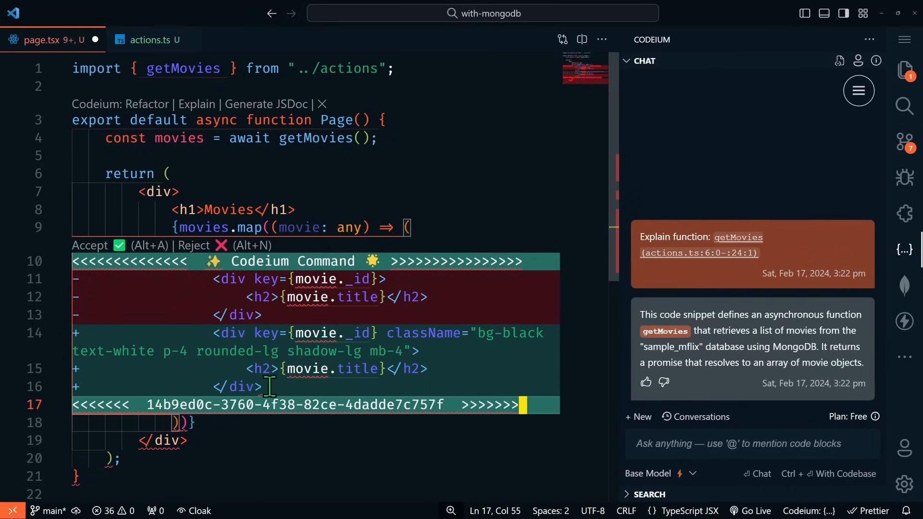
mouse_move(515, 345)
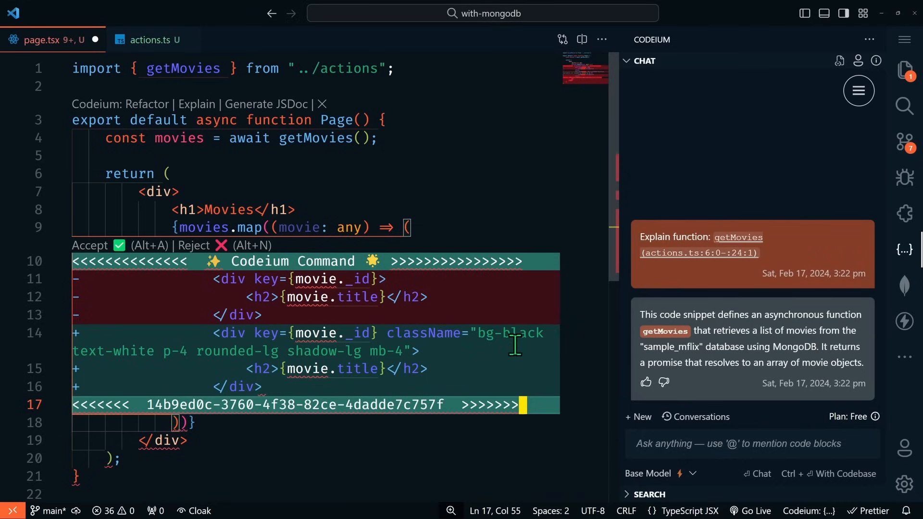
mouse_move(256, 369)
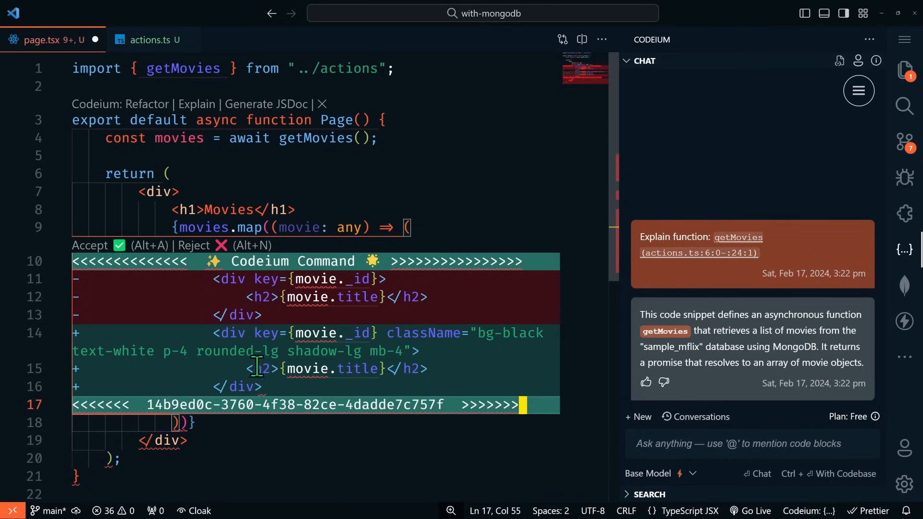
mouse_move(317, 369)
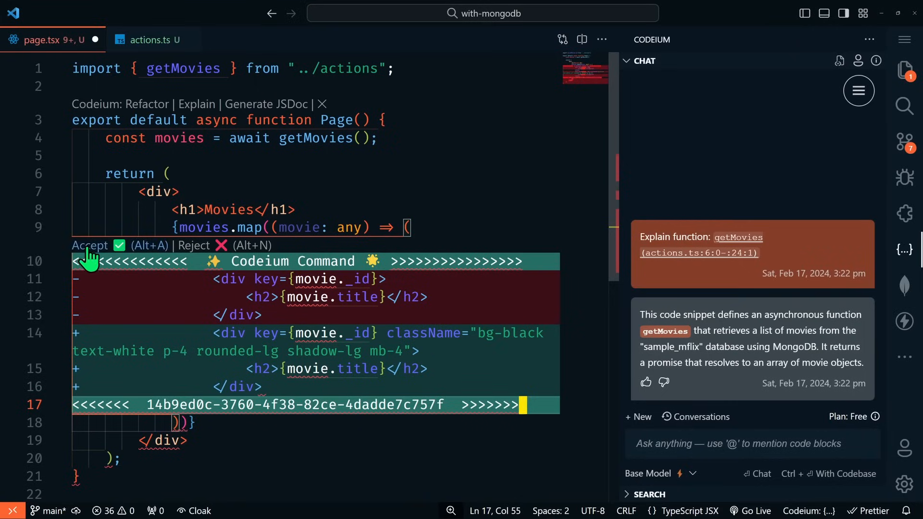
Accept Codeium's edit adding bg-black text-white p-4 rounded-lg shadow-lg mb-4 classes.
left_click(90, 246)
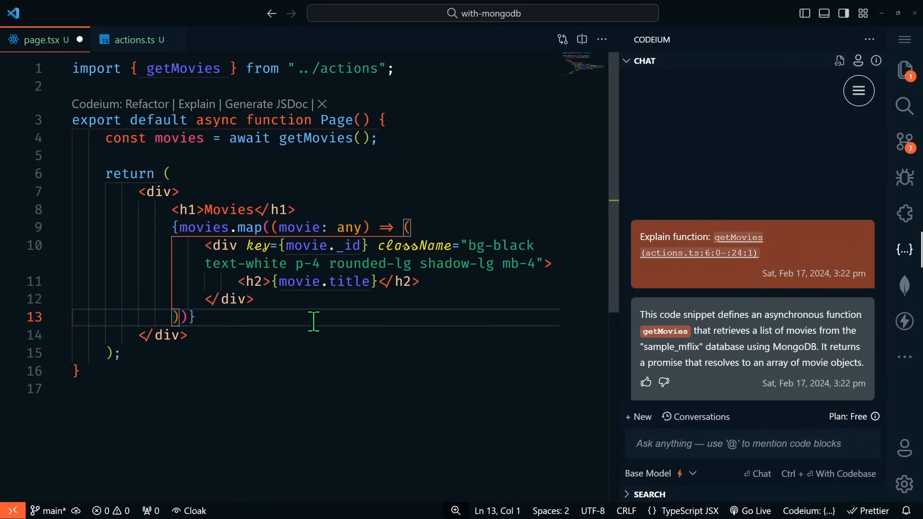